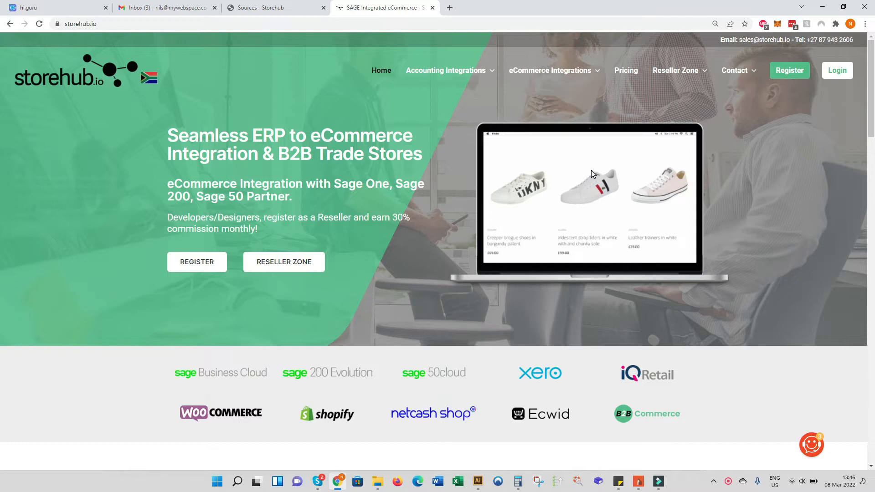
Step: Sketch a box, SH and WOO shapes with an arc out to WOO and an arrowed return line
left_click(596, 171)
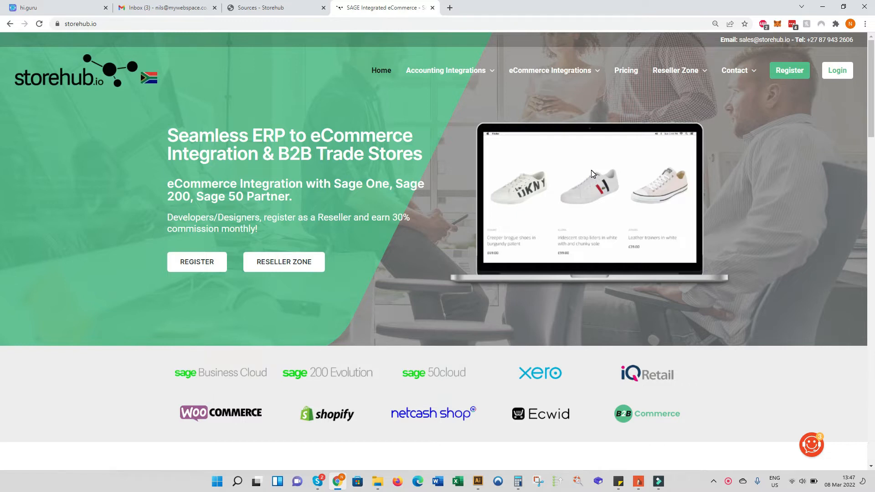
mouse_move(653, 435)
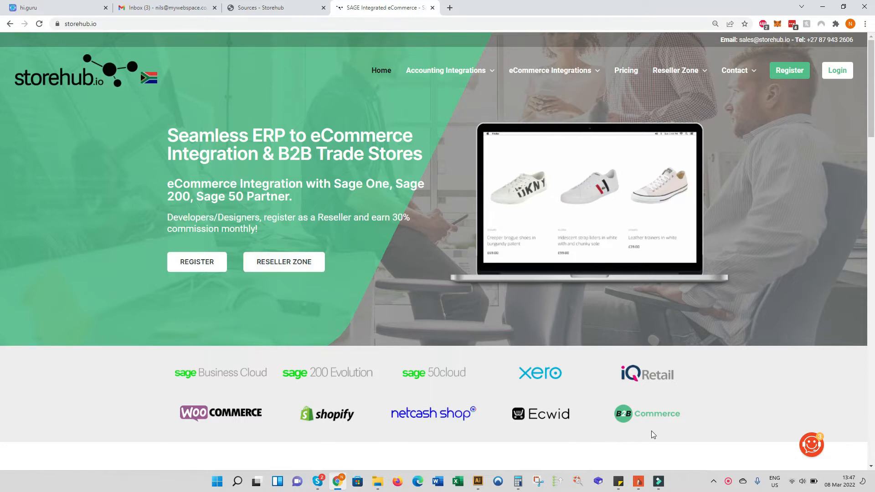
mouse_move(669, 417)
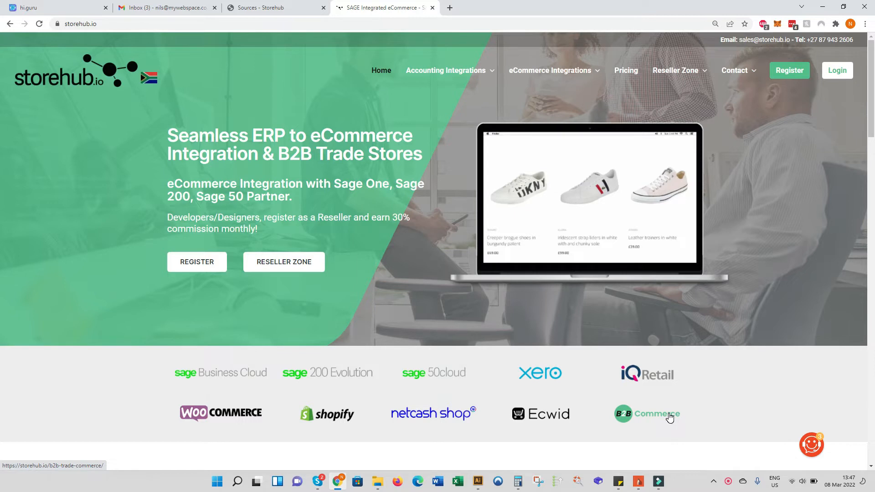
mouse_move(252, 424)
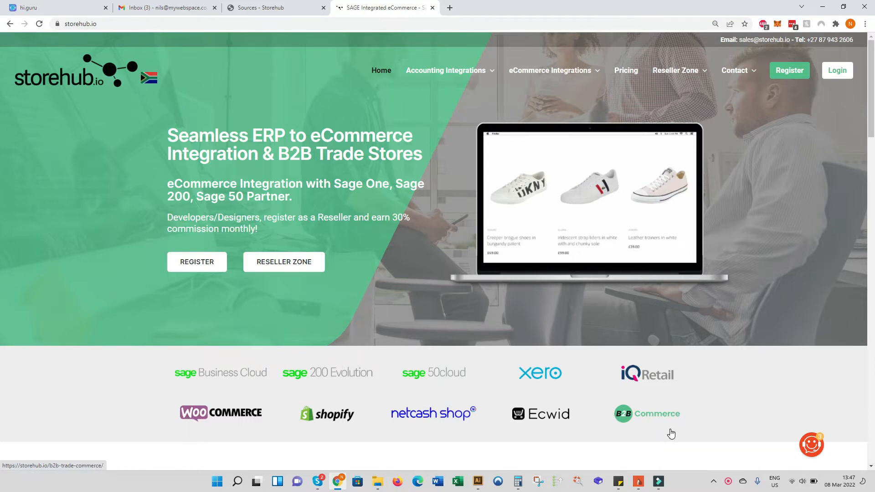
mouse_move(667, 421)
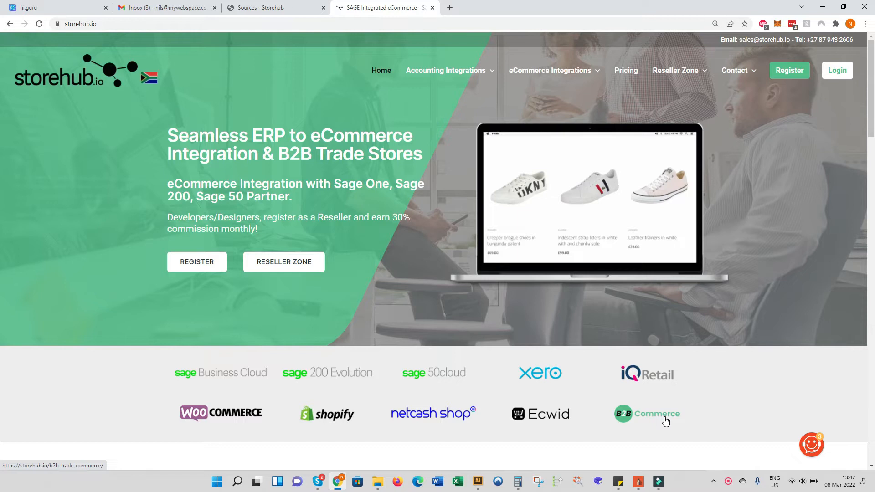
mouse_move(615, 416)
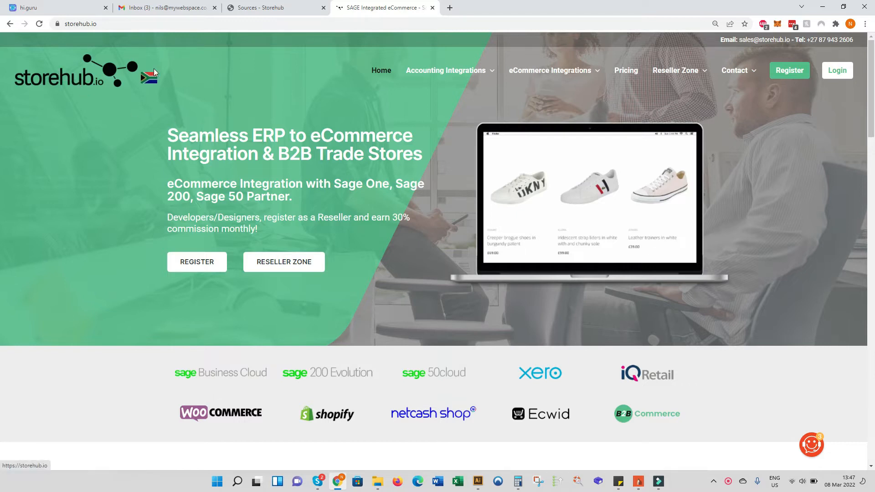
mouse_move(771, 74)
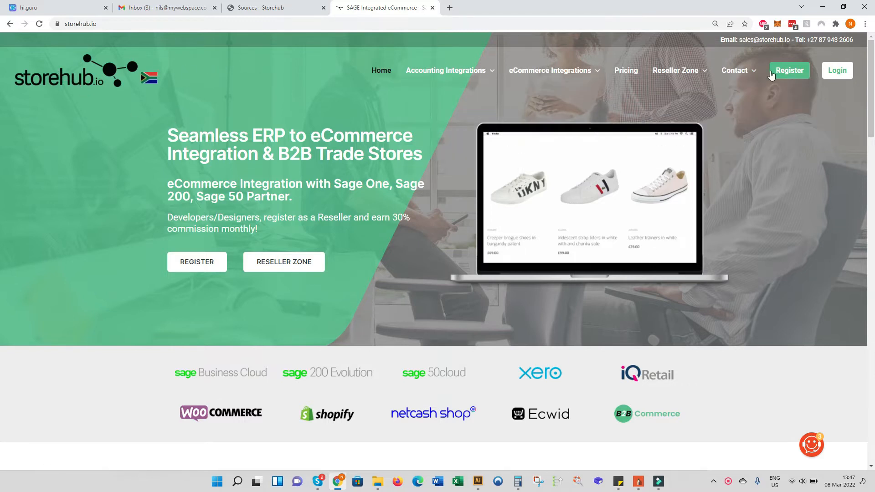
mouse_move(811, 100)
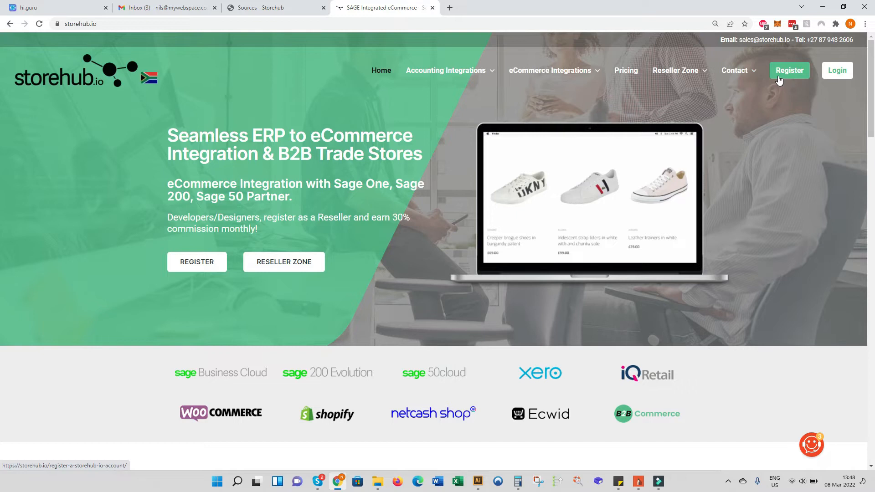
mouse_move(804, 68)
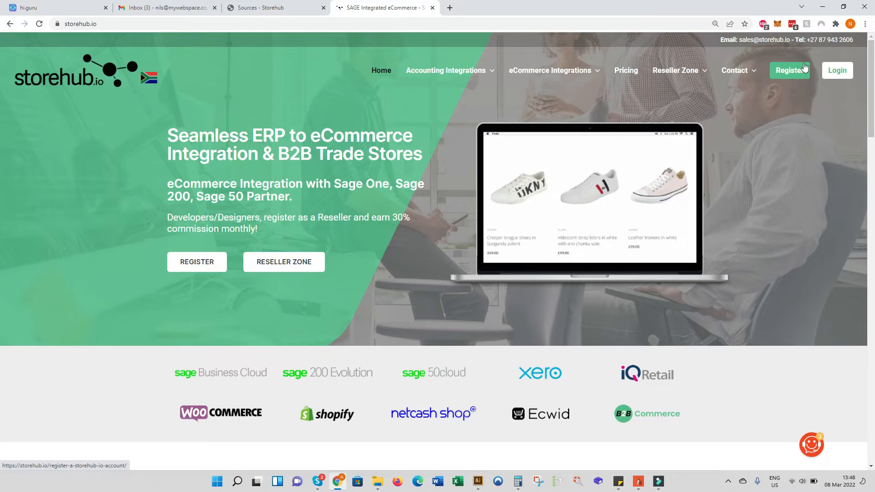
mouse_move(786, 151)
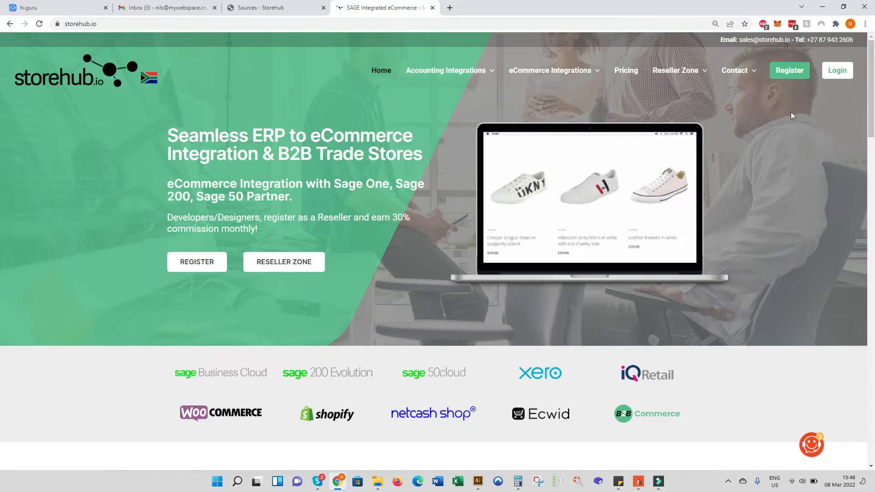
mouse_move(789, 70)
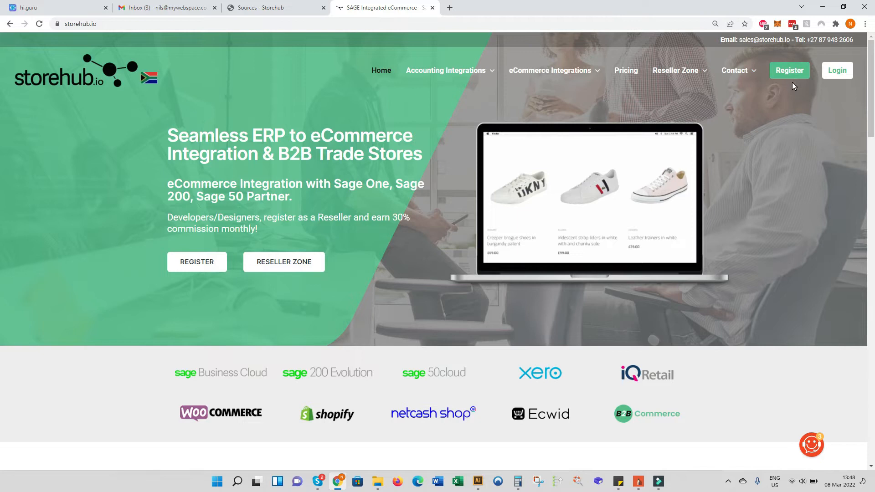
mouse_move(691, 407)
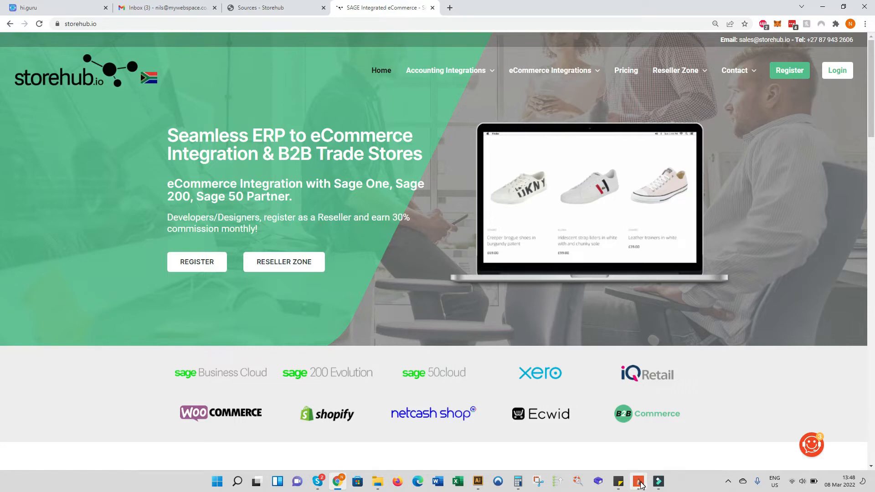
mouse_move(220, 413)
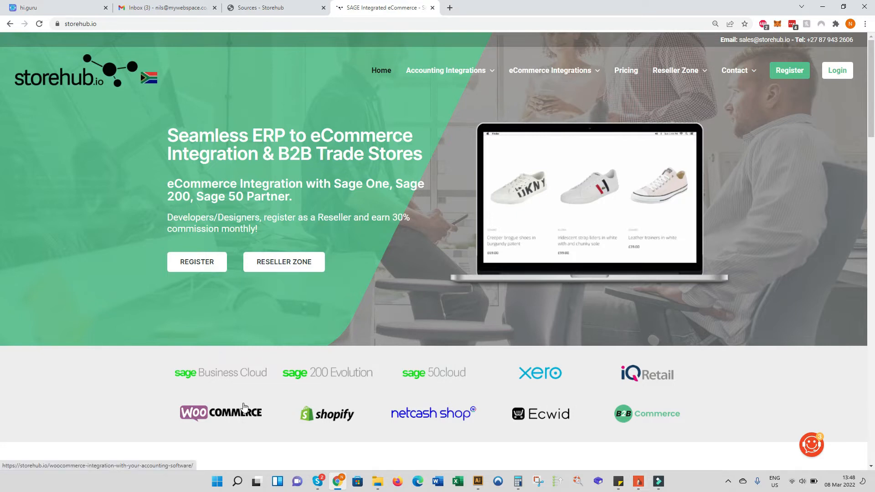
mouse_move(218, 424)
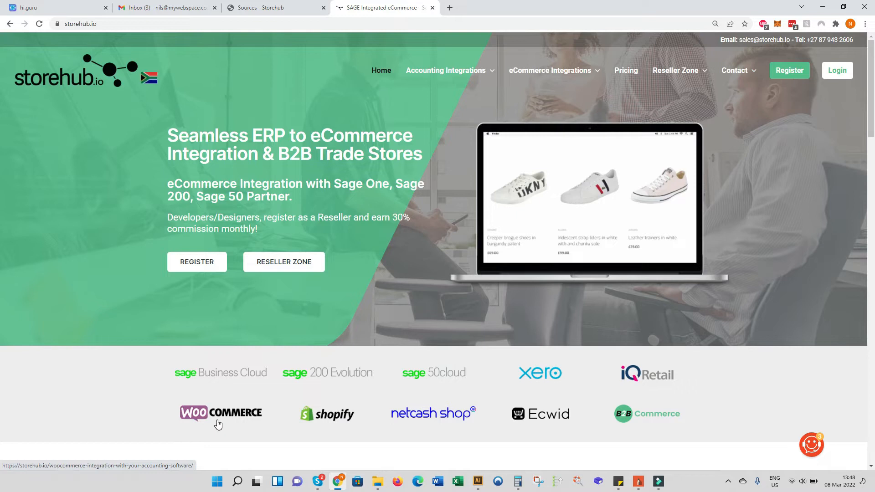
mouse_move(329, 414)
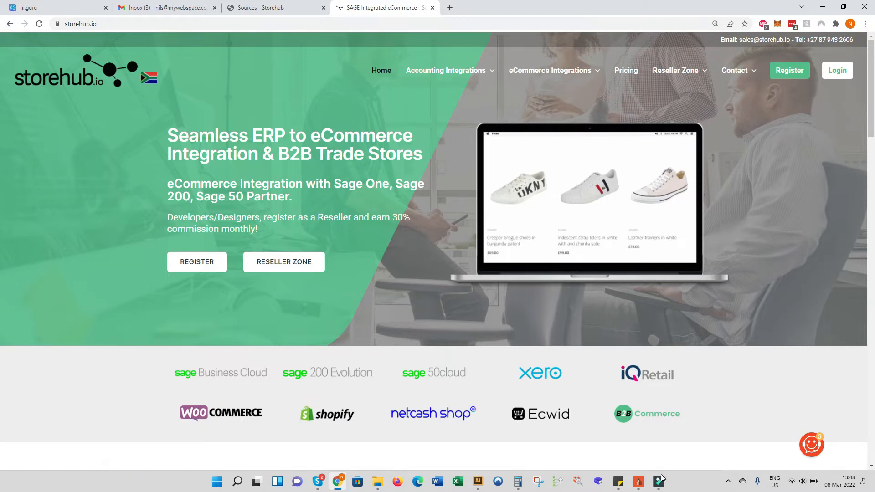
left_click(638, 481)
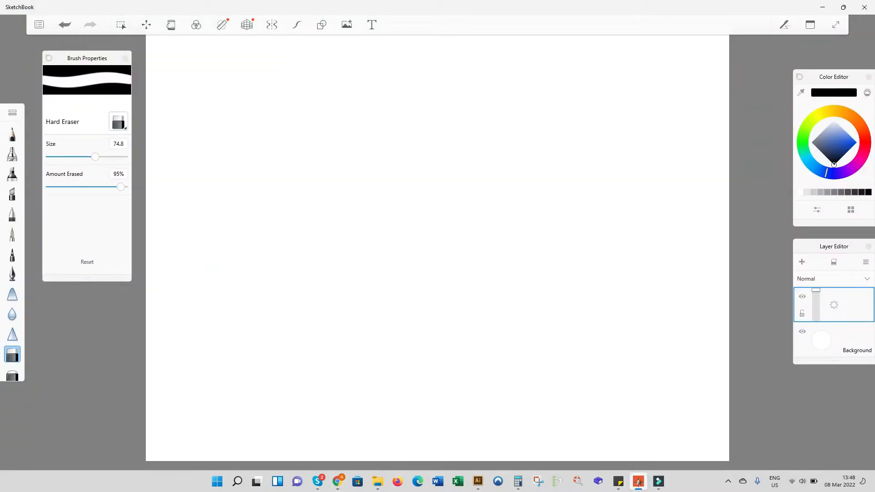
left_click(12, 133)
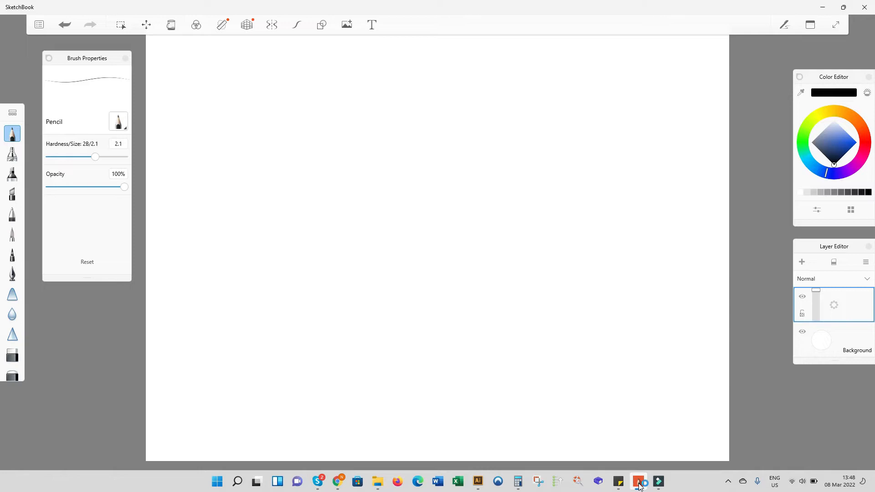
left_click_drag(209, 335, 212, 391)
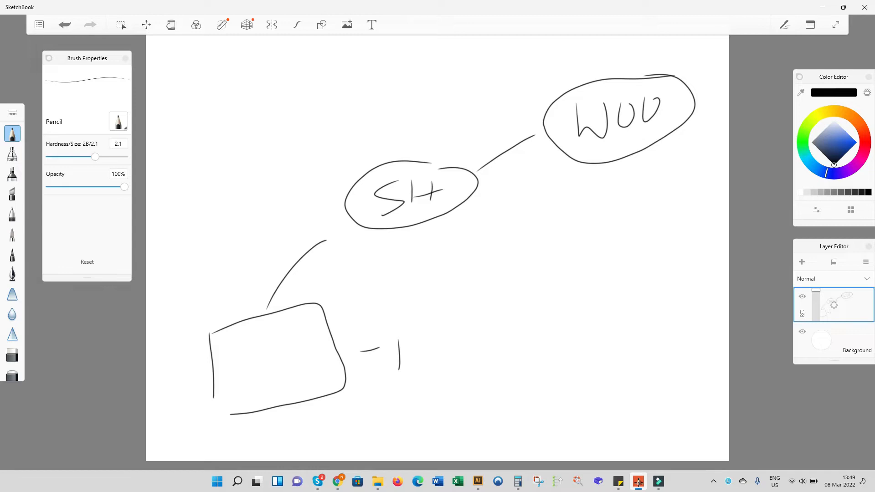
left_click_drag(260, 282, 516, 108)
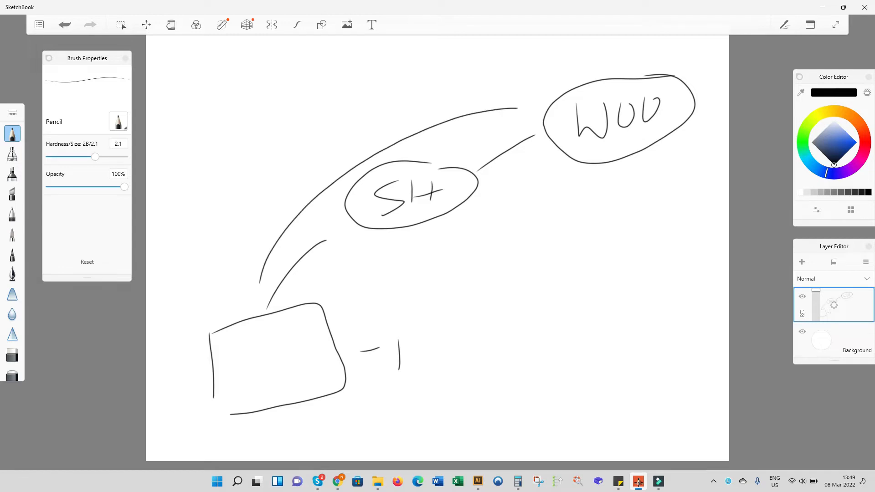
left_click_drag(347, 302, 575, 173)
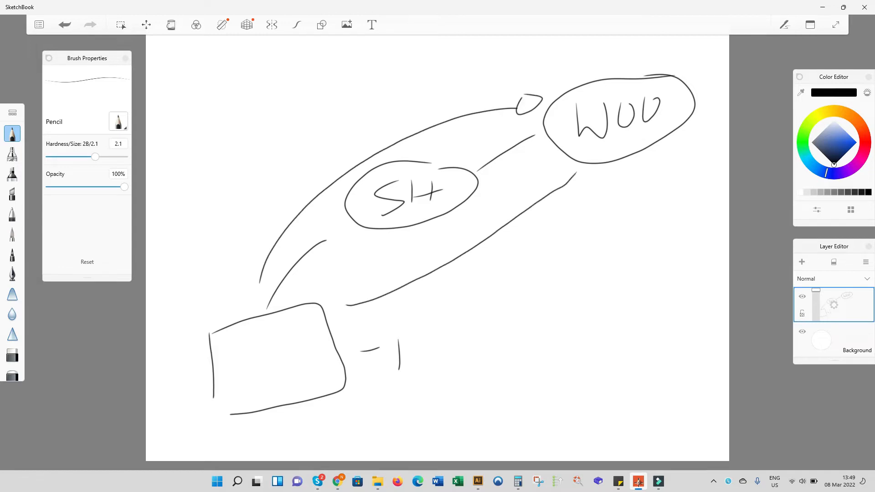
left_click_drag(357, 295, 337, 310)
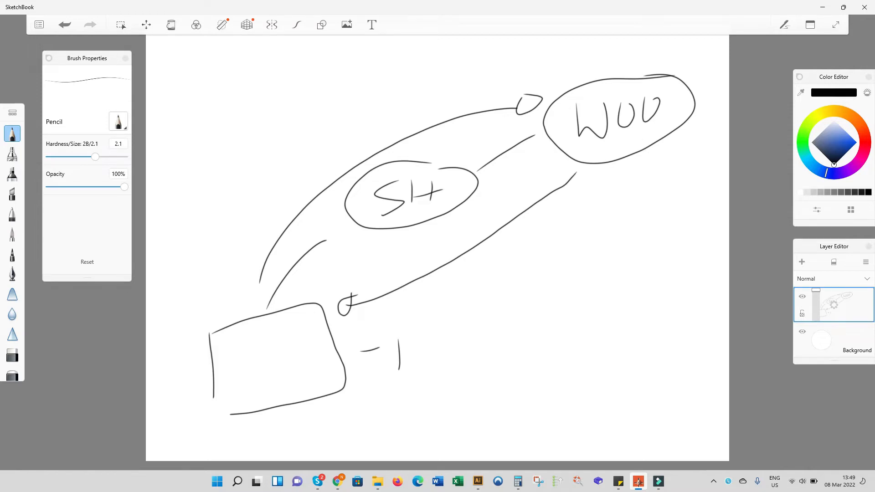
Step: Add a cloud, stacked lines and two linked stick figures, then clear the canvas
left_click_drag(305, 397, 323, 415)
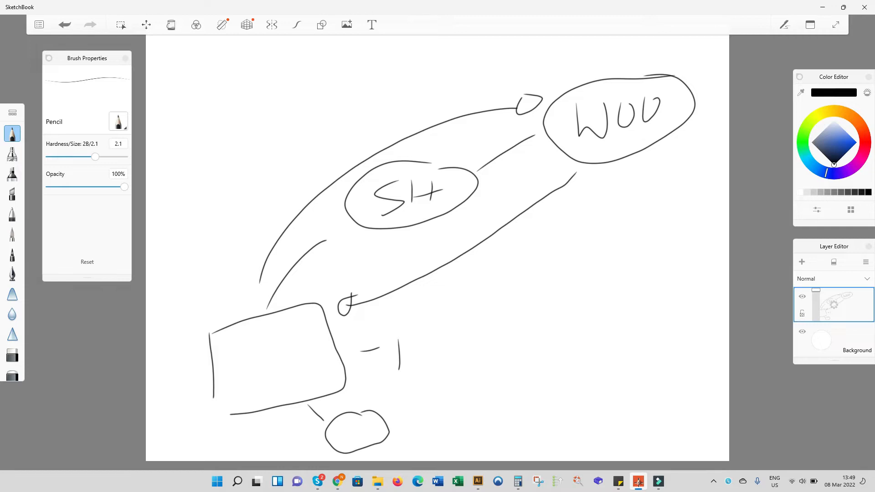
left_click_drag(360, 360, 384, 365)
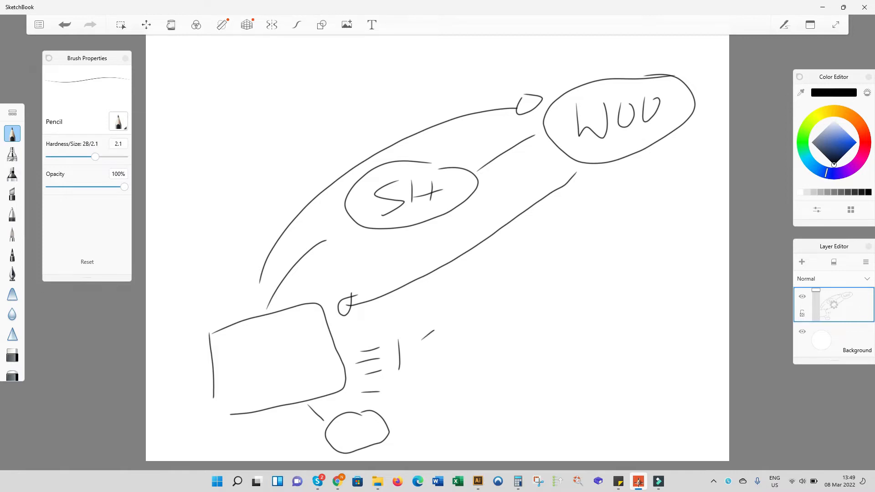
left_click_drag(438, 320, 489, 349)
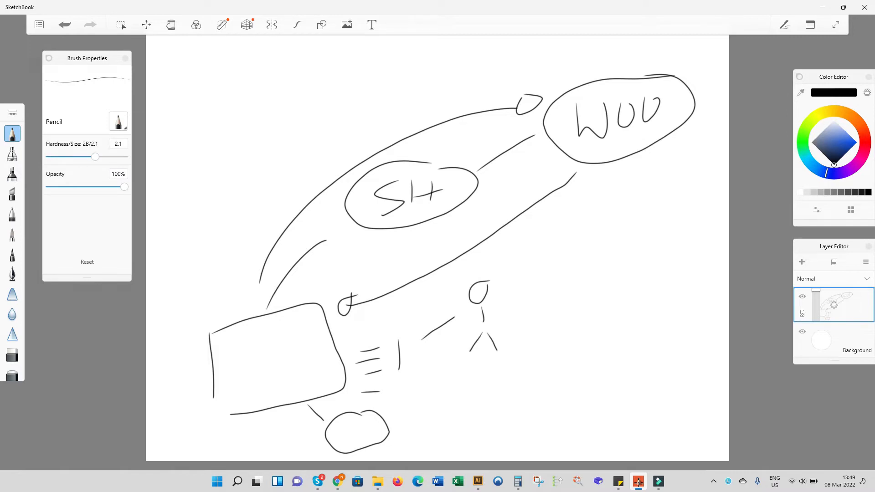
left_click_drag(491, 324, 521, 388)
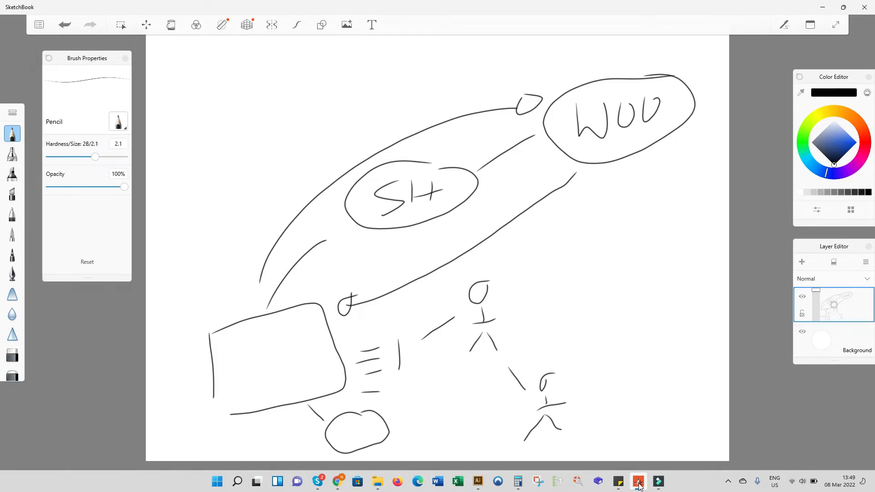
left_click(11, 354)
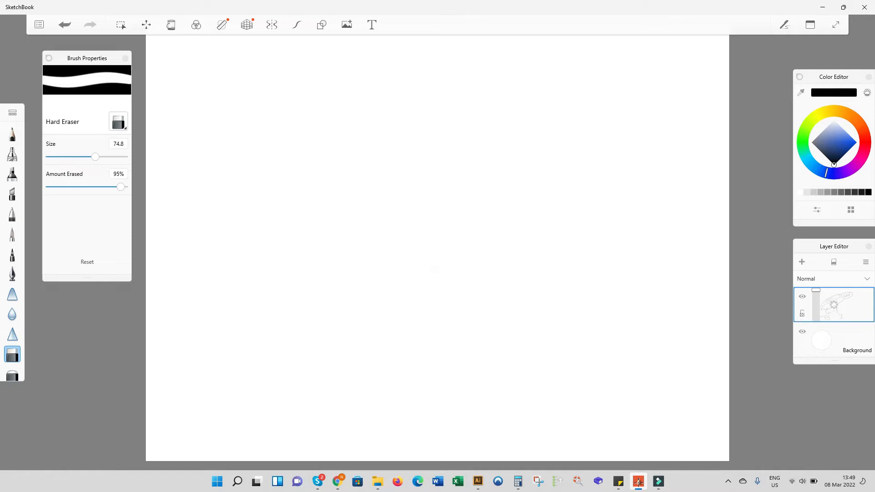
Step: Draw a rounded box labelled ERP with a small tab on top
left_click(12, 133)
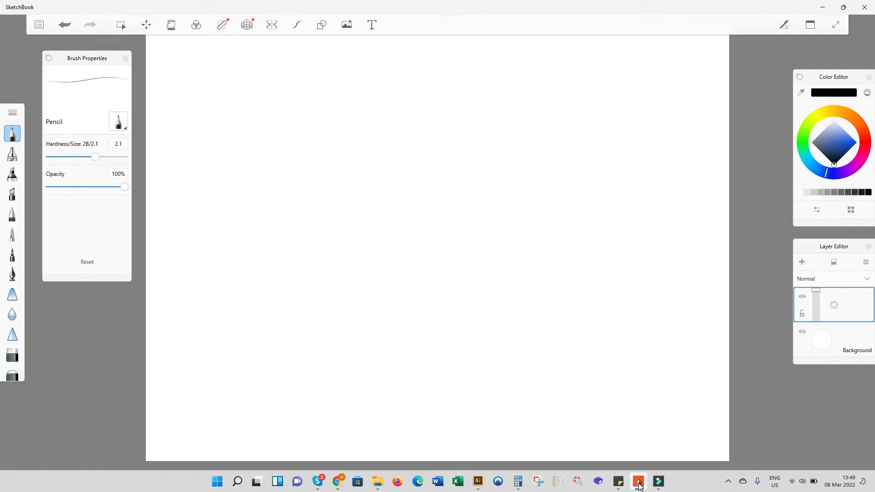
left_click_drag(240, 290, 302, 380)
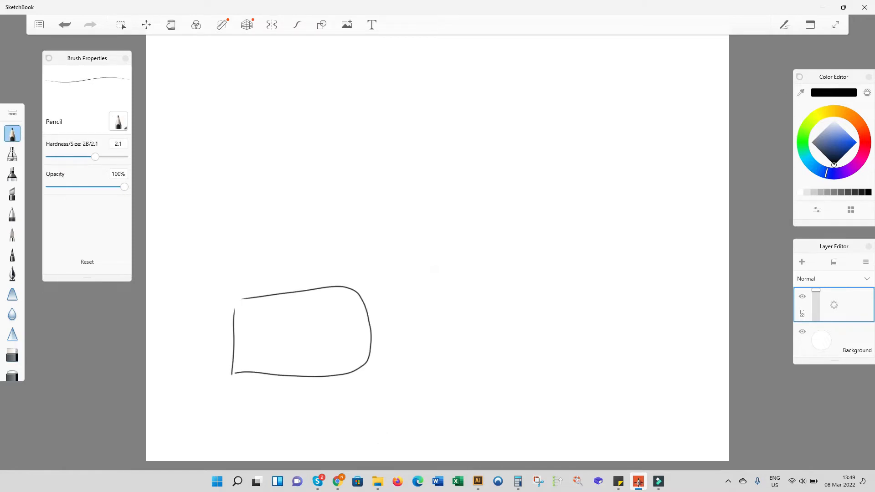
left_click_drag(255, 324, 290, 351)
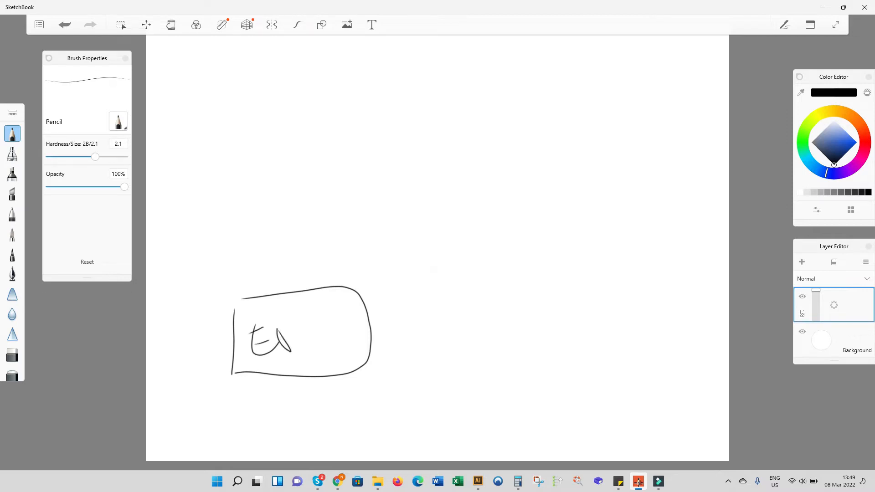
left_click_drag(279, 324, 329, 340)
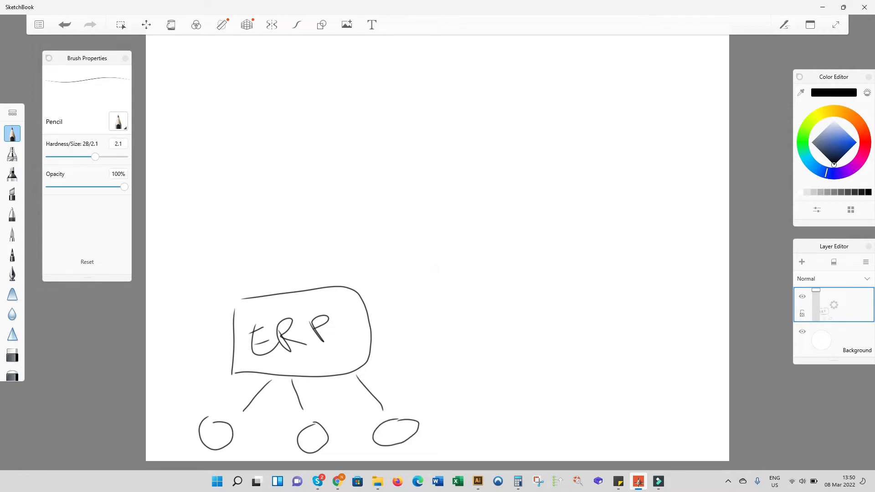
left_click_drag(284, 287, 318, 279)
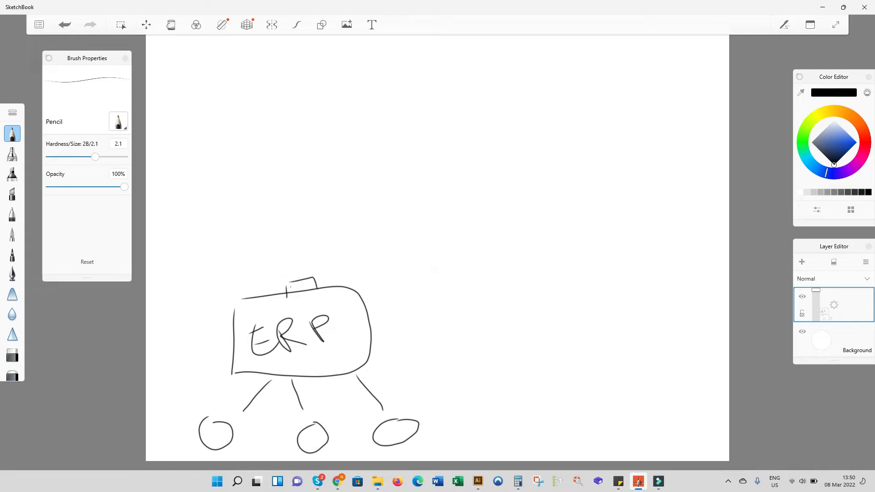
Step: Link ERP up to an SH ellipse branching to WDB and B2B, plus a long curve to WDB
left_click_drag(302, 288, 357, 221)
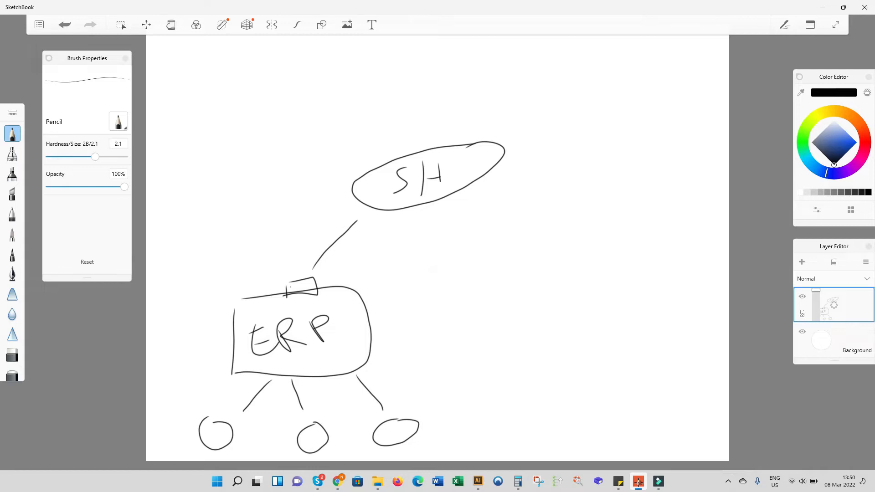
left_click_drag(494, 142, 658, 50)
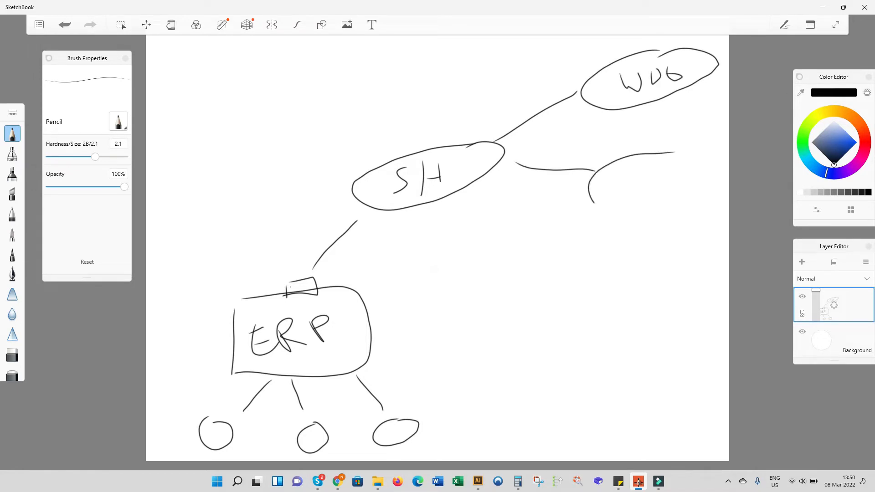
left_click_drag(597, 168, 723, 198)
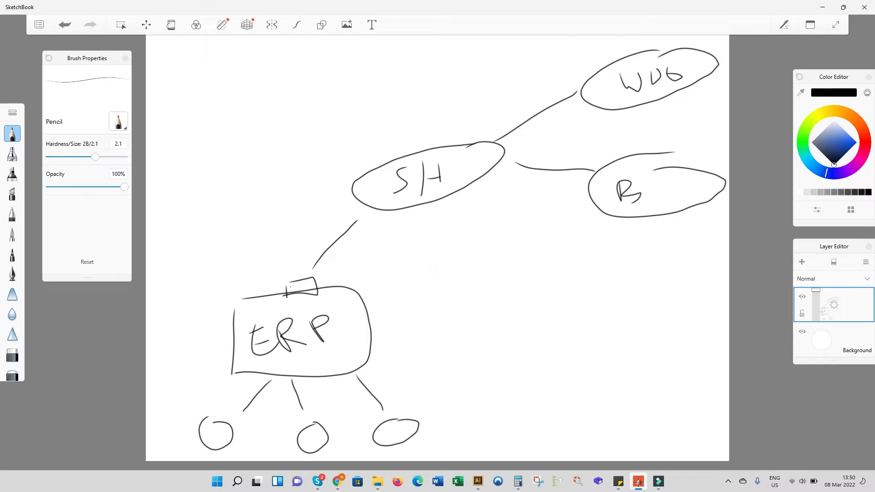
left_click_drag(647, 190, 692, 190)
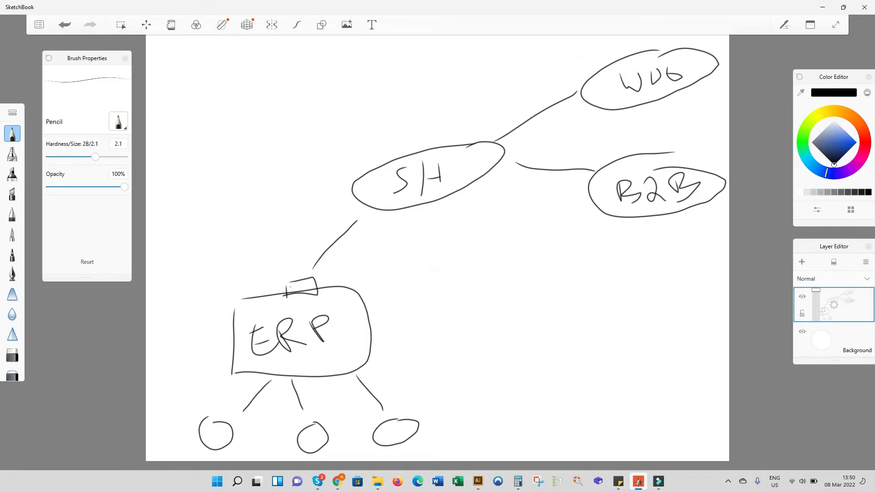
left_click_drag(284, 265, 589, 73)
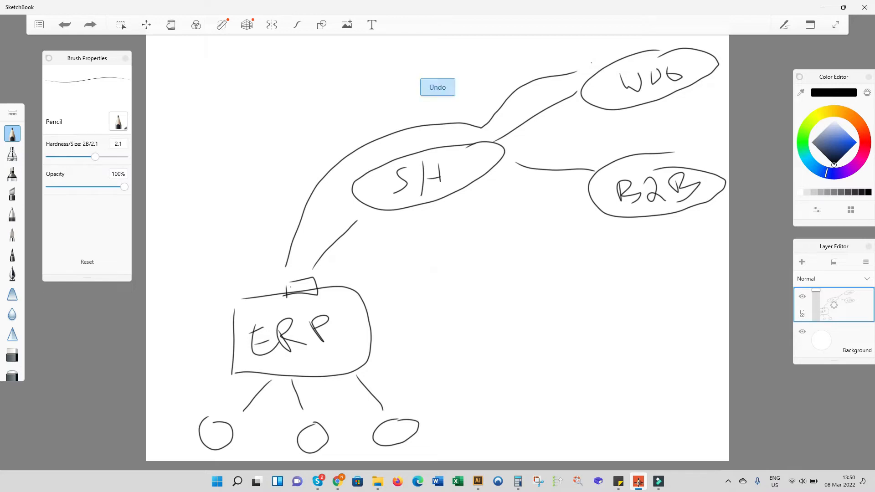
Step: Undo the long curve, then draw motion lines beside ERP and two linked stick figures
left_click(436, 87)
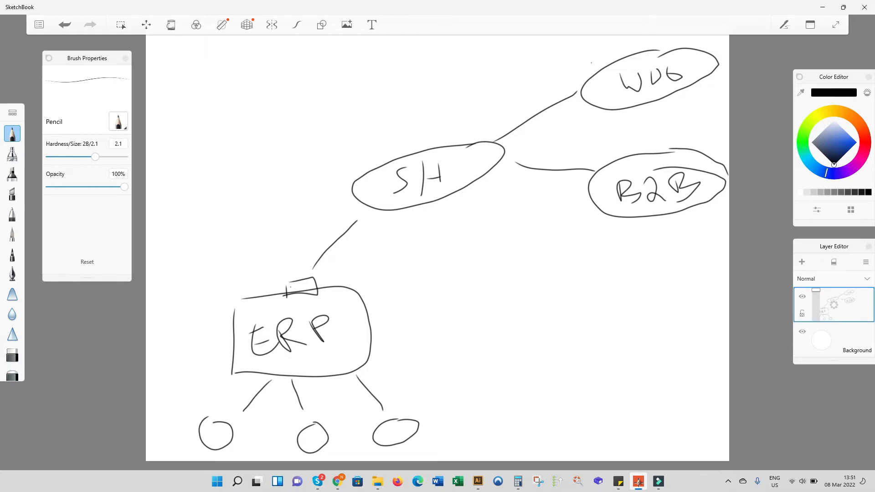
left_click_drag(389, 286, 422, 299)
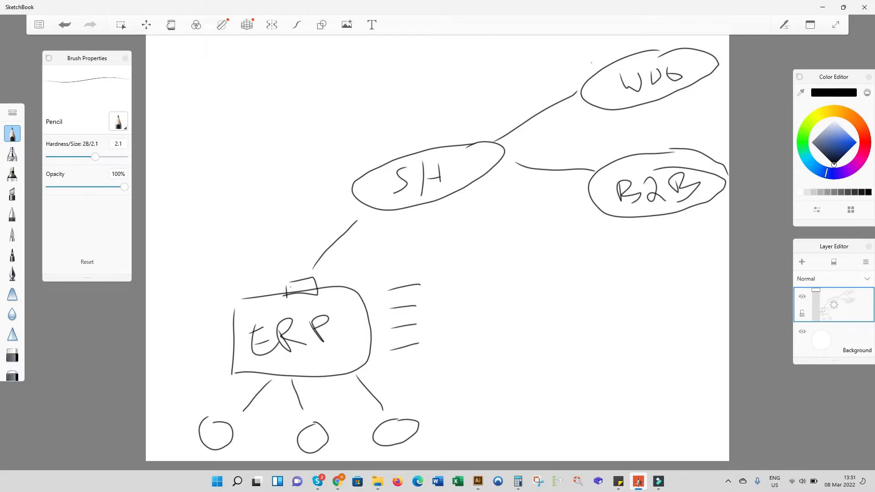
left_click_drag(441, 277, 489, 250)
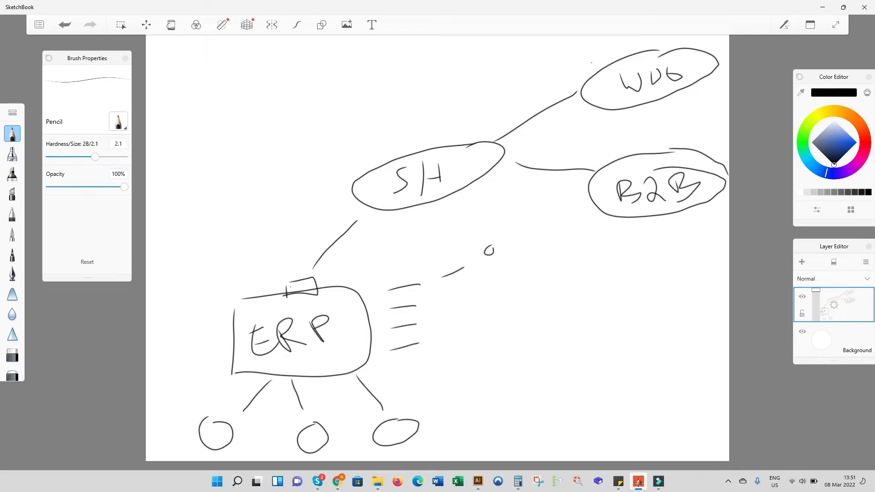
left_click_drag(483, 265, 499, 290)
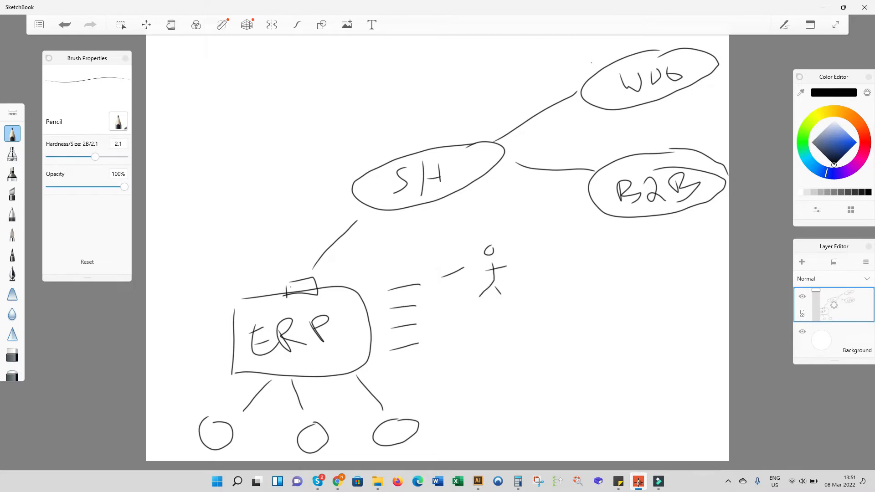
left_click_drag(505, 290, 525, 309)
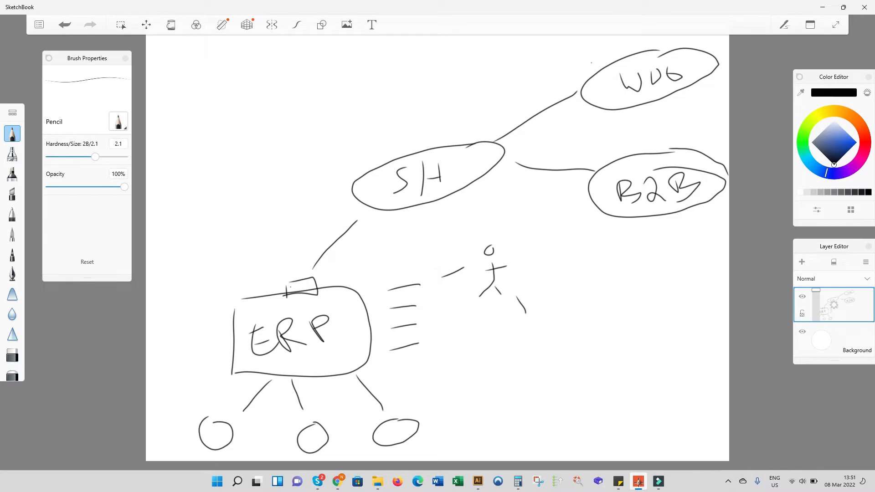
left_click_drag(544, 305, 549, 318)
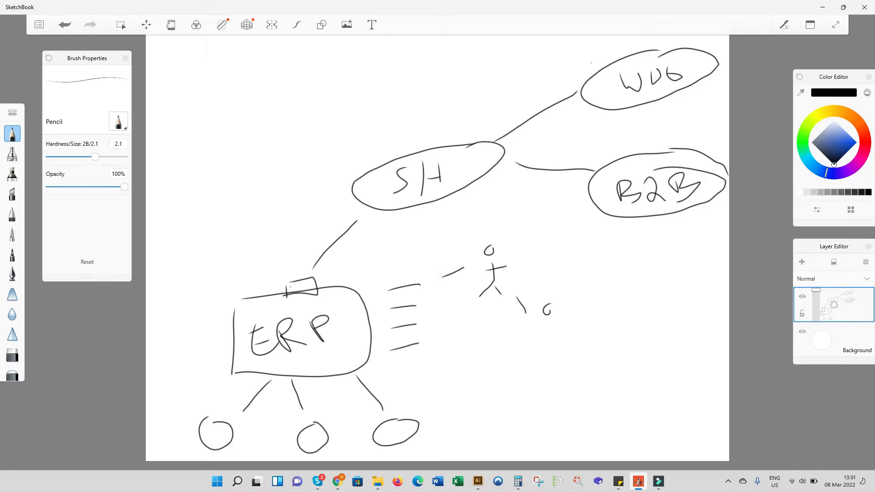
left_click_drag(547, 312, 550, 358)
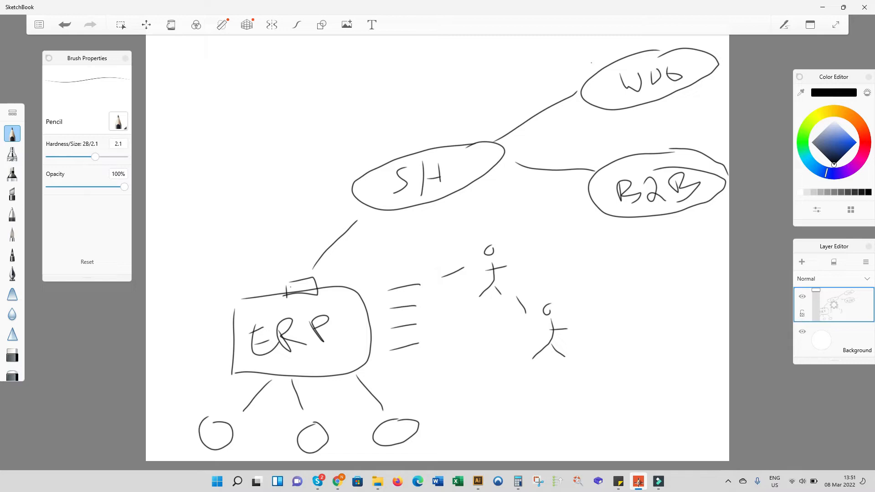
left_click_drag(504, 294, 529, 316)
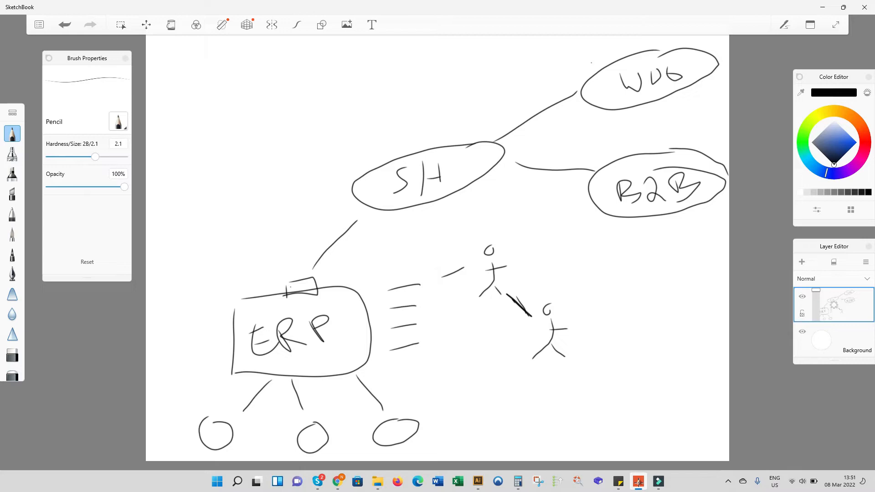
Step: Add an ERP-to-SH arrow, an SH–B2B arrowhead and inner rings, undoing the long diagonal strokes
left_click_drag(286, 293, 315, 281)
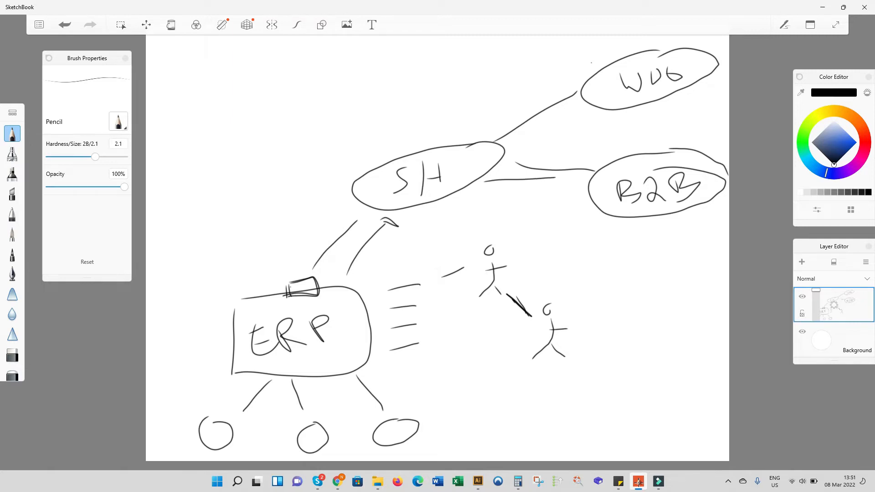
left_click_drag(541, 176, 568, 187)
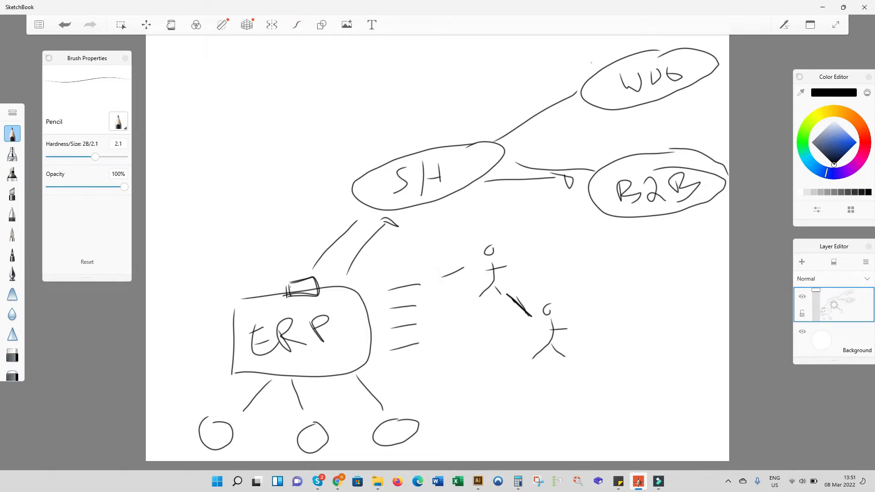
left_click_drag(201, 416, 234, 441)
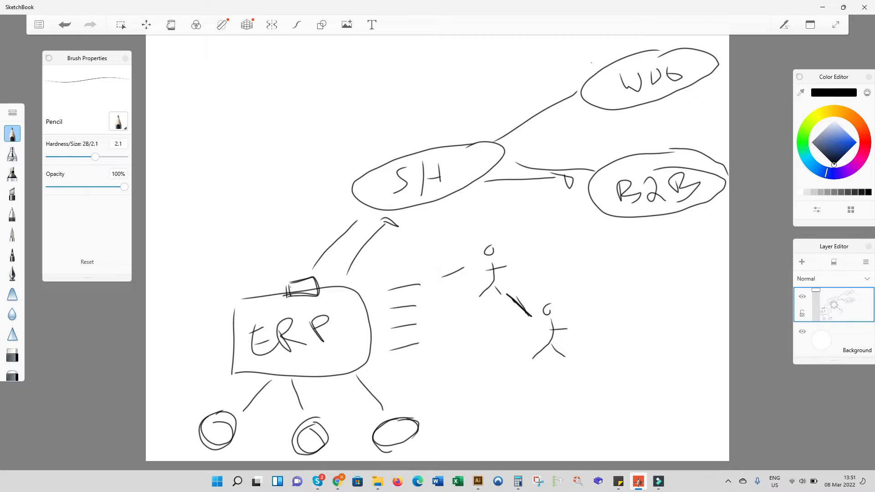
left_click_drag(391, 292, 252, 415)
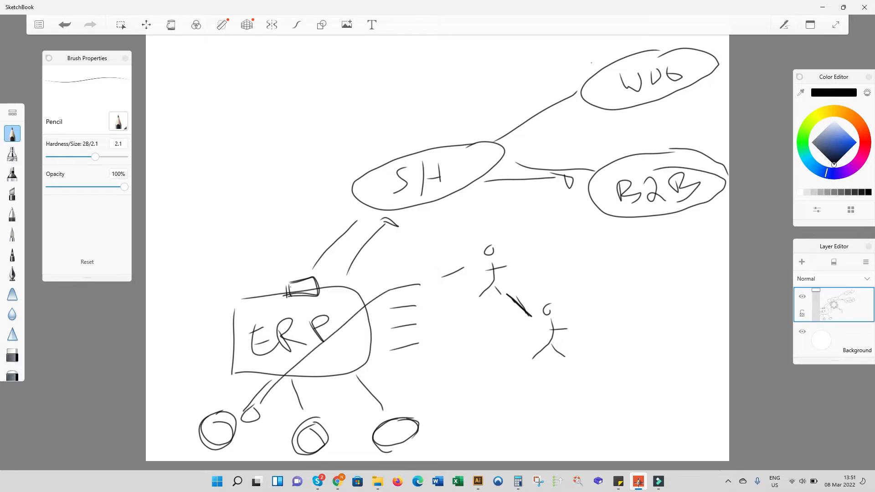
left_click_drag(391, 295, 312, 408)
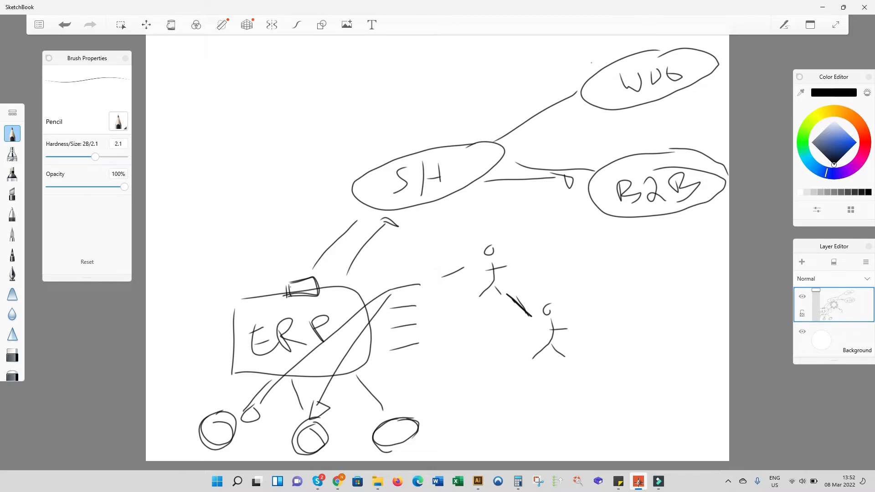
left_click(11, 355)
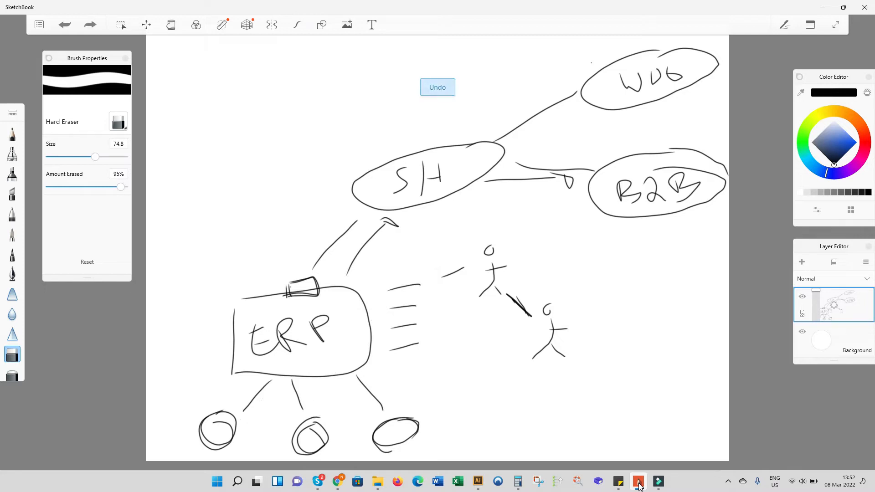
left_click(437, 87)
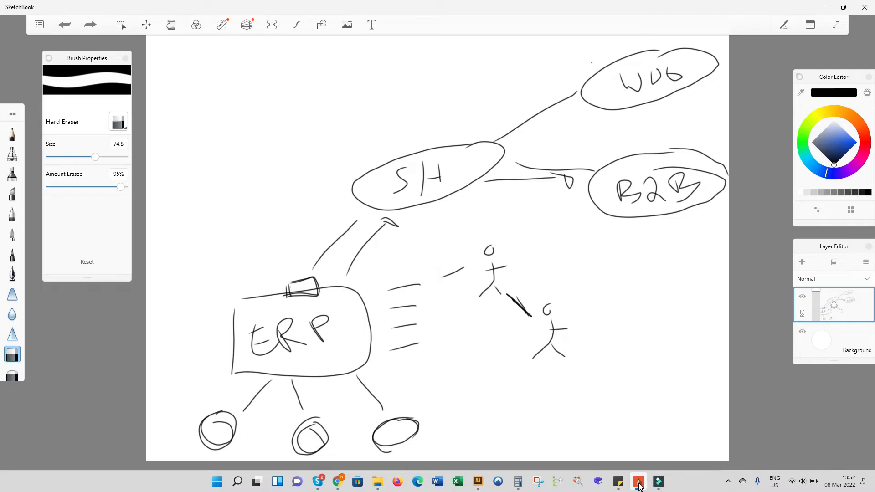
Step: Circle the stick figures and draw two arrows with a column of dashes below B2B
left_click(11, 133)
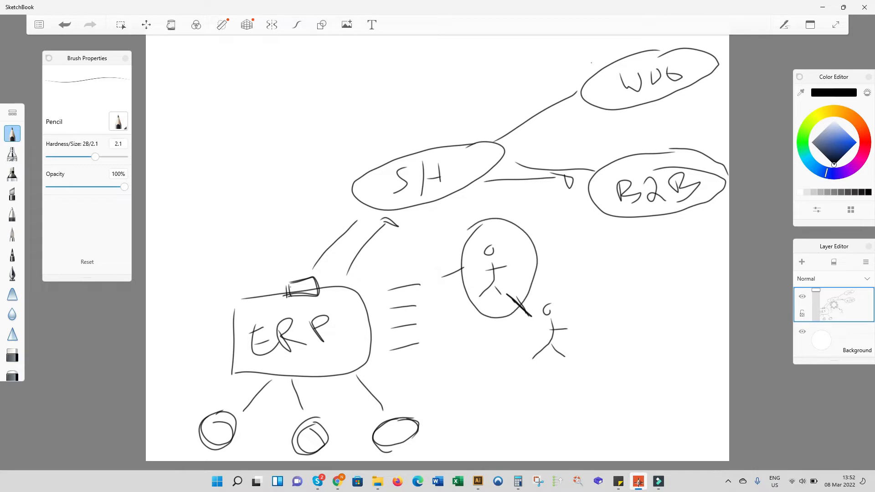
left_click_drag(668, 239, 694, 287)
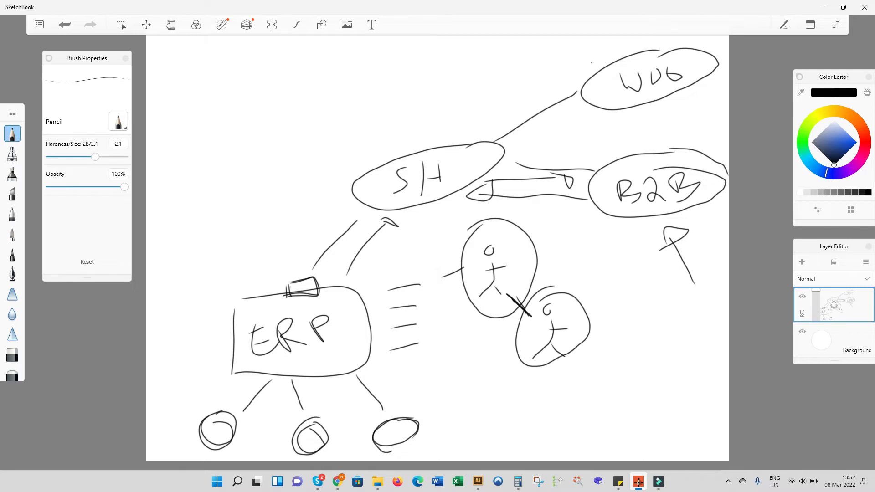
left_click_drag(682, 301, 692, 338)
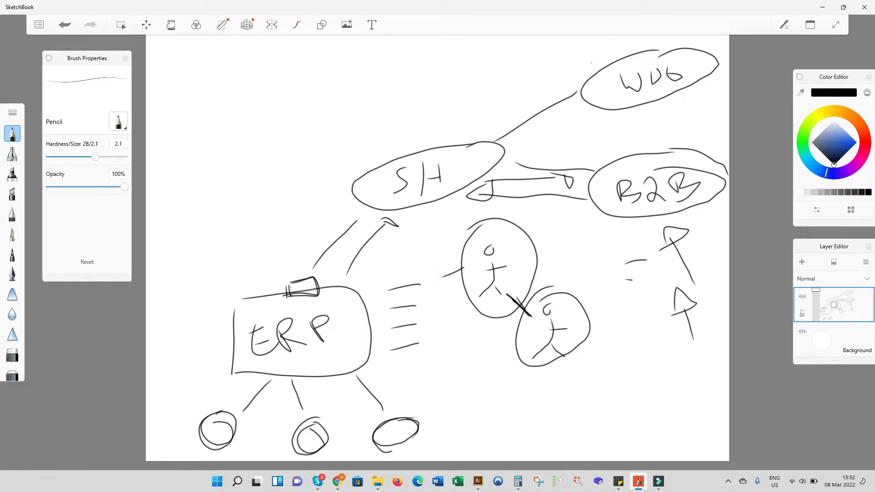
left_click_drag(628, 265, 633, 366)
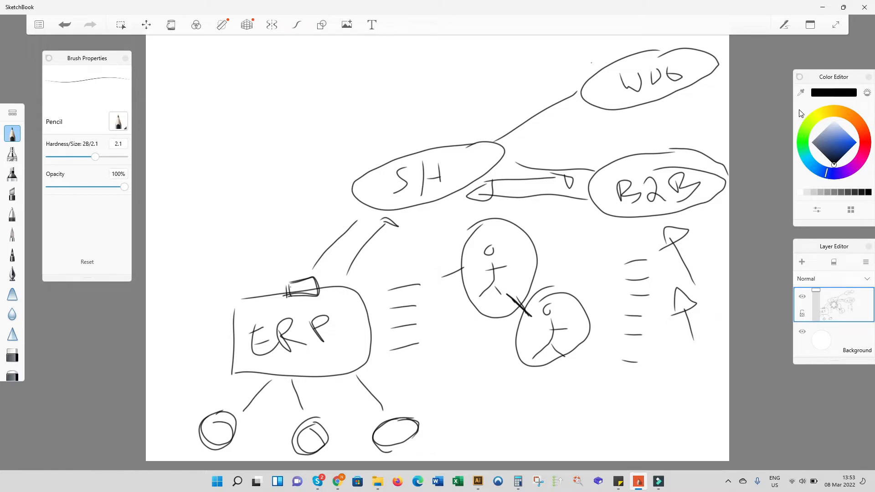
mouse_move(822, 9)
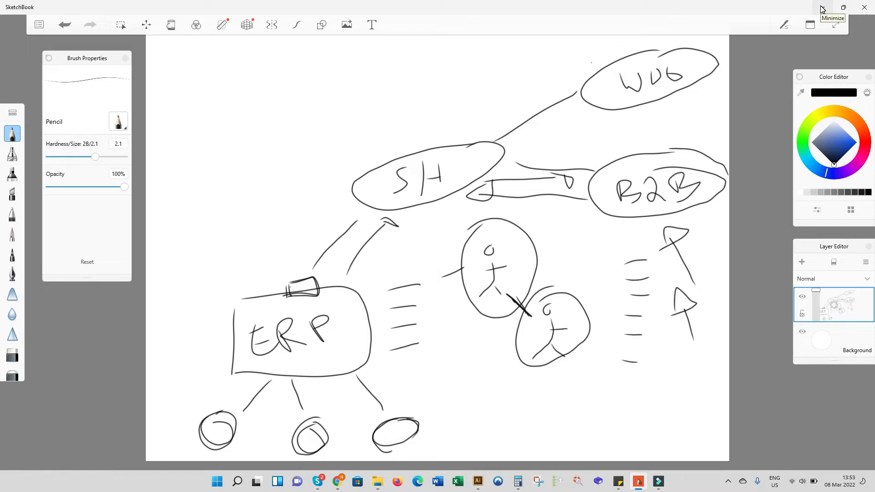
Step: Return to Chrome and show the StoreHub Sources page with the Sage 200 Evolution source
left_click(338, 482)
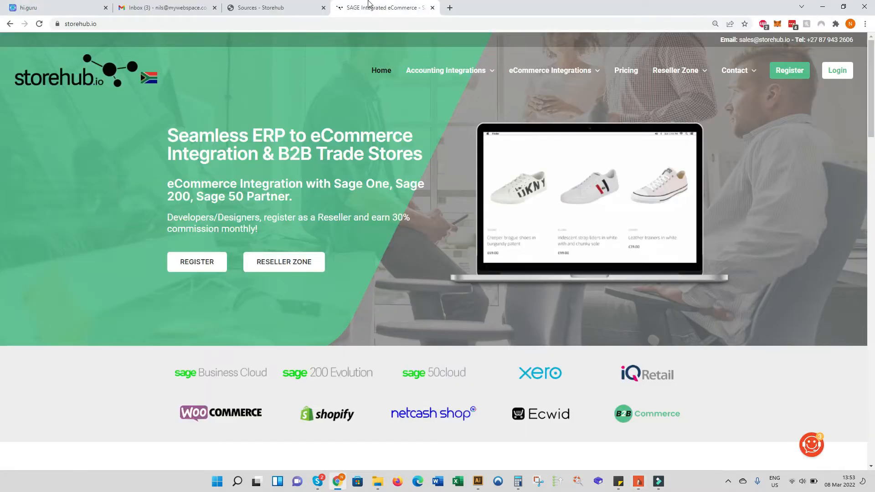
left_click(274, 7)
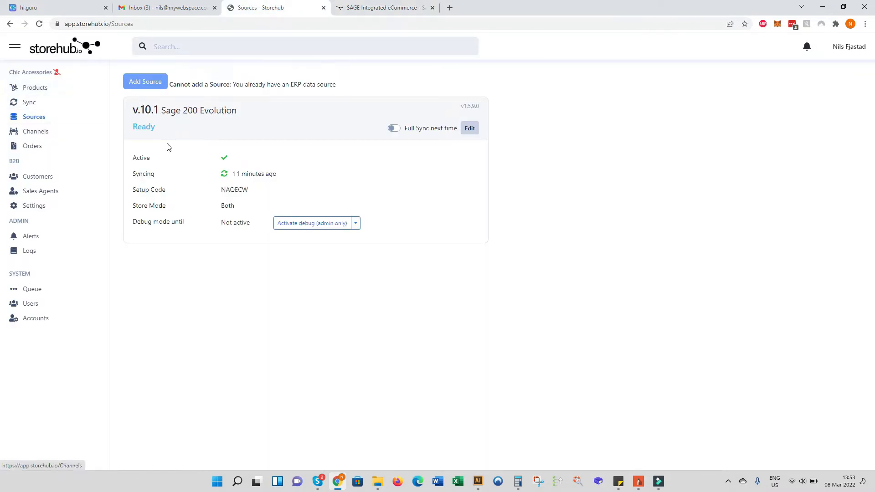
mouse_move(403, 176)
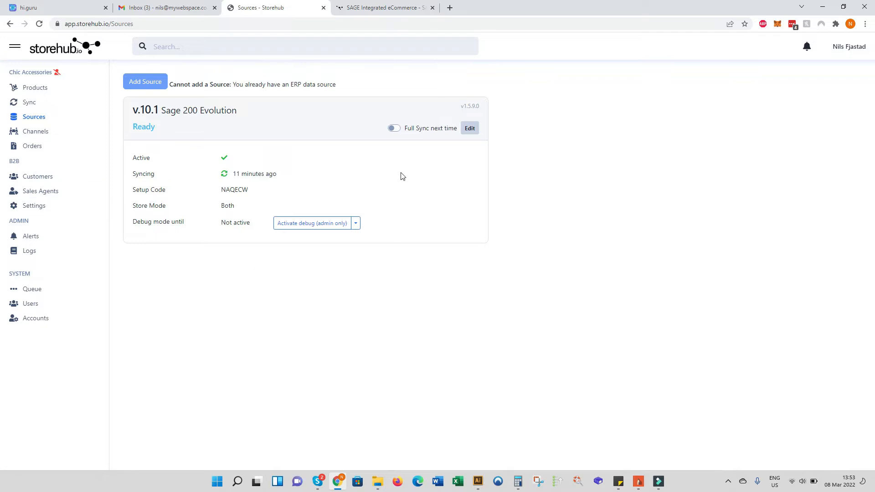
mouse_move(279, 237)
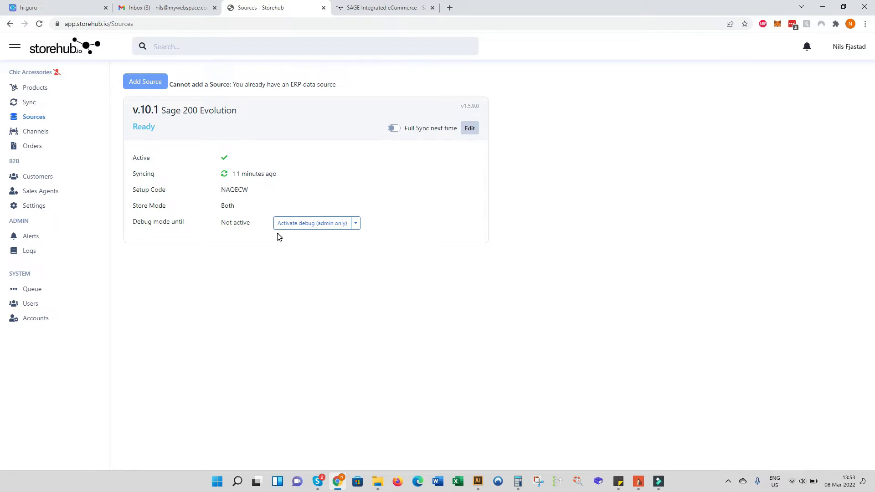
mouse_move(305, 185)
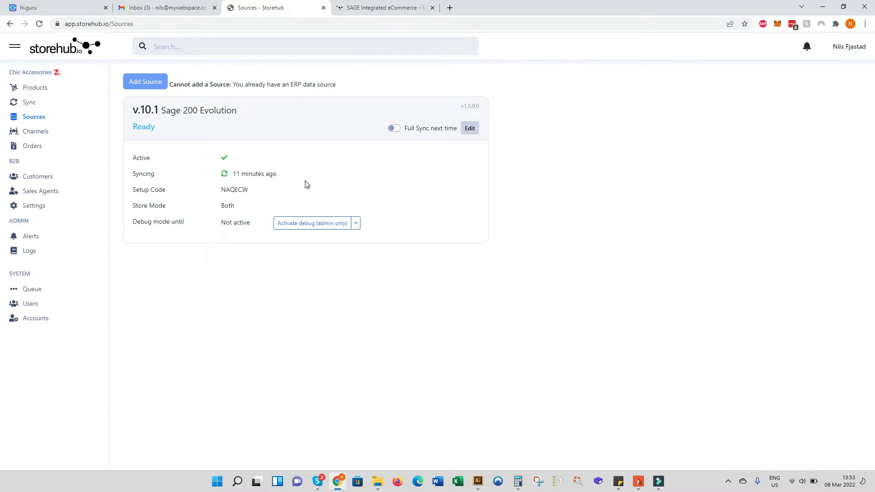
mouse_move(473, 124)
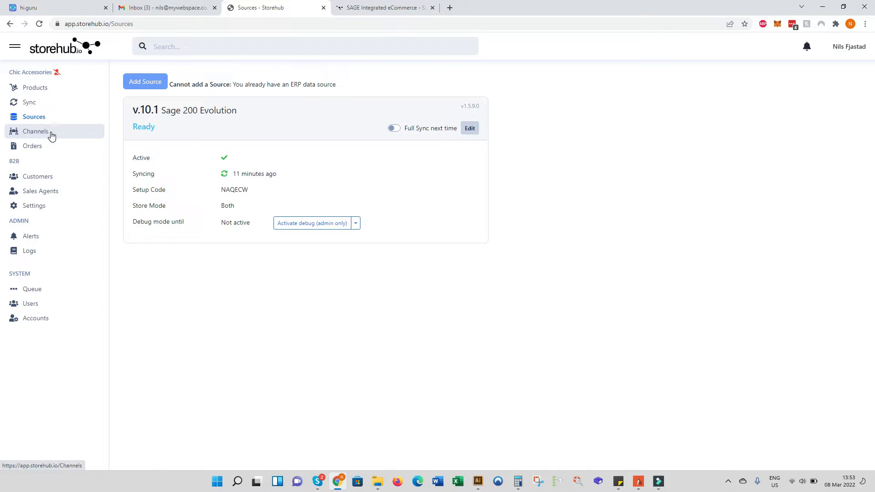
Step: Open Channels and edit the Chic B2B channel with site code chicaccessories
left_click(36, 131)
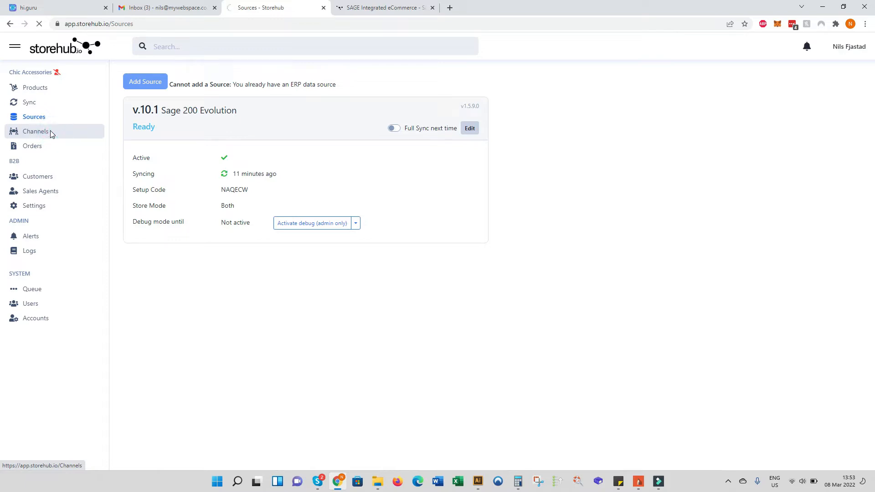
left_click(36, 132)
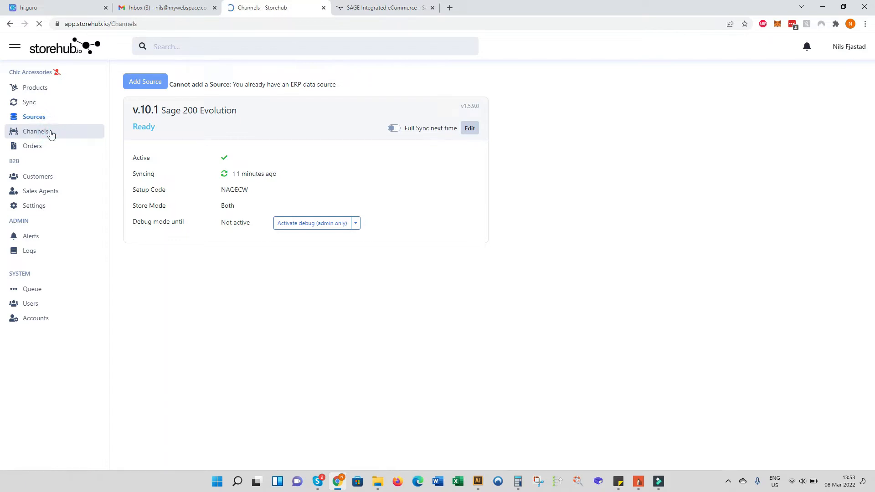
left_click(36, 132)
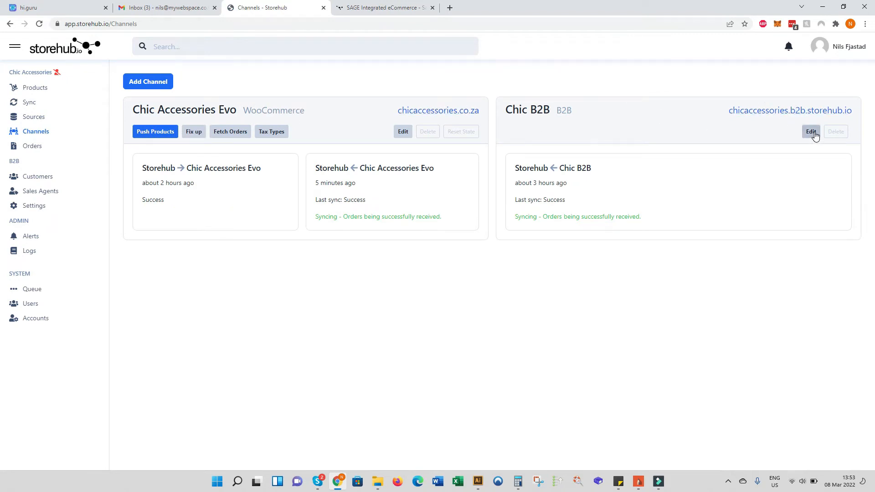
left_click(811, 132)
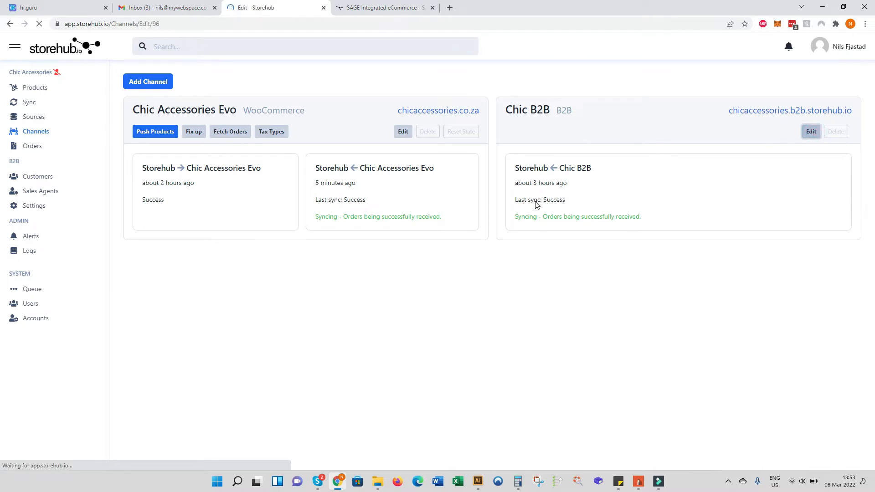
left_click(810, 131)
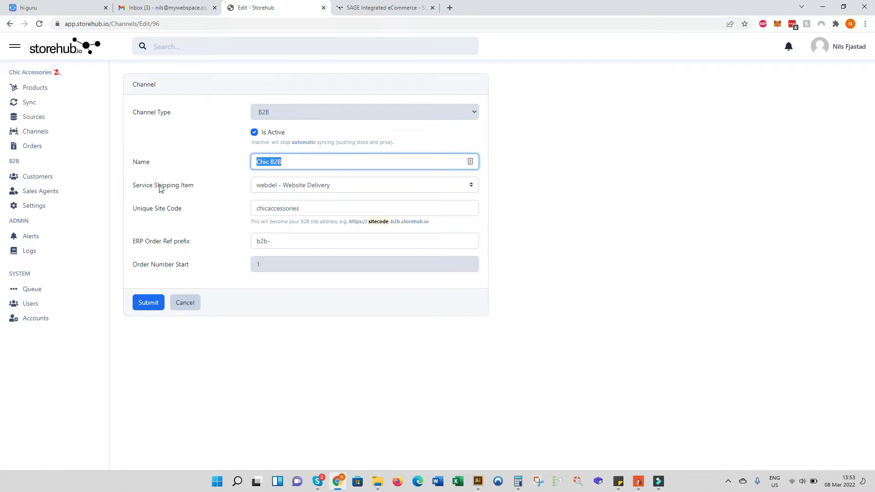
mouse_move(561, 188)
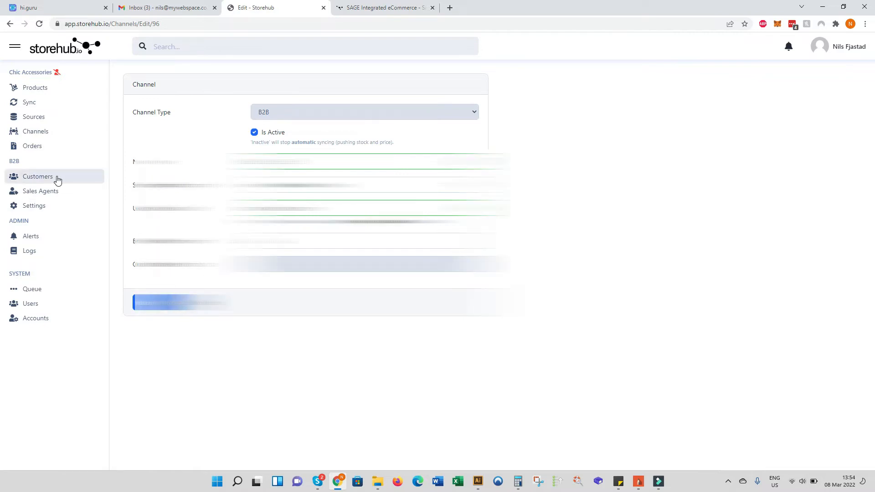
Step: Browse the Customers list, highlighting the OK GROCER group and clearing the selection
left_click(38, 176)
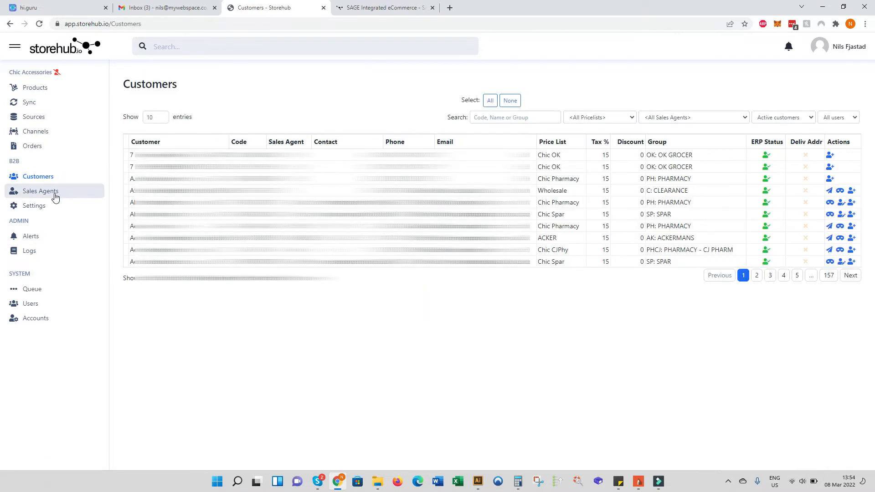
mouse_move(39, 190)
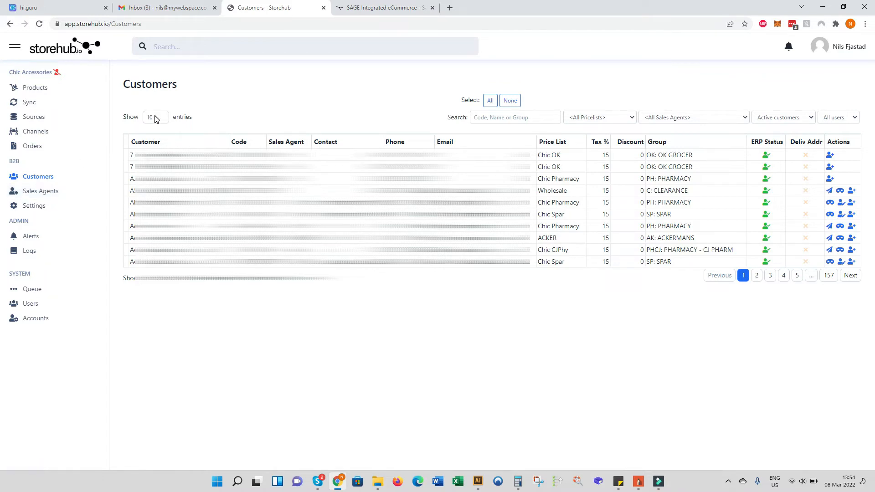
mouse_move(163, 124)
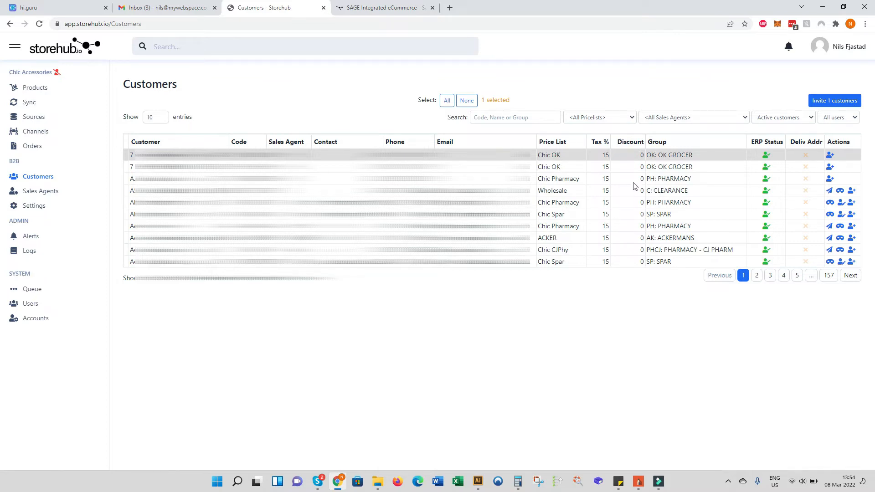
mouse_move(640, 212)
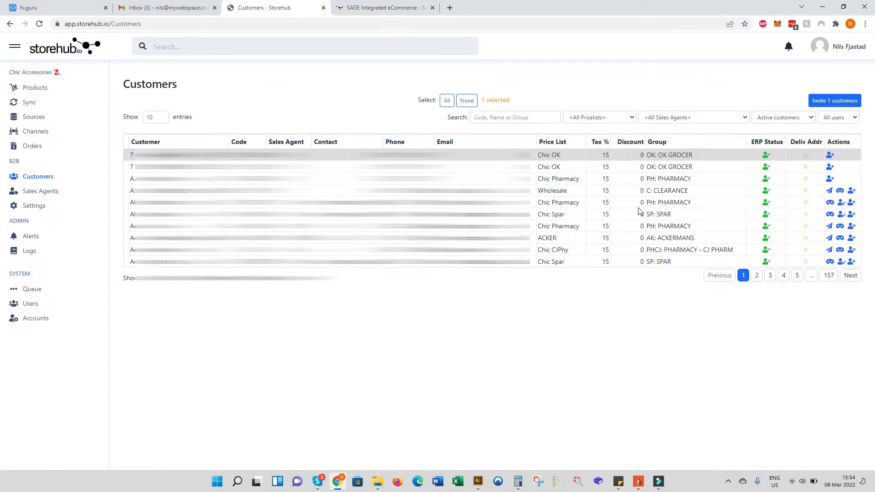
mouse_move(641, 260)
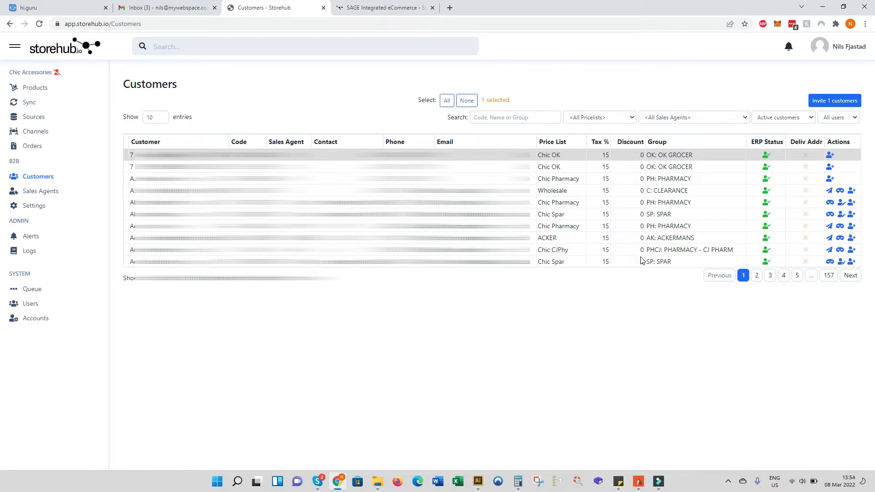
mouse_move(687, 147)
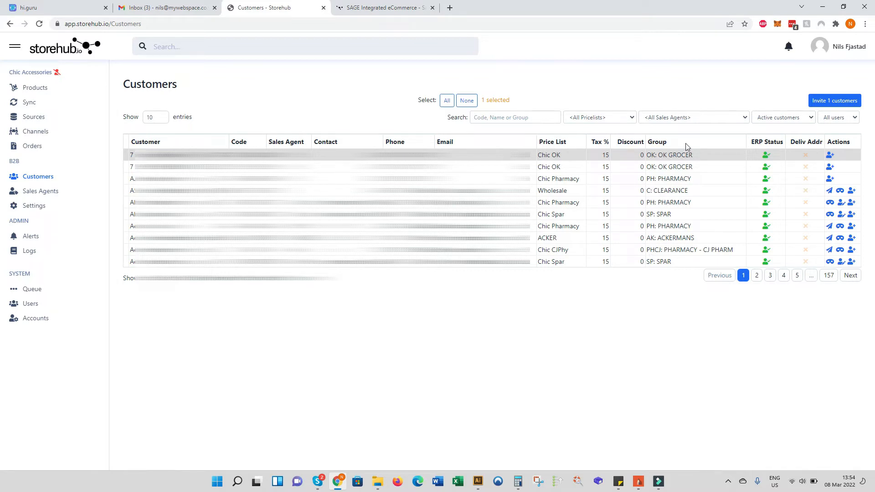
double_click(668, 155)
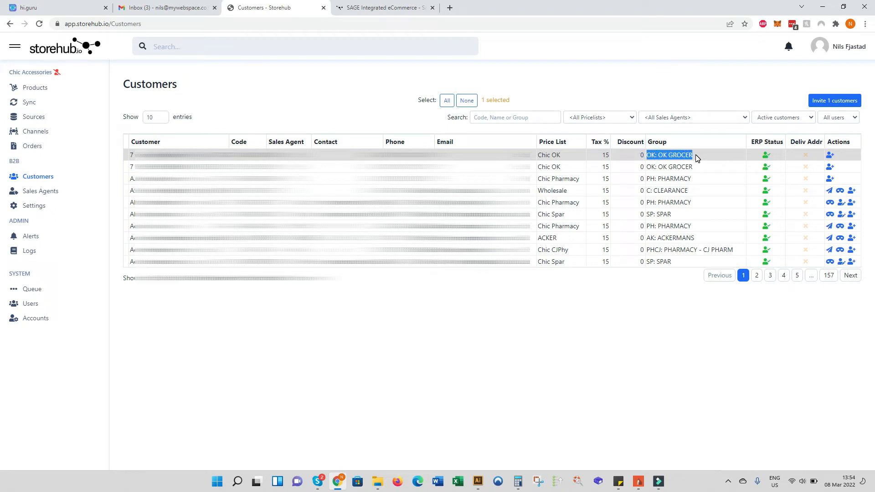
left_click(467, 100)
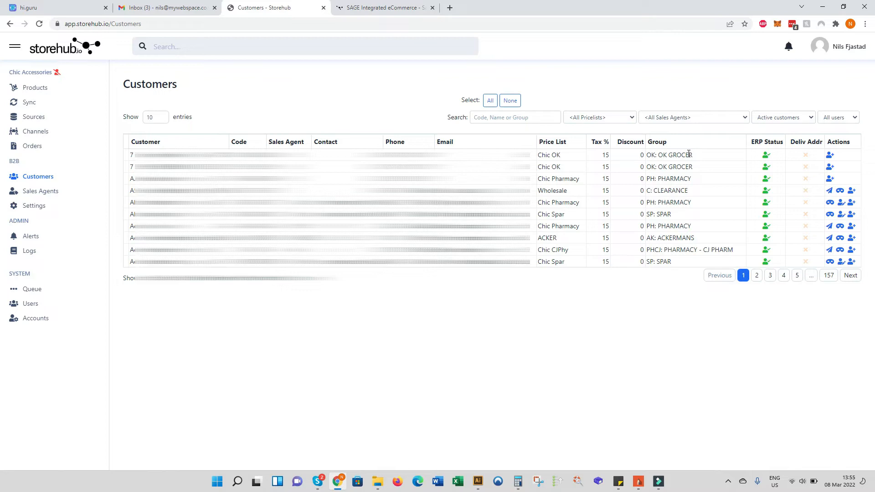
mouse_move(694, 158)
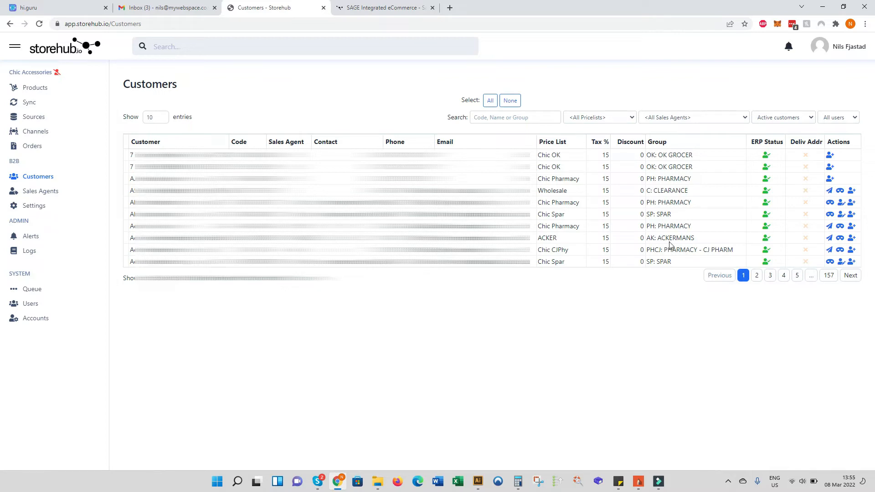
mouse_move(765, 162)
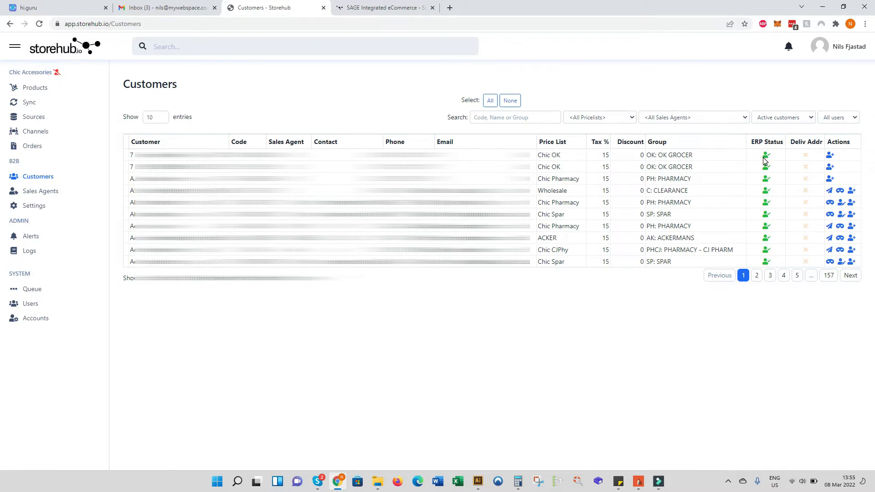
mouse_move(770, 263)
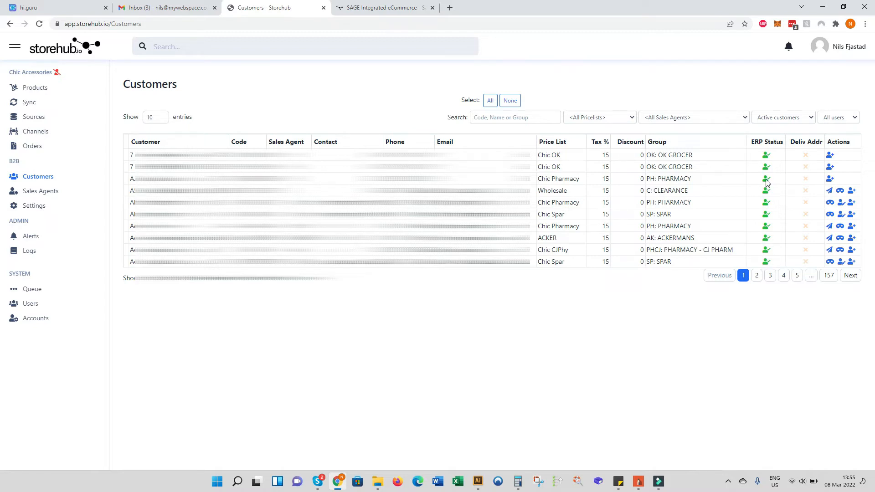
mouse_move(758, 183)
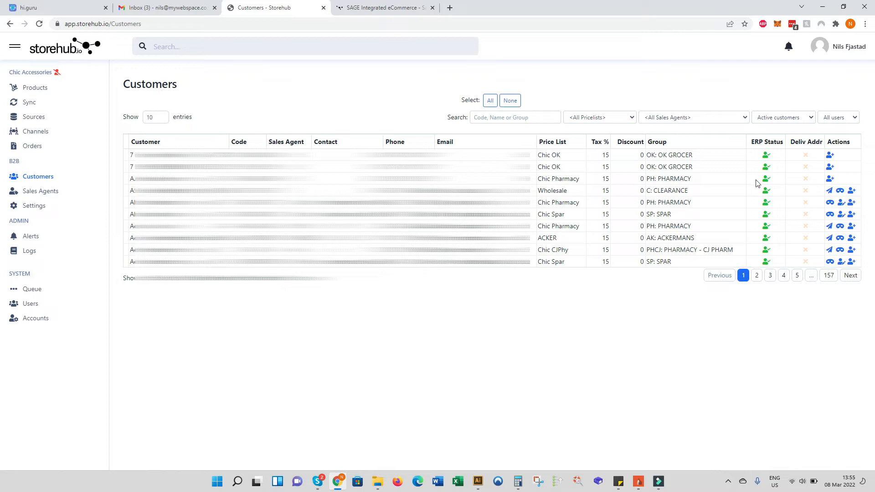
mouse_move(769, 183)
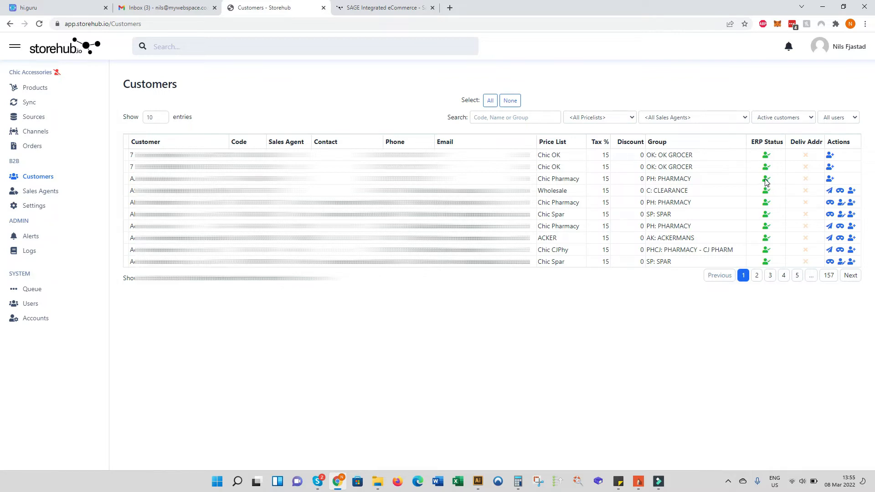
mouse_move(805, 176)
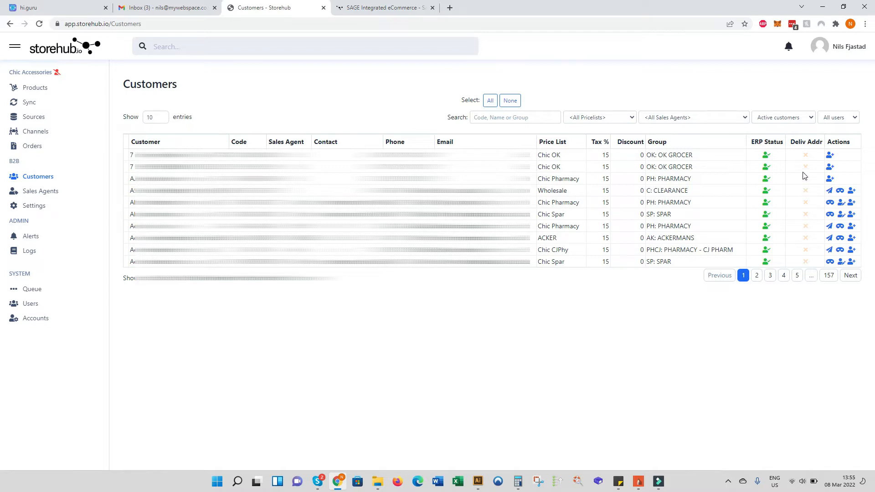
mouse_move(805, 156)
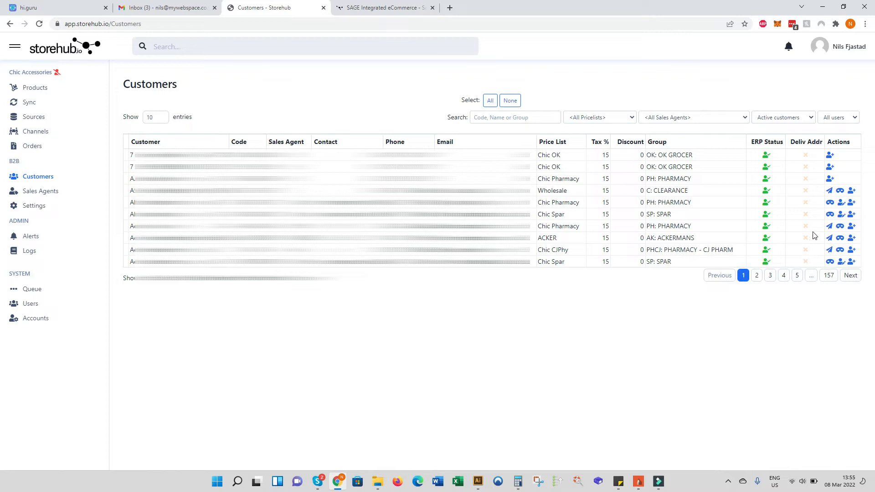
mouse_move(807, 195)
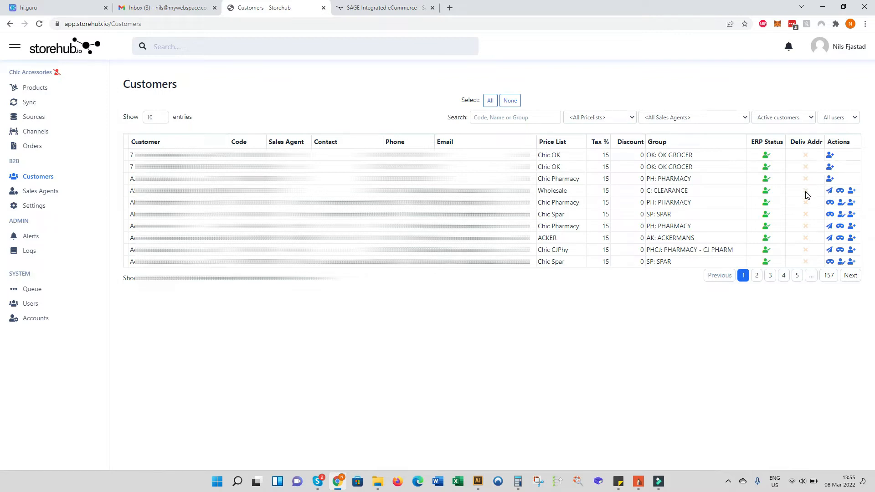
mouse_move(806, 189)
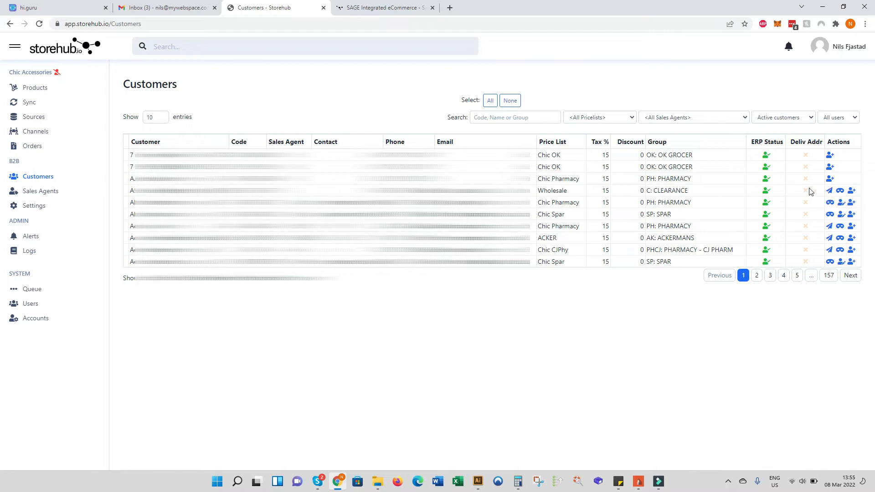
mouse_move(804, 256)
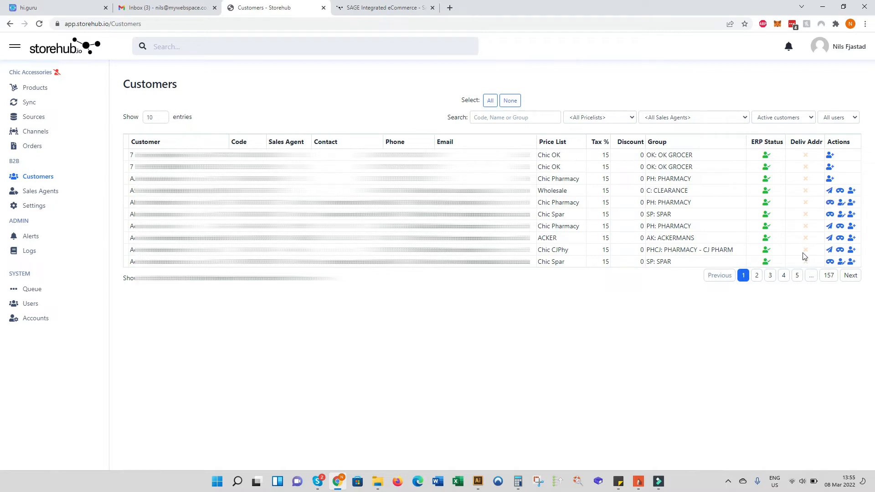
mouse_move(805, 214)
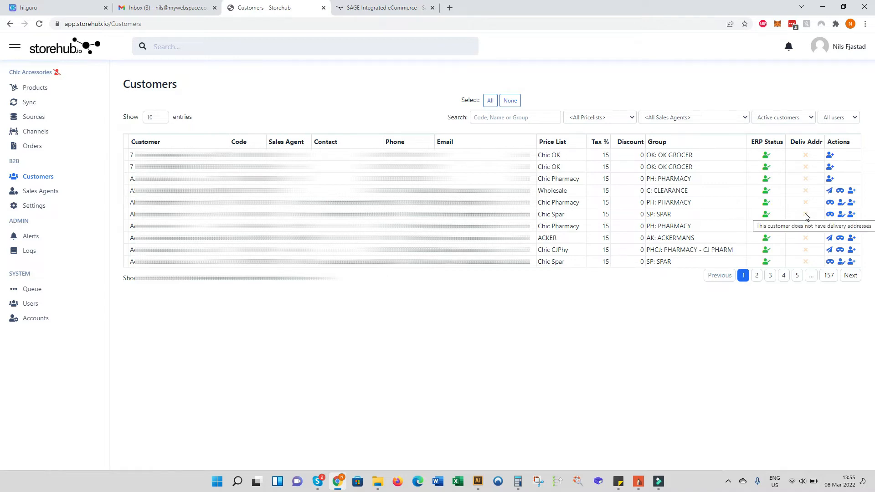
mouse_move(853, 245)
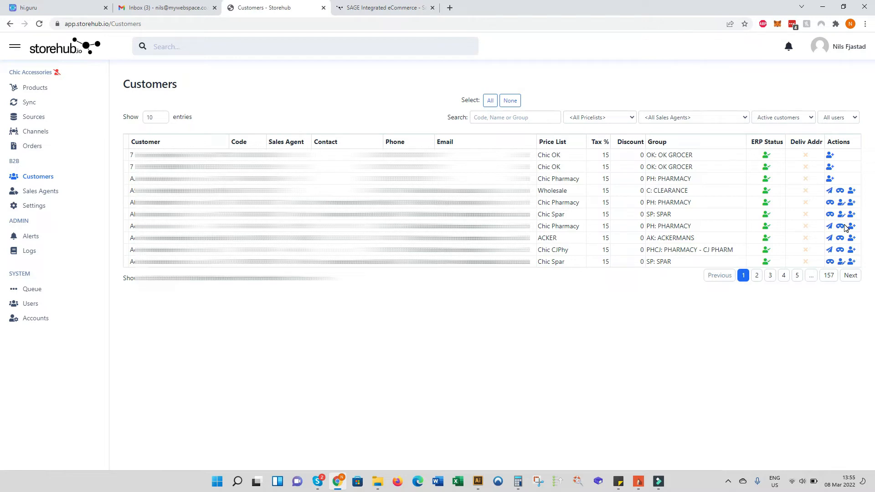
mouse_move(830, 203)
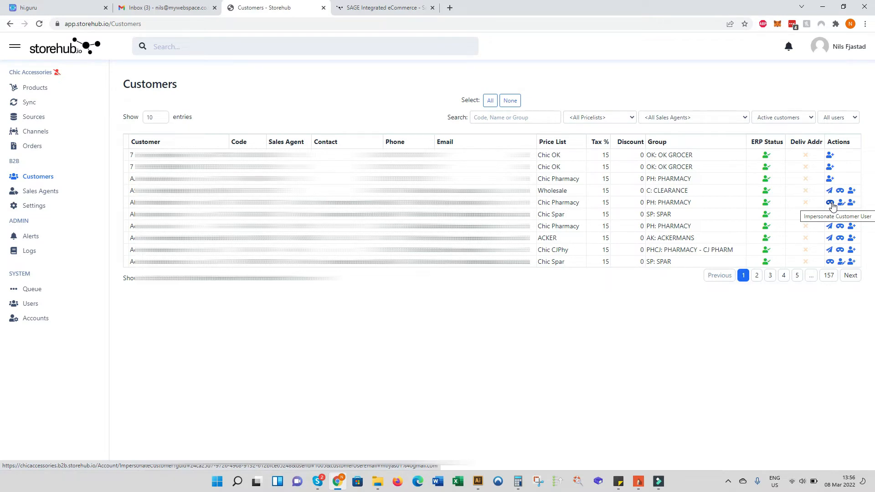
mouse_move(851, 202)
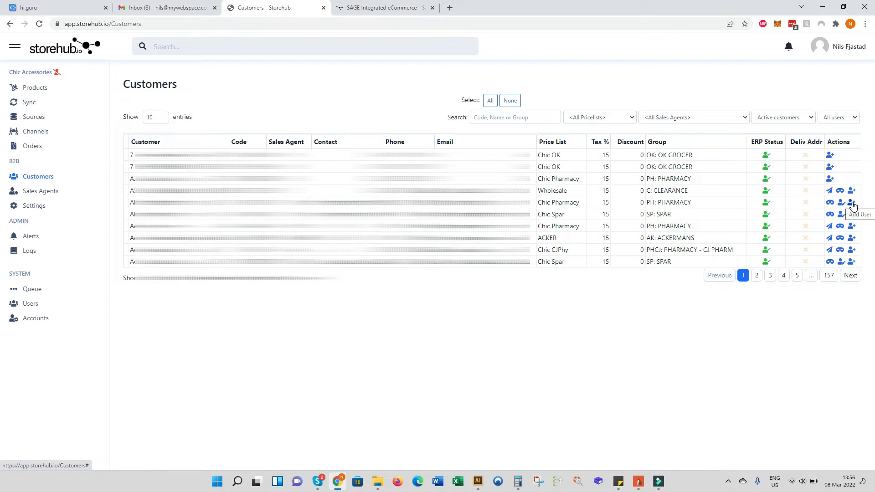
mouse_move(589, 213)
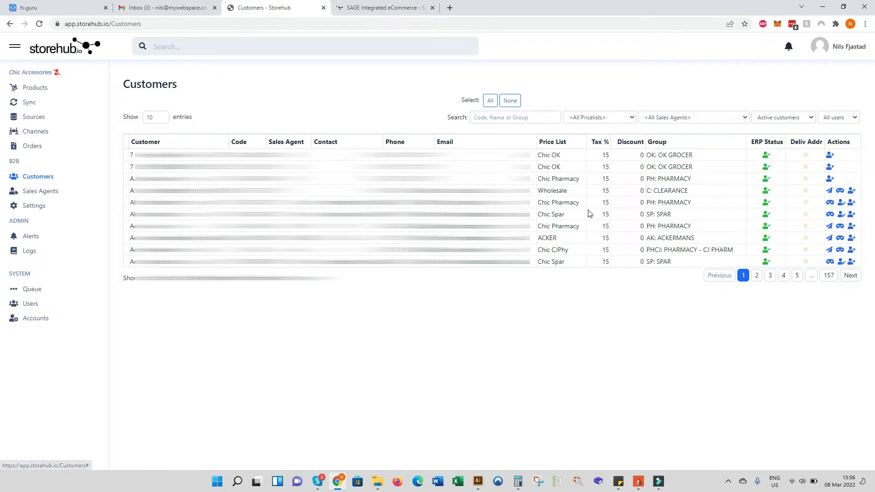
Step: Show 50 customers per page, invite the selected customers, then go to Sales Agents
left_click(131, 202)
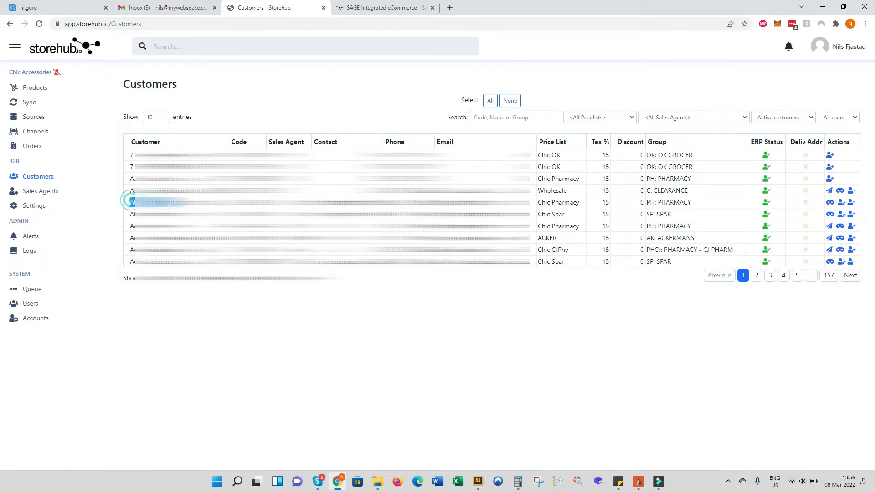
left_click(130, 203)
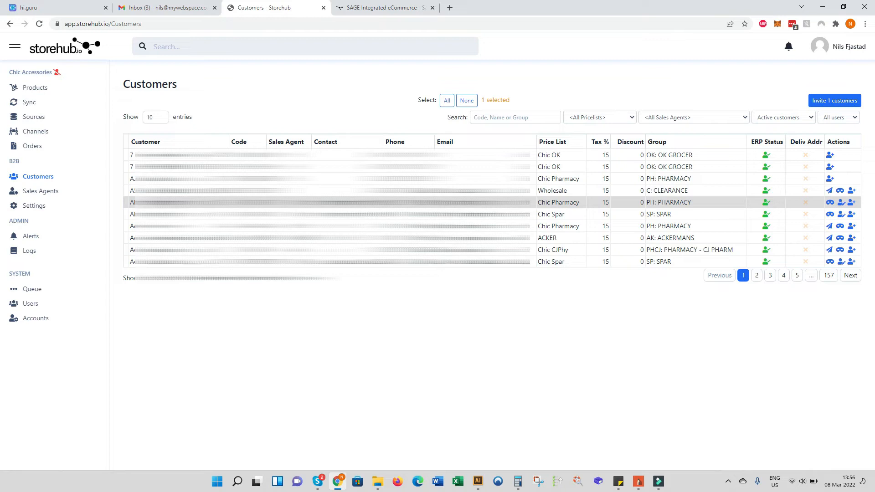
left_click(156, 116)
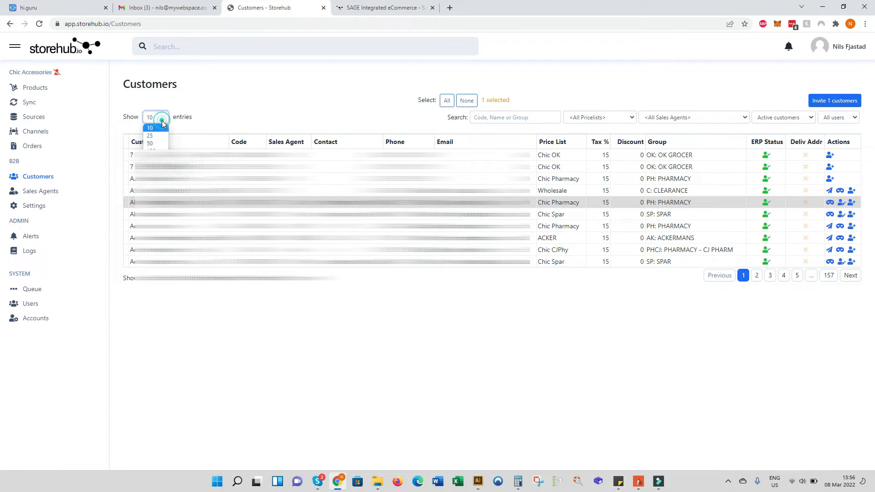
left_click(150, 143)
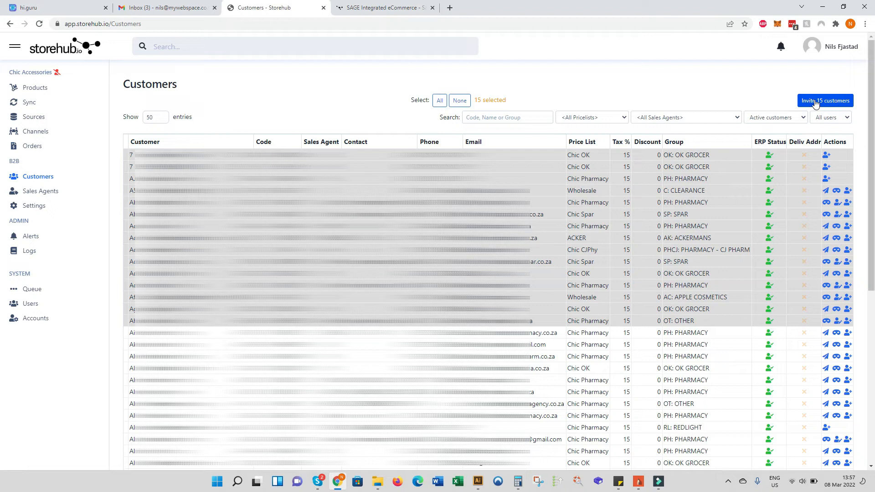
left_click(458, 100)
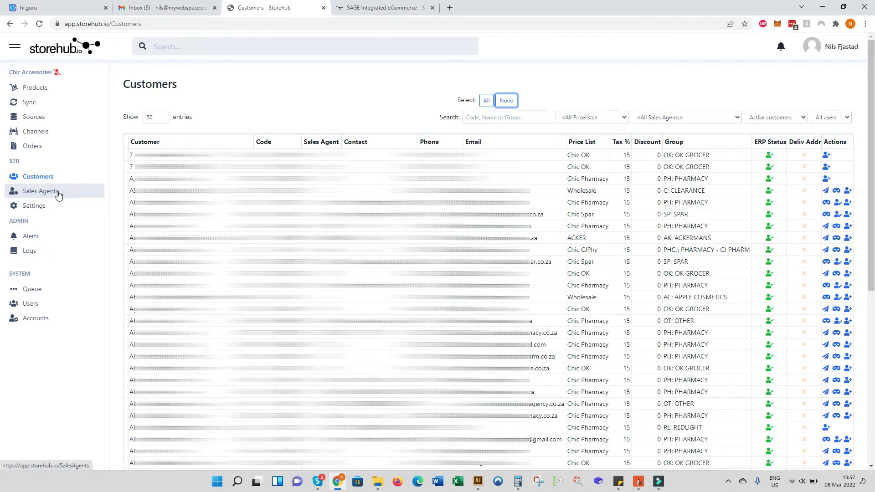
mouse_move(45, 195)
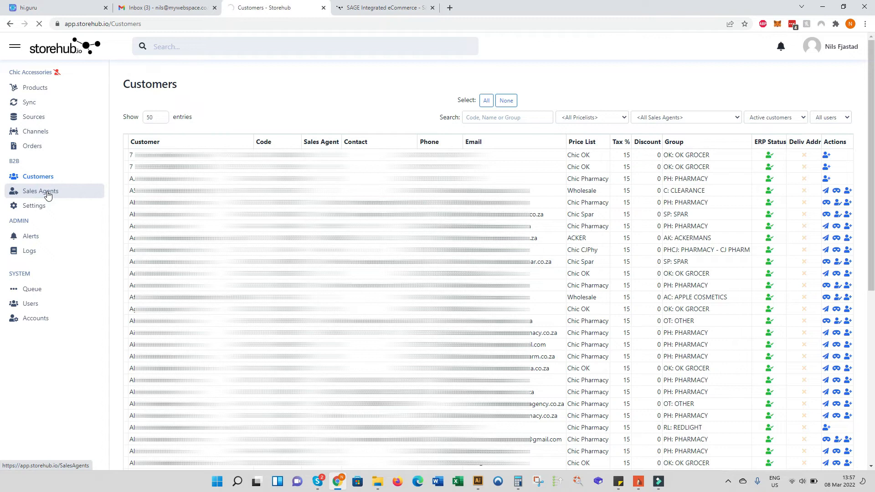
left_click(39, 191)
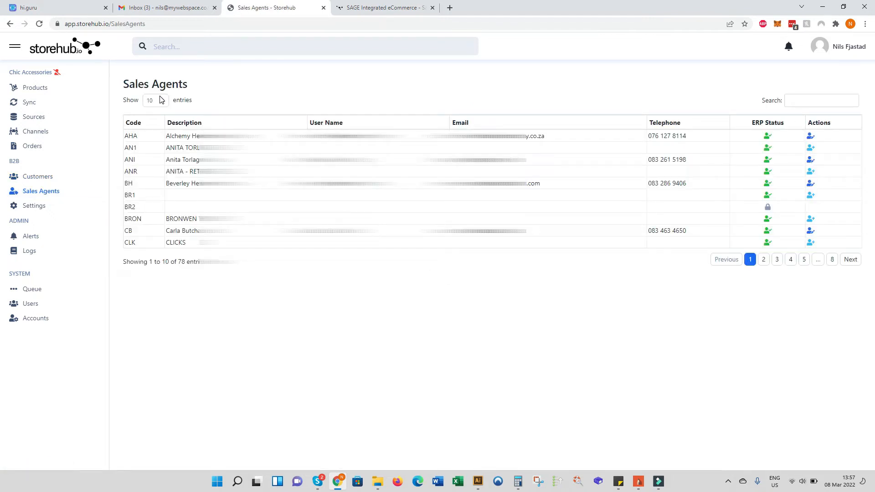
Step: Show 50 sales agents per page, point out agent code AHA, then return to Customers
left_click(155, 100)
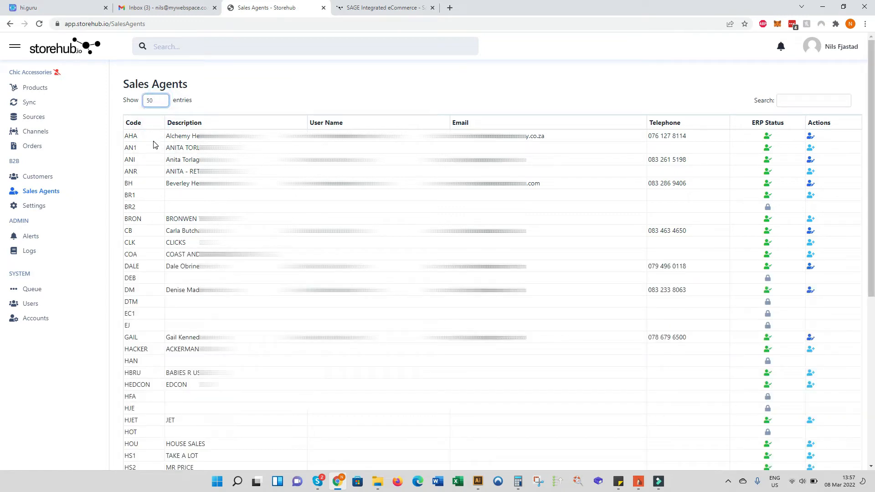
double_click(131, 136)
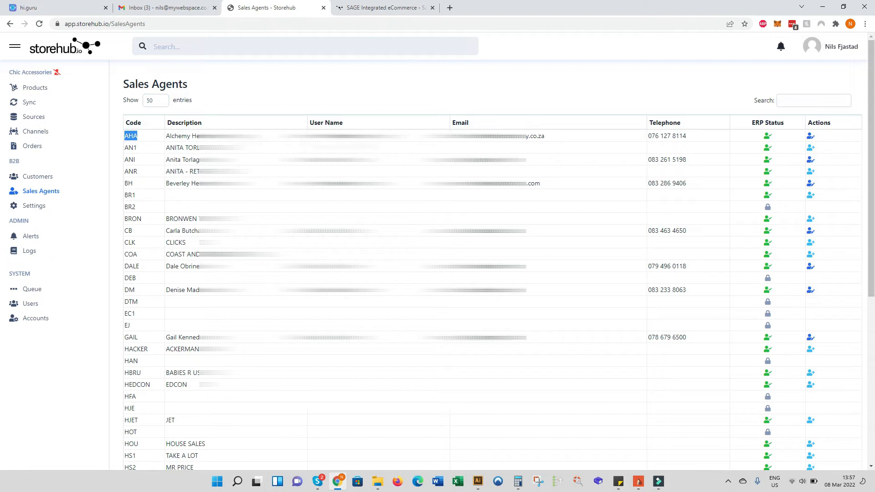
mouse_move(780, 144)
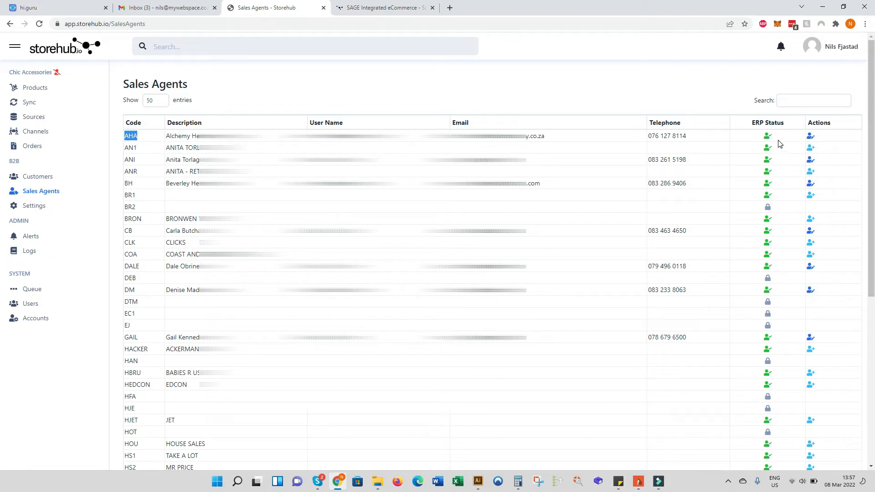
mouse_move(802, 140)
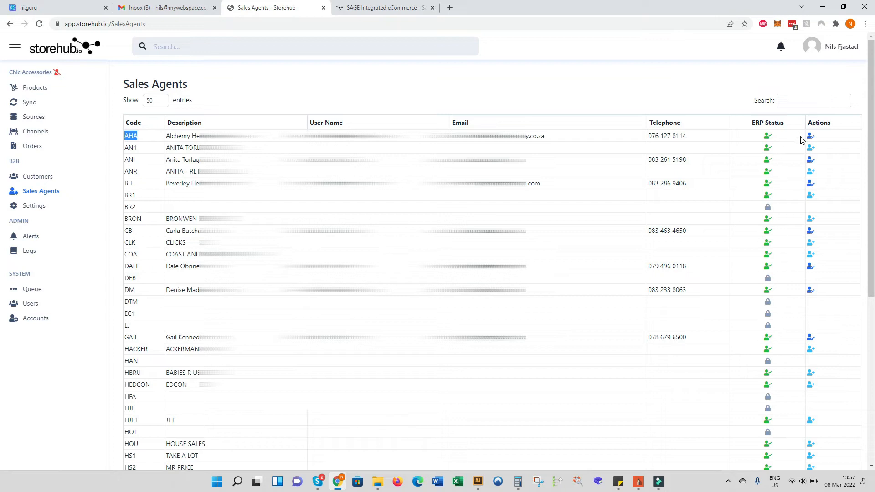
mouse_move(809, 135)
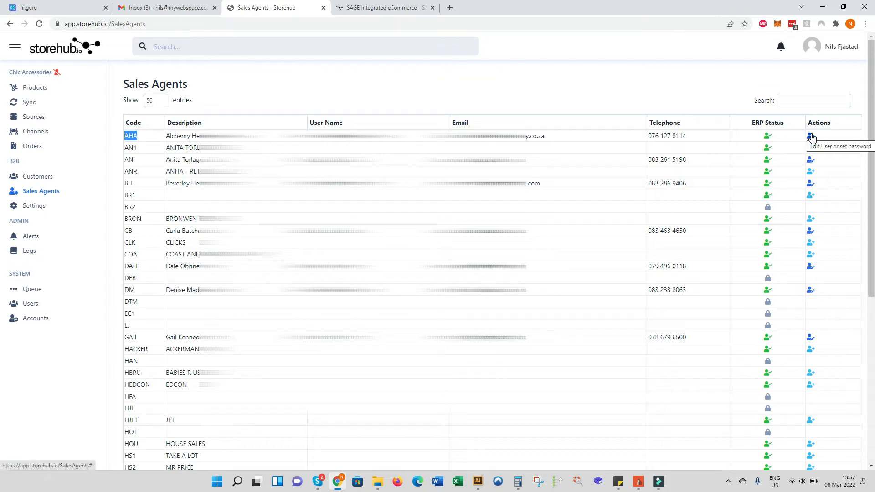
mouse_move(776, 145)
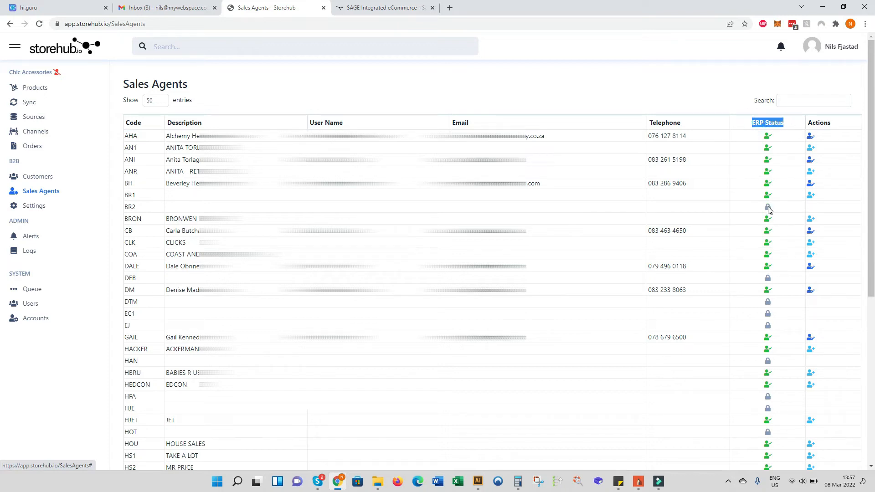
mouse_move(774, 257)
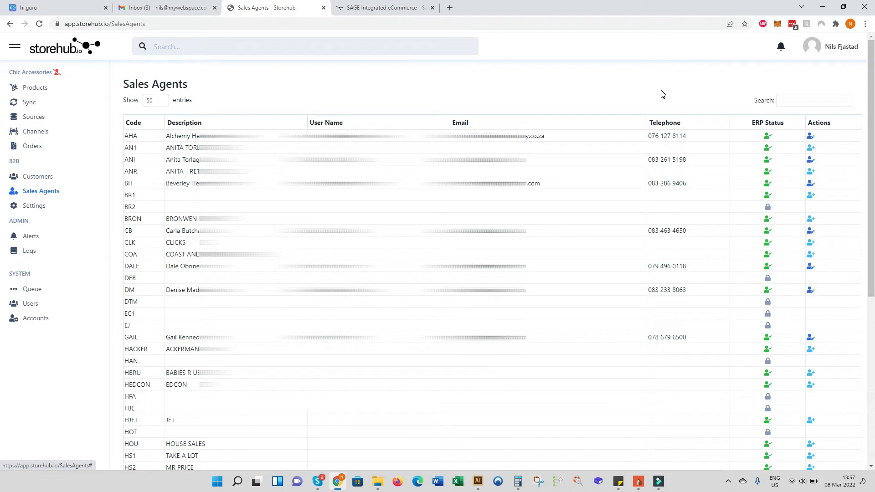
mouse_move(554, 80)
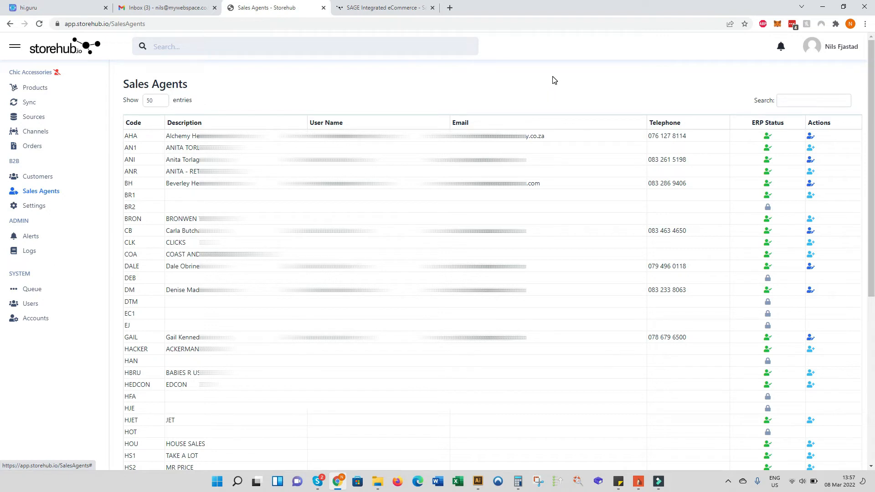
mouse_move(379, 104)
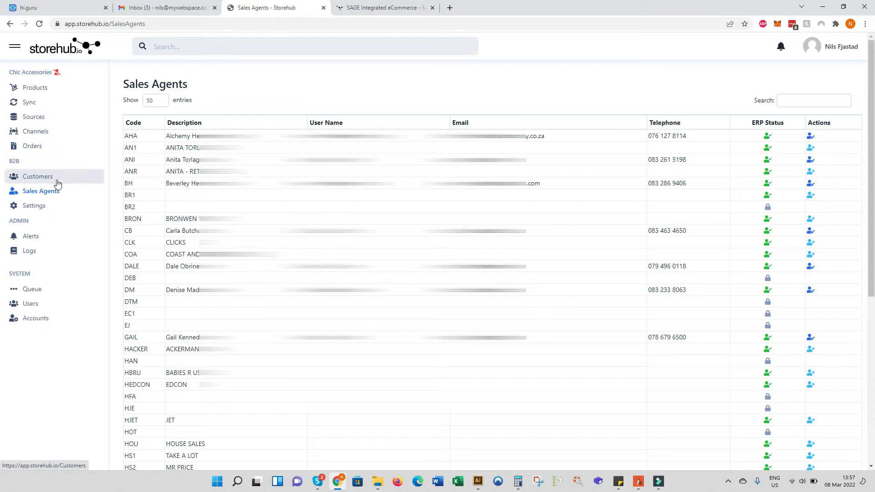
left_click(38, 176)
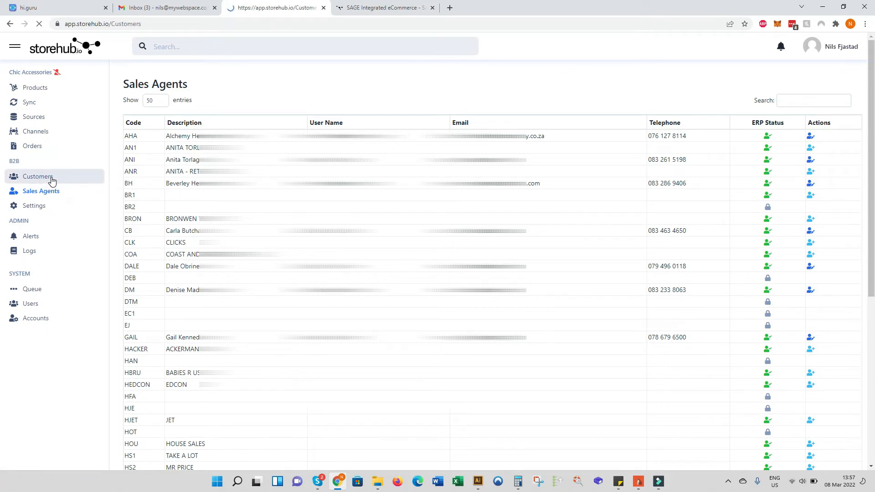
Step: Impersonate Abbotsford Pharmacy in the Chic B2B store and open the Hair category
left_click(38, 176)
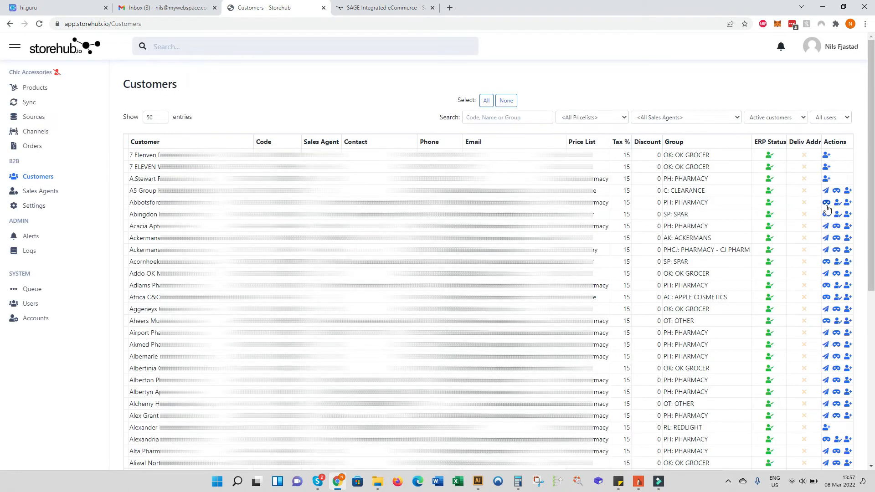
left_click(827, 203)
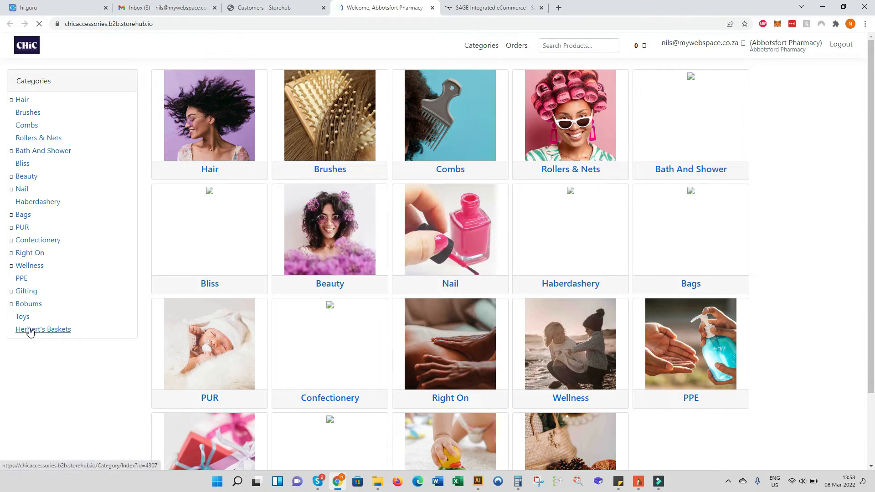
left_click(43, 329)
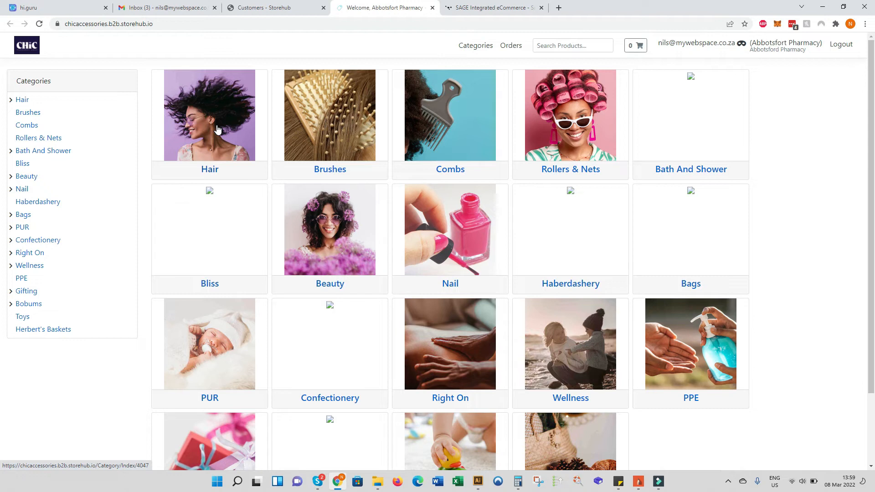
mouse_move(227, 162)
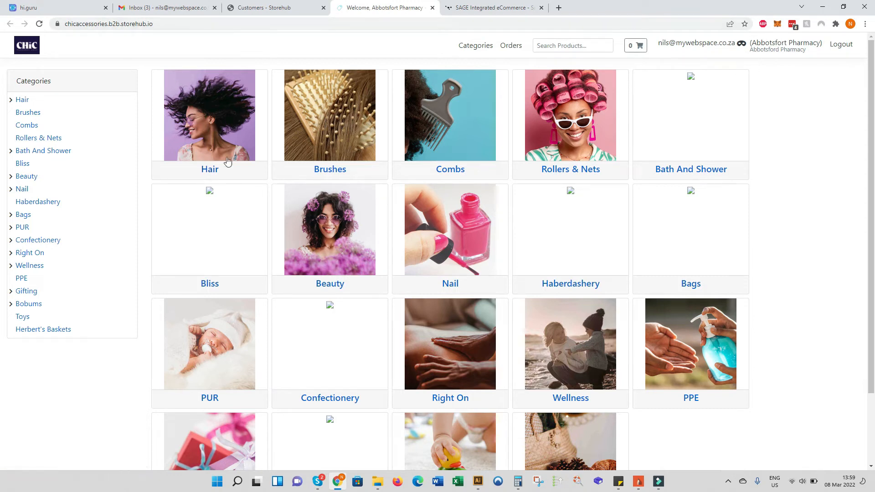
mouse_move(430, 181)
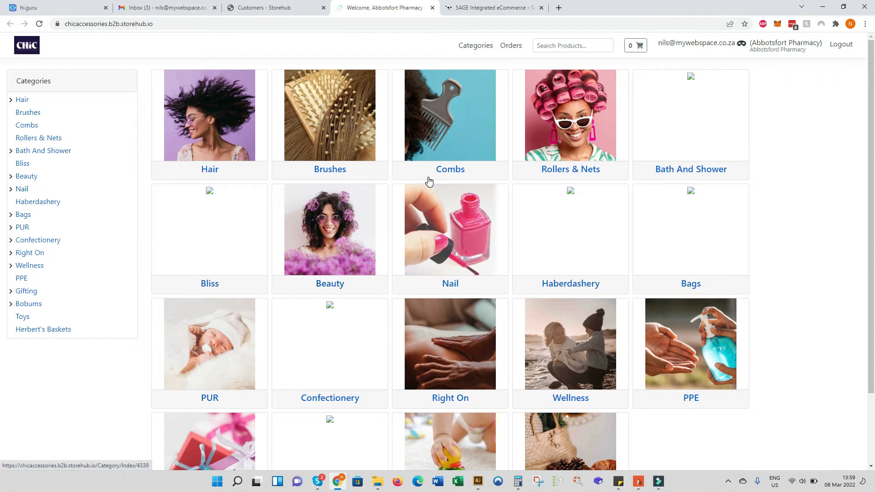
mouse_move(288, 117)
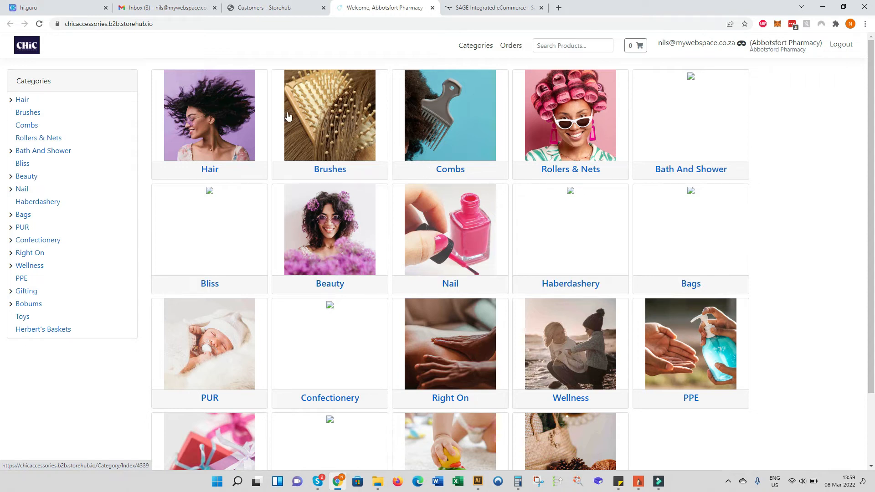
left_click(210, 116)
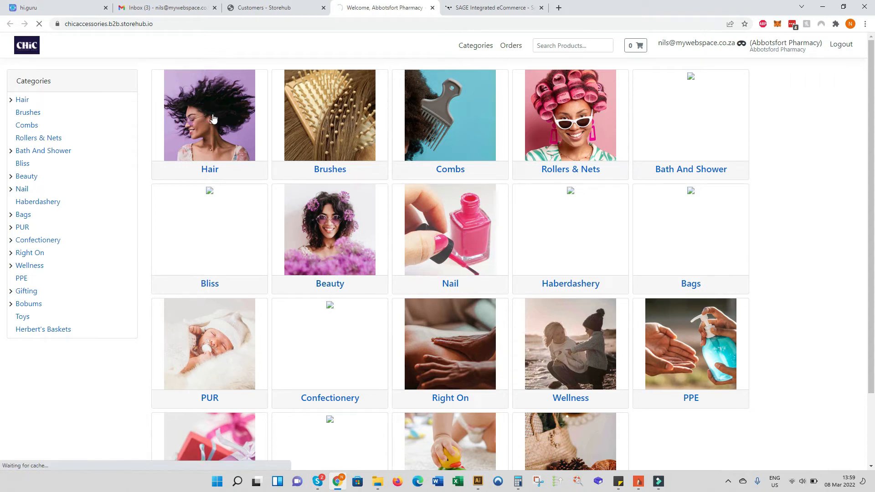
Step: Show the Hair Basic category's product list in the Chic B2B store
left_click(210, 115)
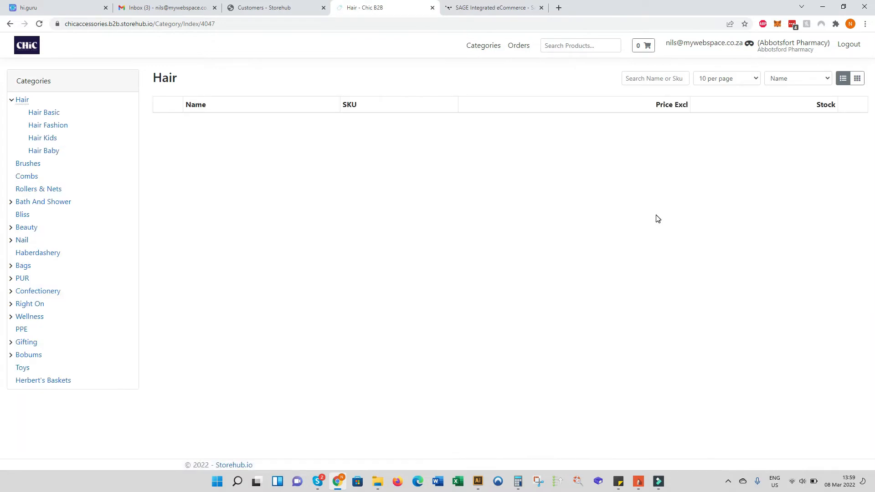
left_click(44, 112)
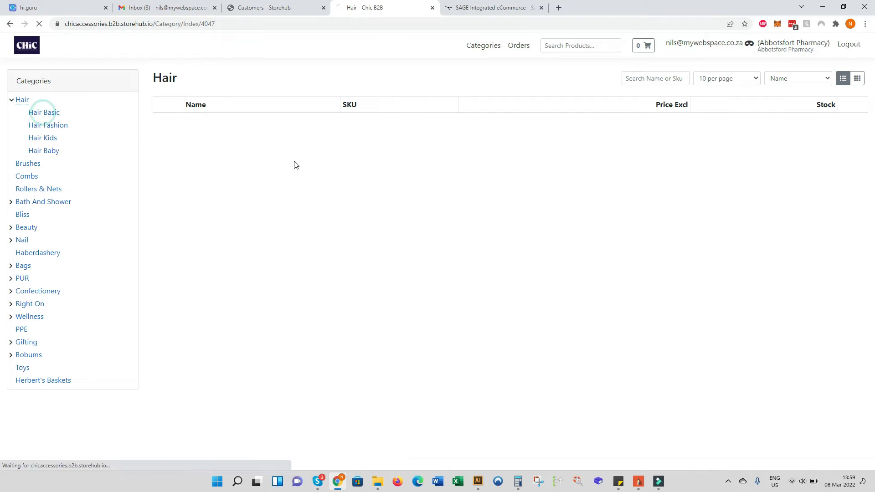
left_click(44, 112)
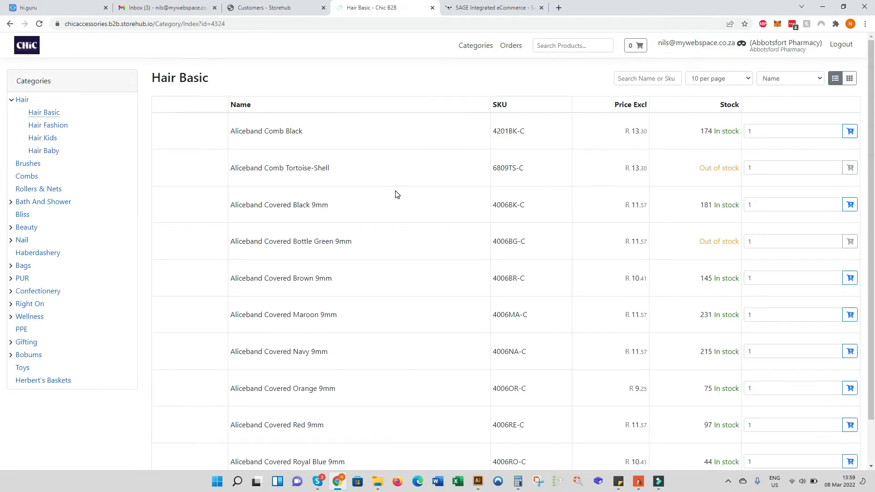
mouse_move(241, 126)
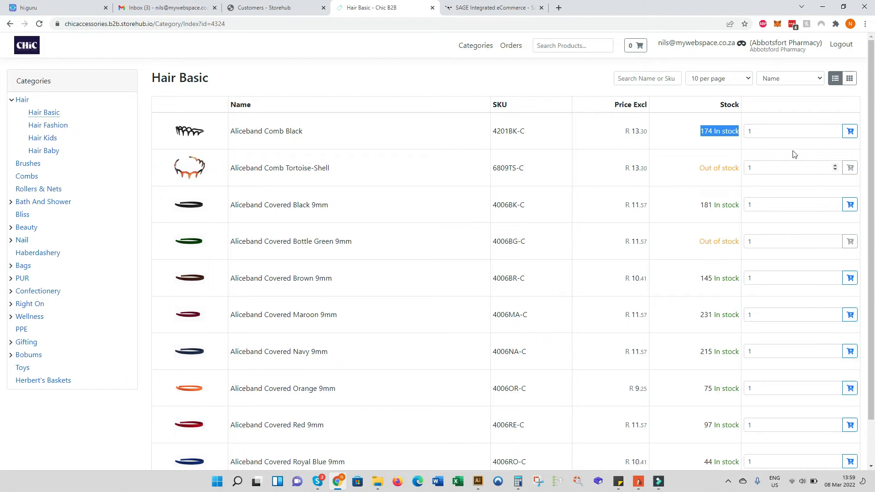
Step: Add two Aliceband Comb Black to the cart and show the cart's contents
type("5")
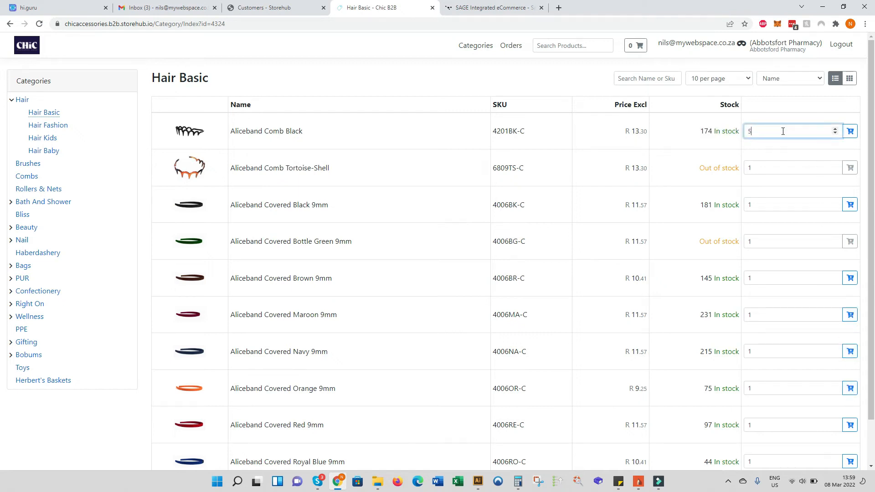
key("Backspace")
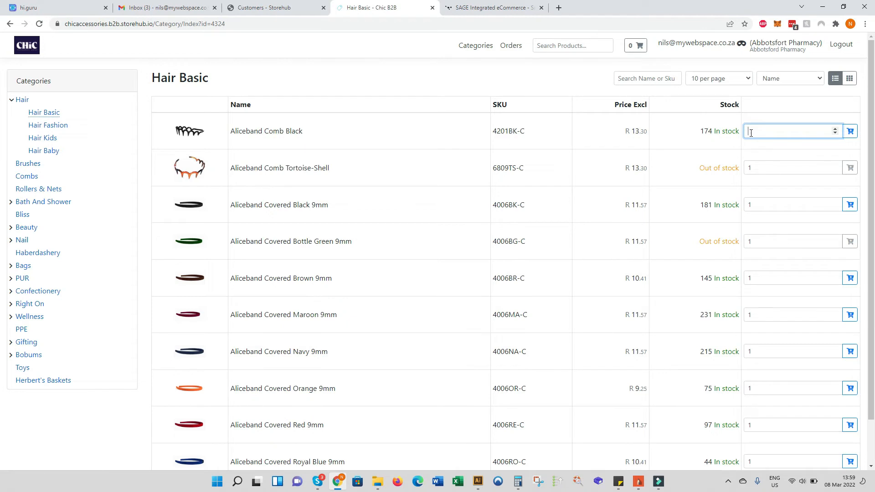
type("2")
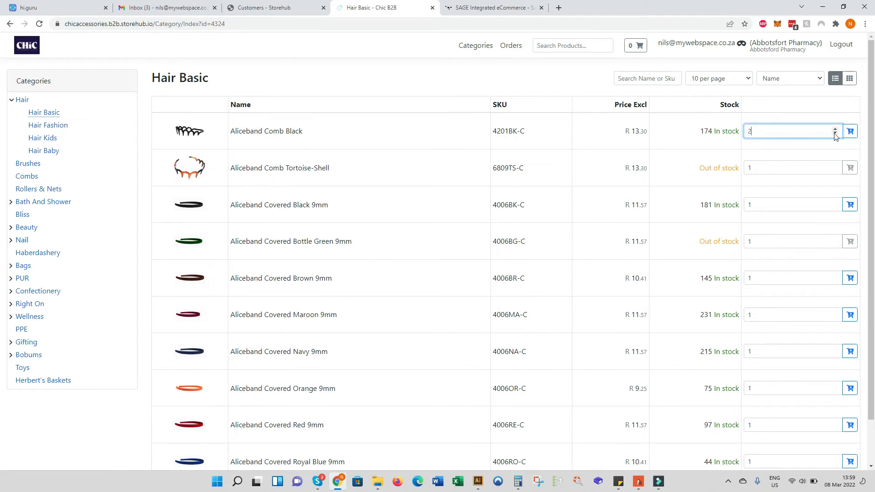
left_click(849, 131)
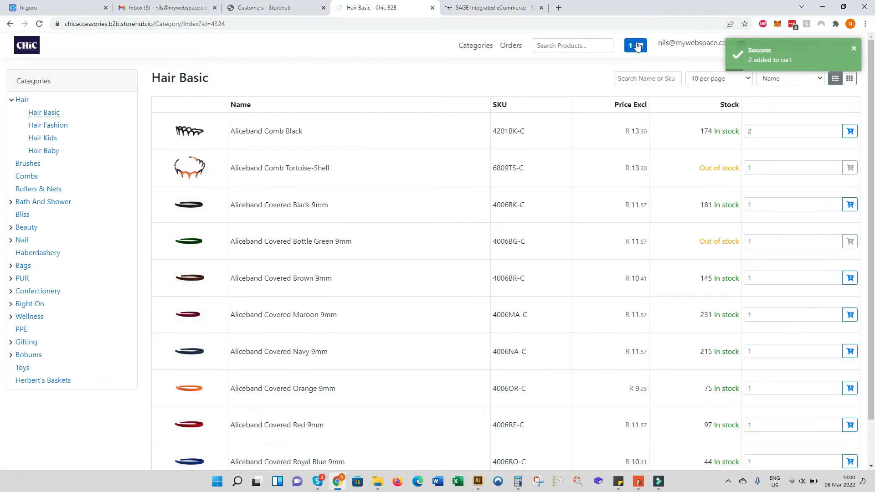
left_click(636, 45)
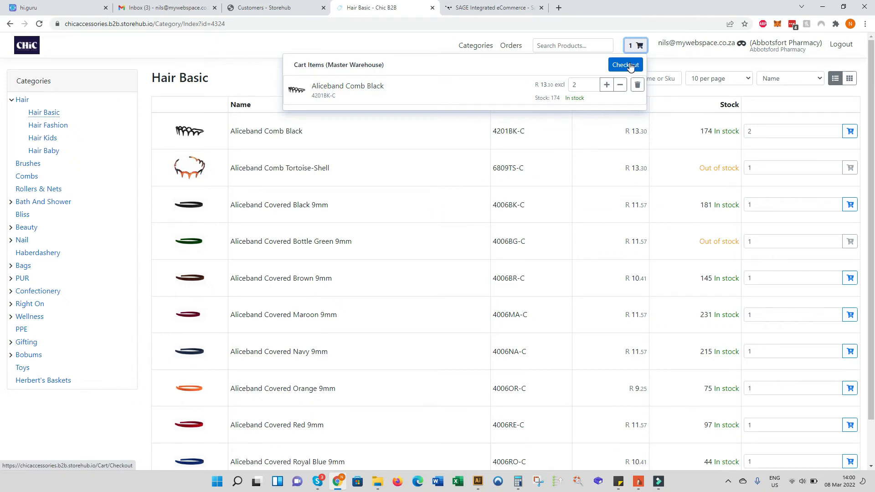
Step: Proceed to checkout with two Aliceband Comb Black at R 26.60 and select sales agent code MIC
left_click(625, 65)
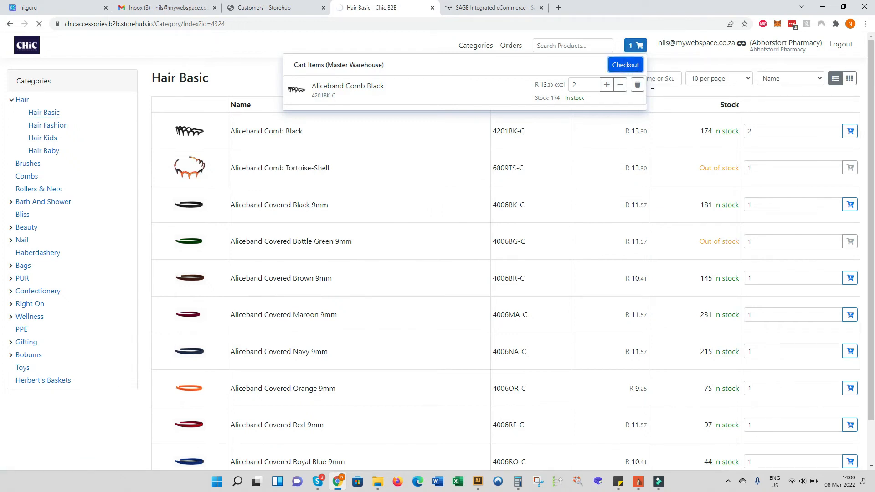
left_click(625, 63)
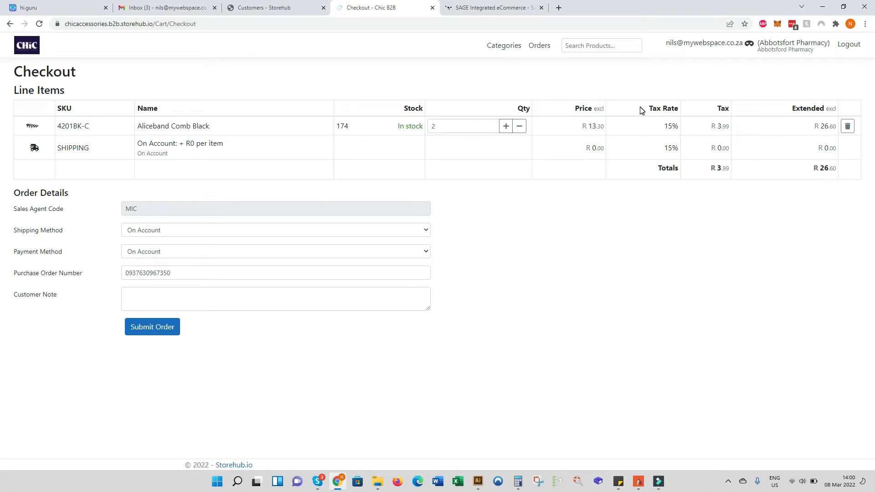
mouse_move(220, 155)
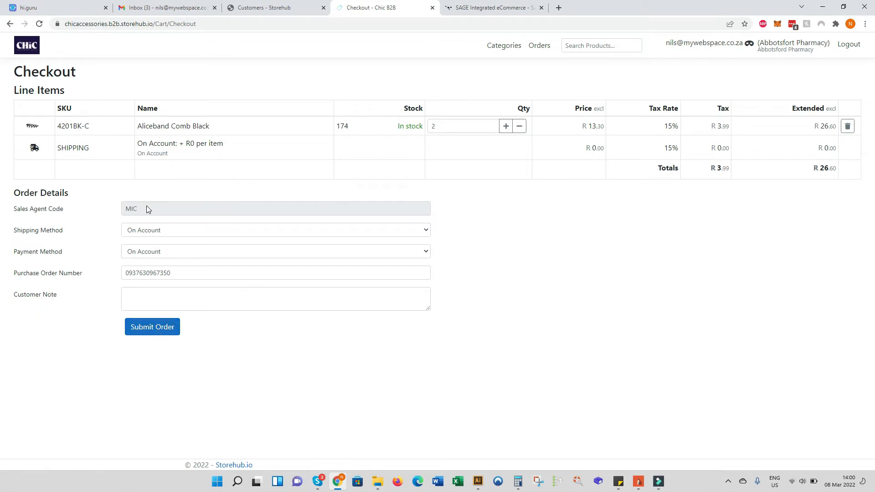
double_click(130, 208)
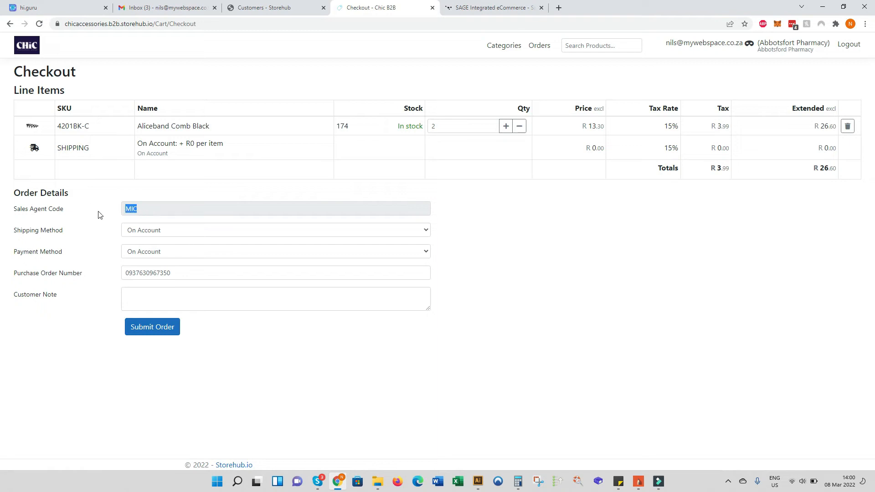
mouse_move(145, 211)
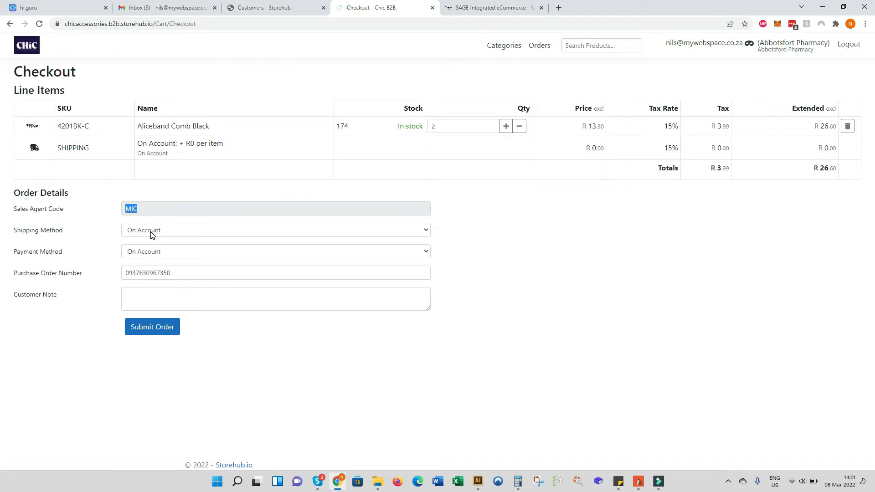
Step: Keep shipping and payment On Account, accept the PO number and start a customer note
left_click(275, 230)
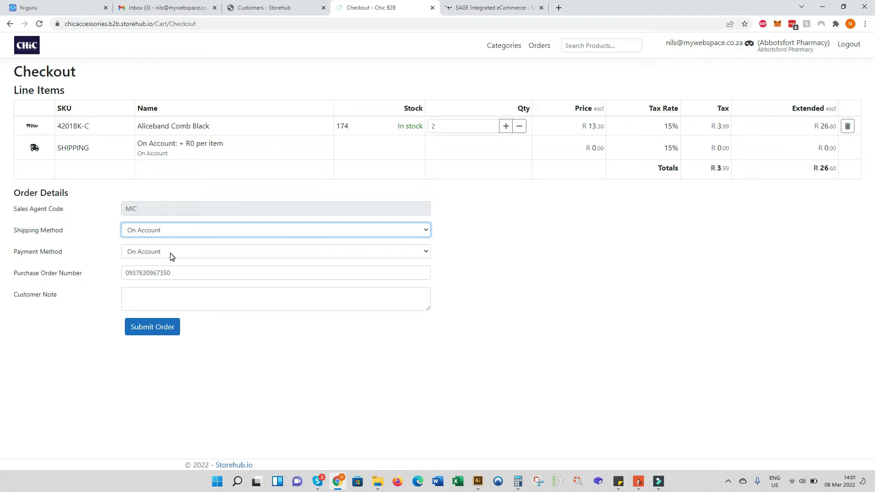
left_click(276, 251)
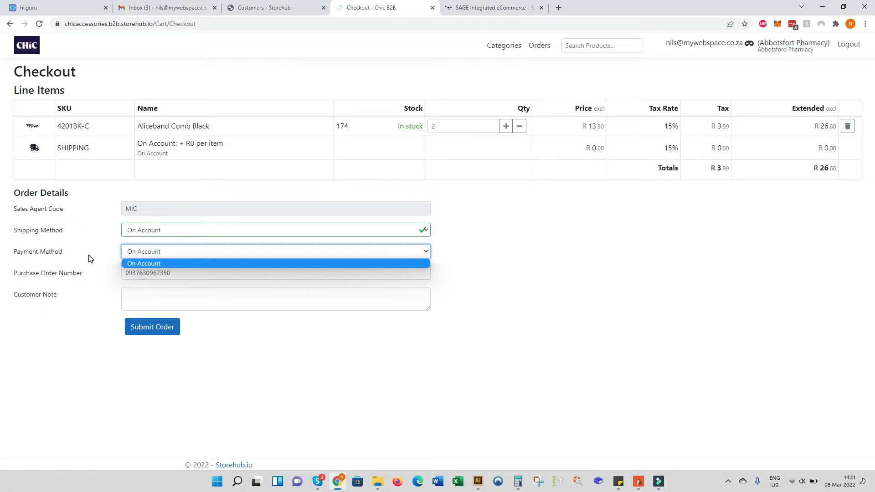
mouse_move(164, 254)
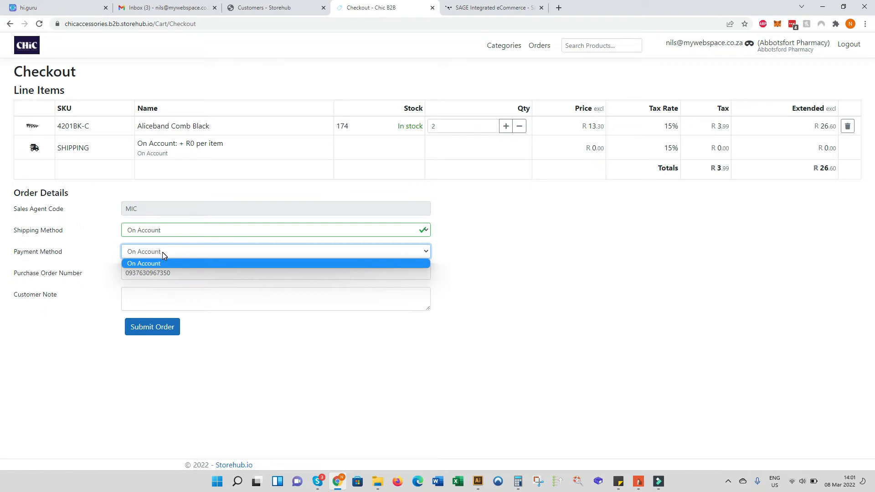
mouse_move(153, 257)
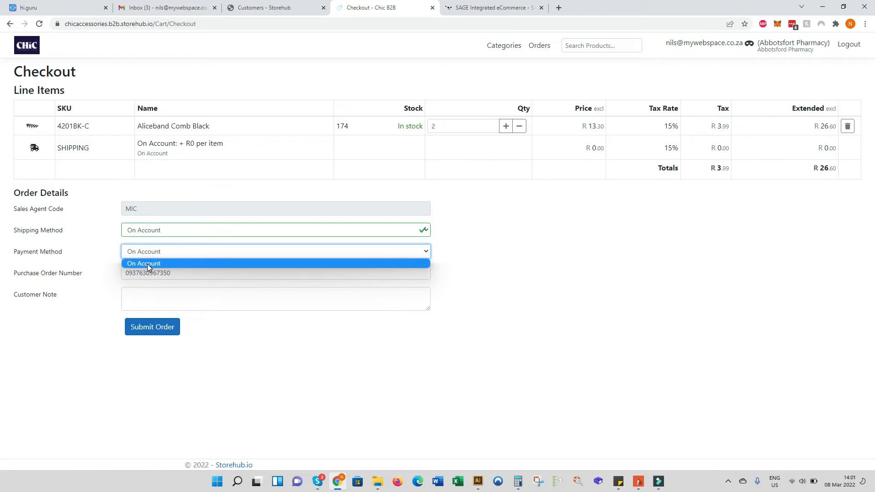
mouse_move(509, 245)
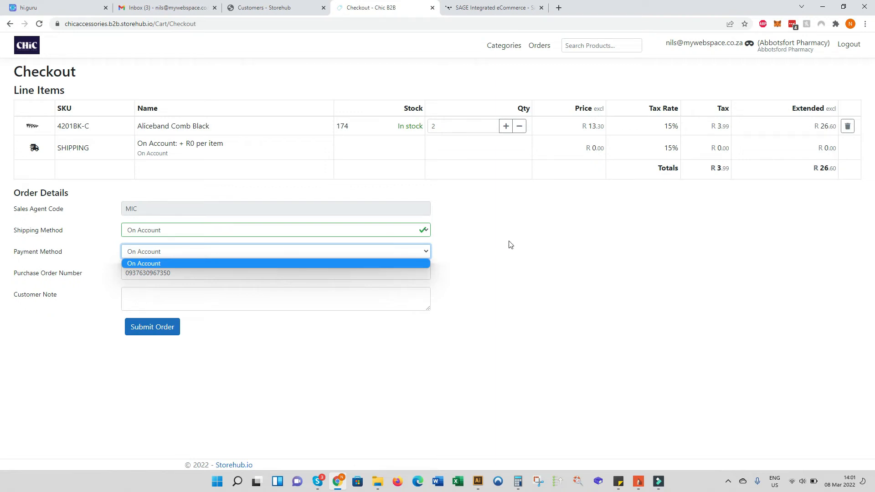
left_click(143, 263)
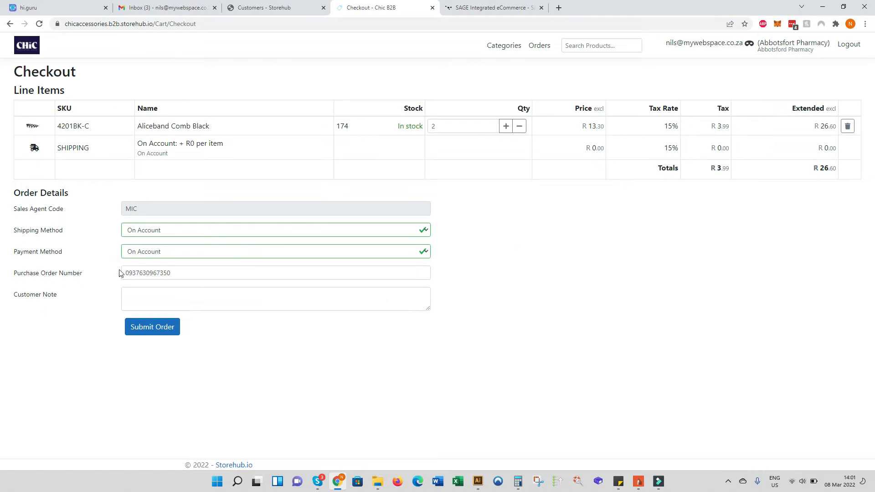
mouse_move(82, 280)
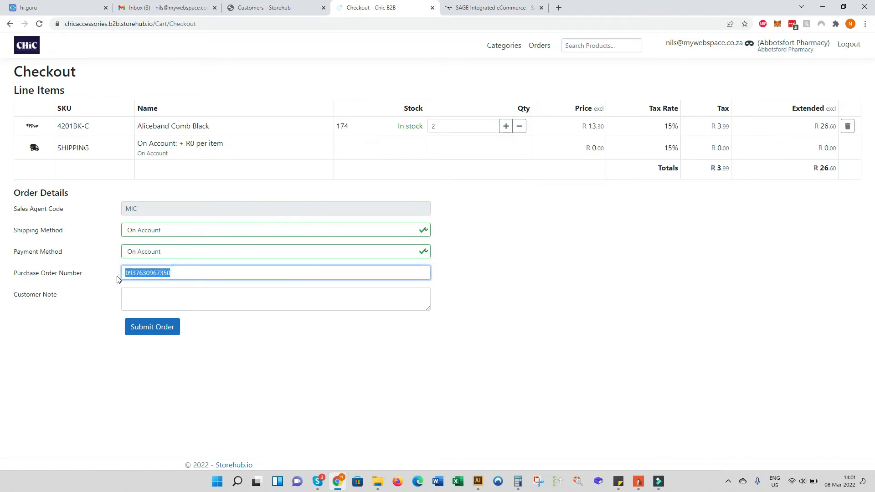
mouse_move(444, 264)
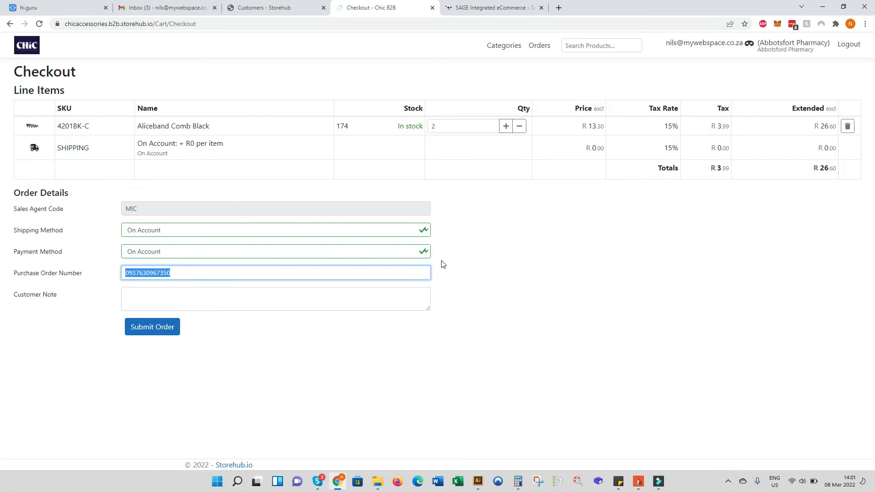
left_click(189, 272)
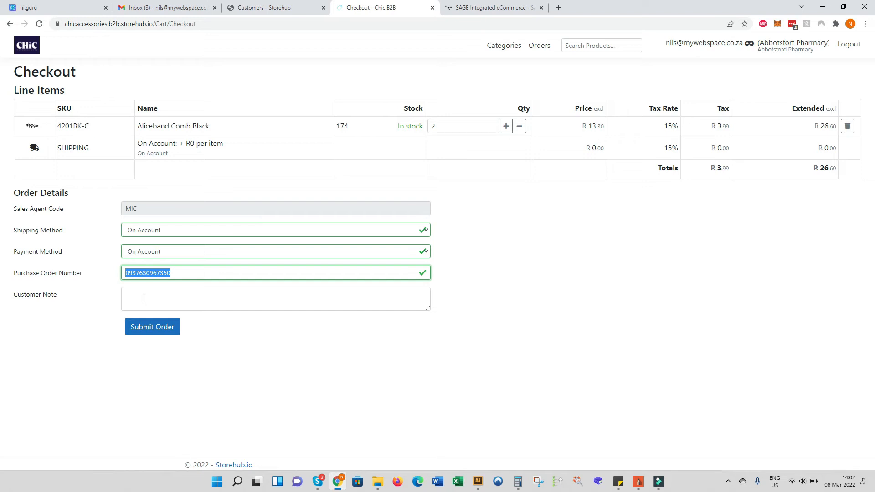
left_click(275, 299)
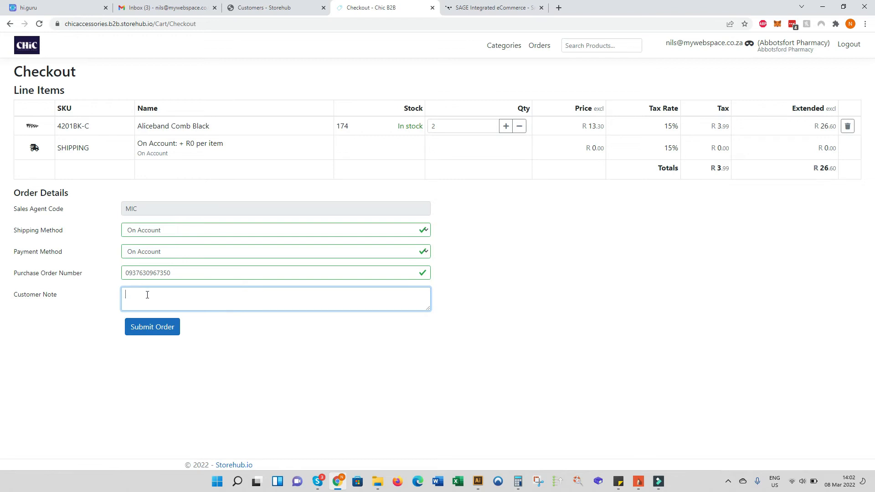
mouse_move(335, 281)
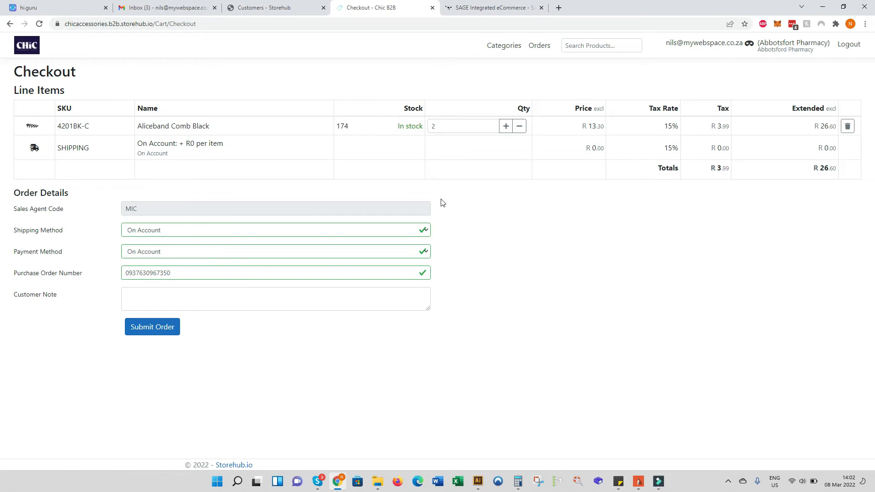
mouse_move(429, 210)
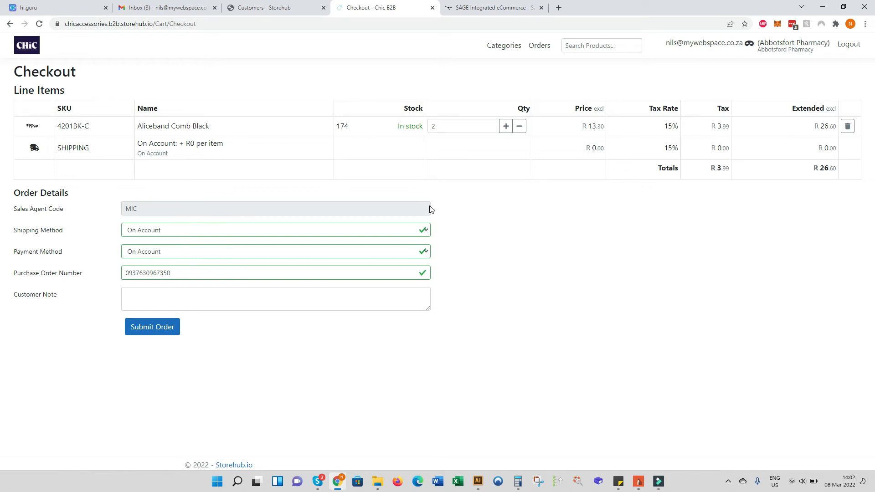
mouse_move(458, 225)
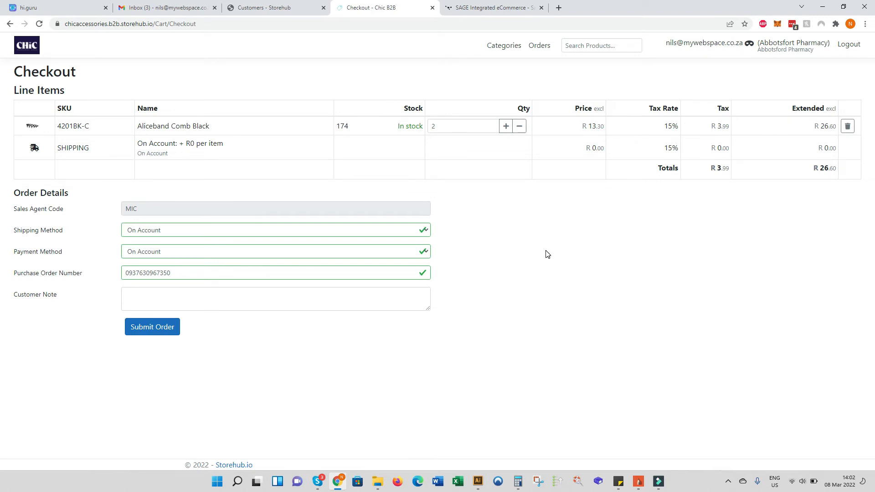
mouse_move(457, 215)
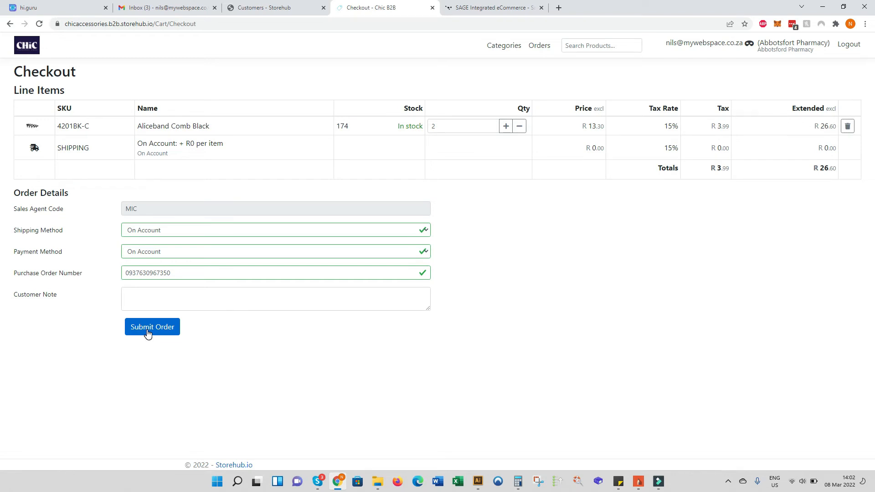
mouse_move(266, 234)
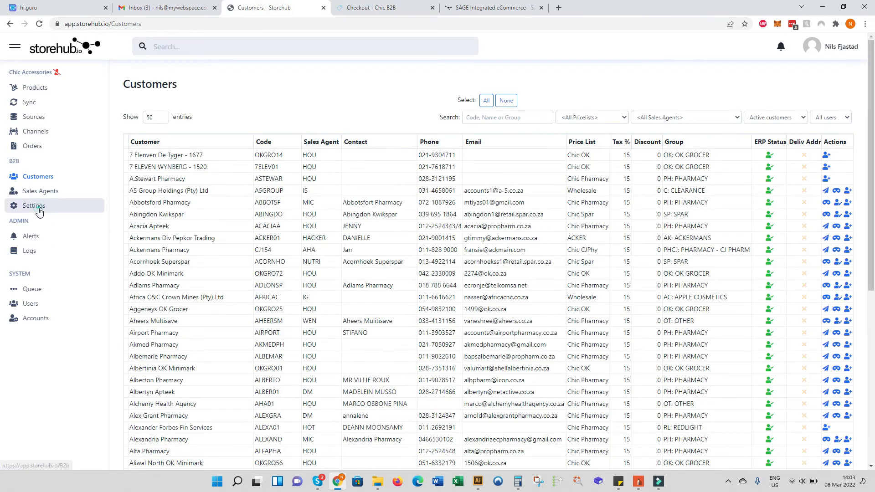
left_click(34, 206)
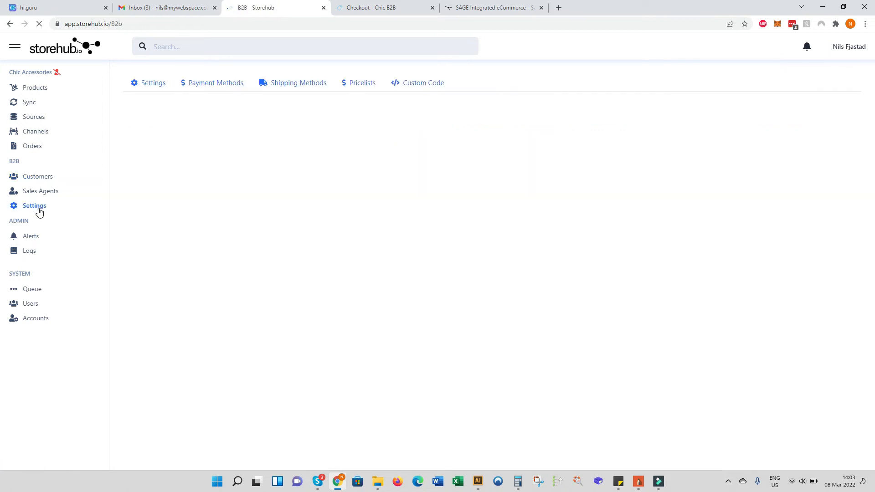
left_click(34, 205)
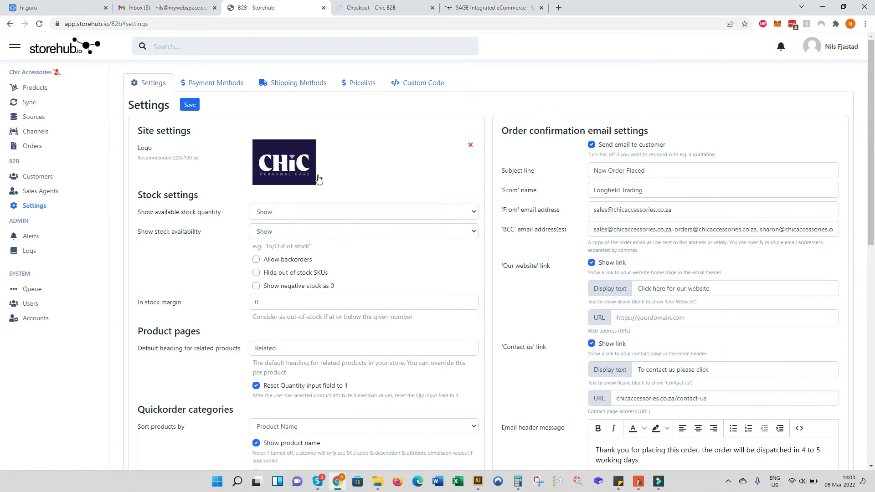
left_click(417, 83)
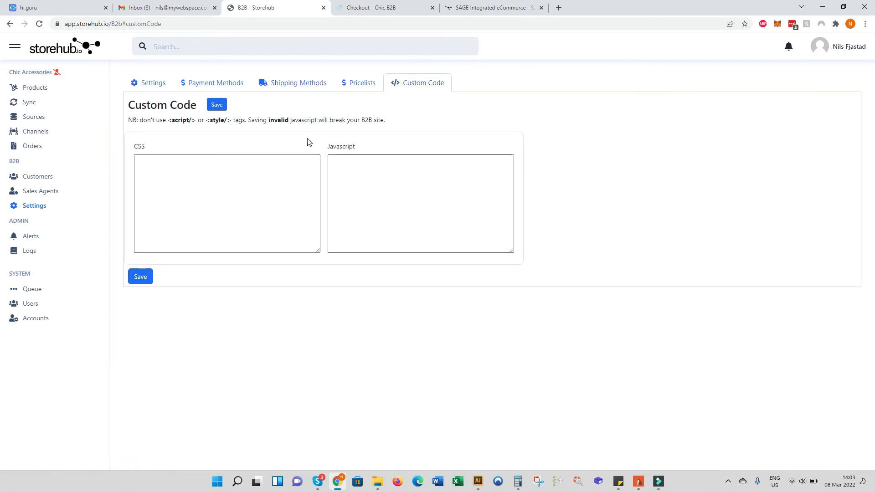
left_click(153, 83)
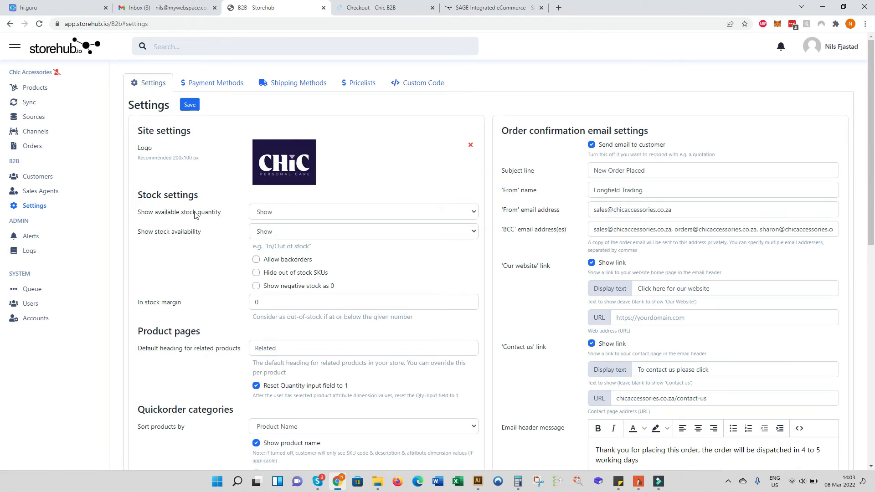
left_click(362, 212)
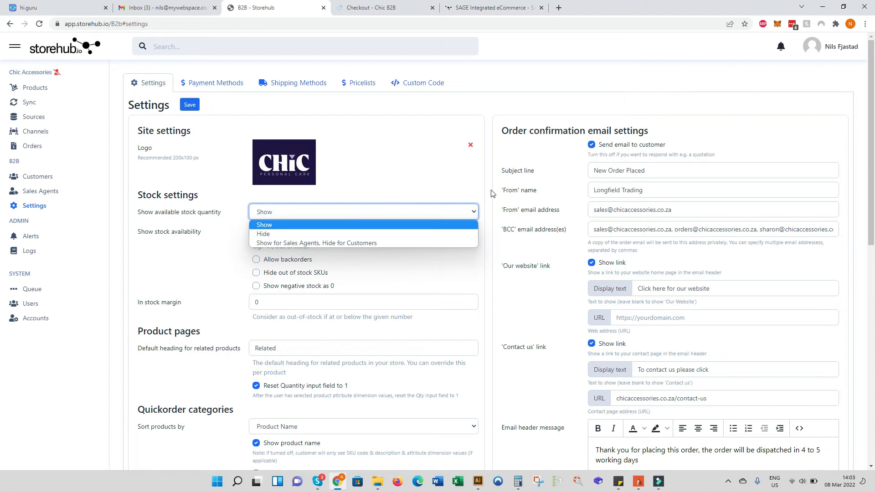
left_click(266, 224)
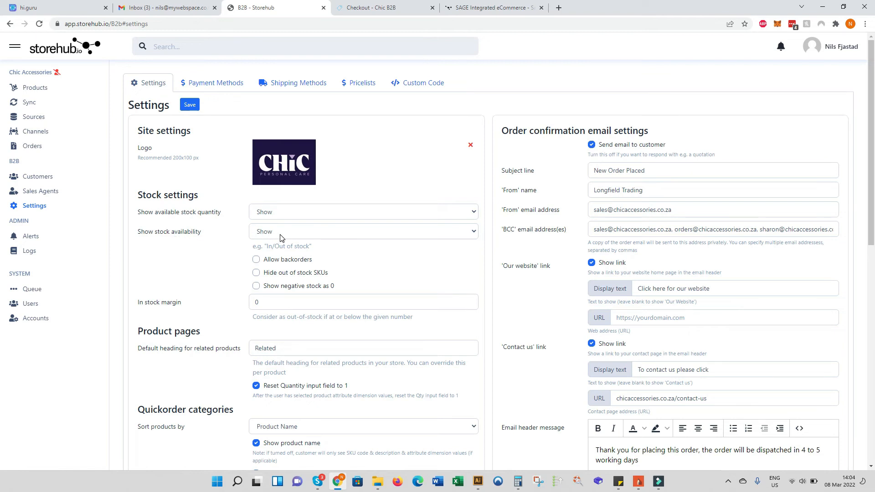
left_click(364, 230)
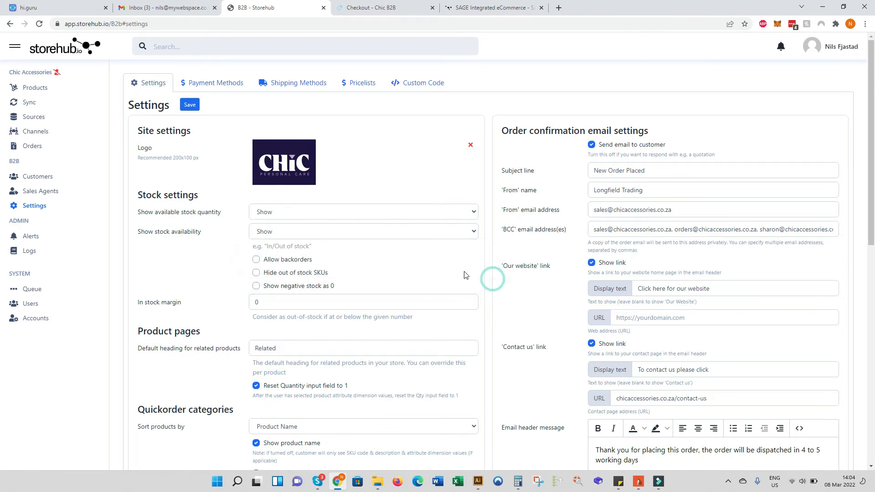
left_click(256, 259)
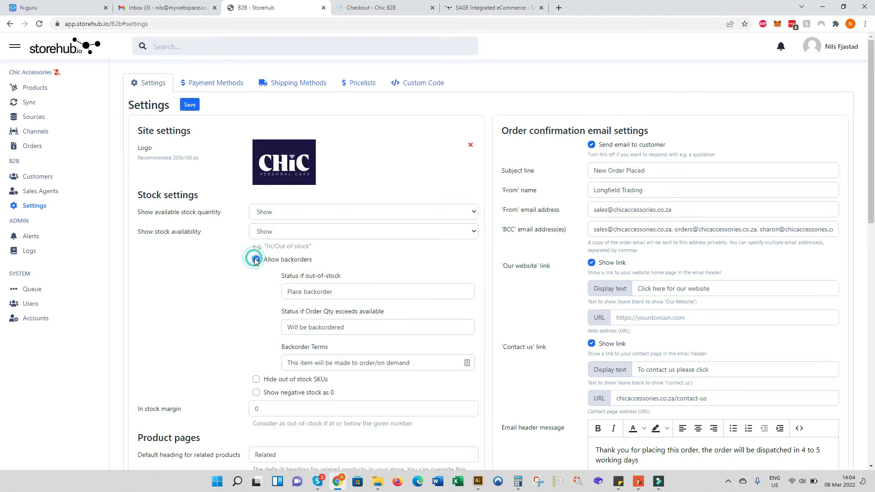
left_click(256, 260)
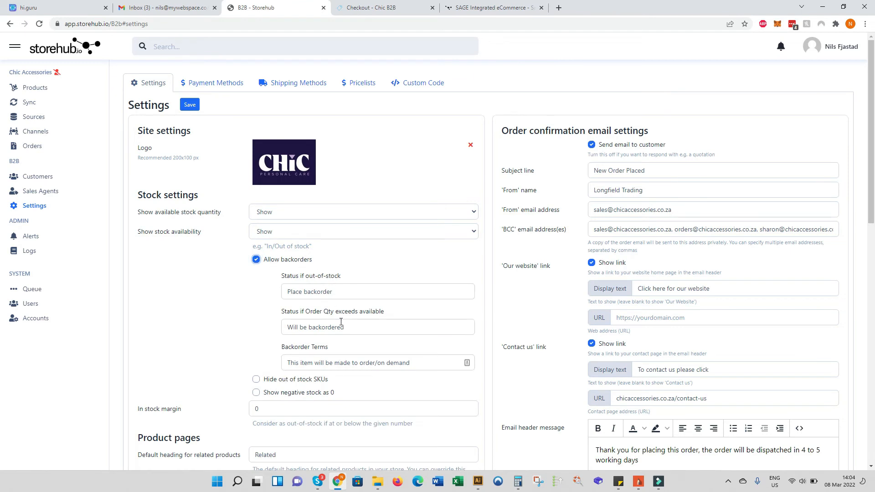
left_click(378, 361)
type("  turnaround times ta")
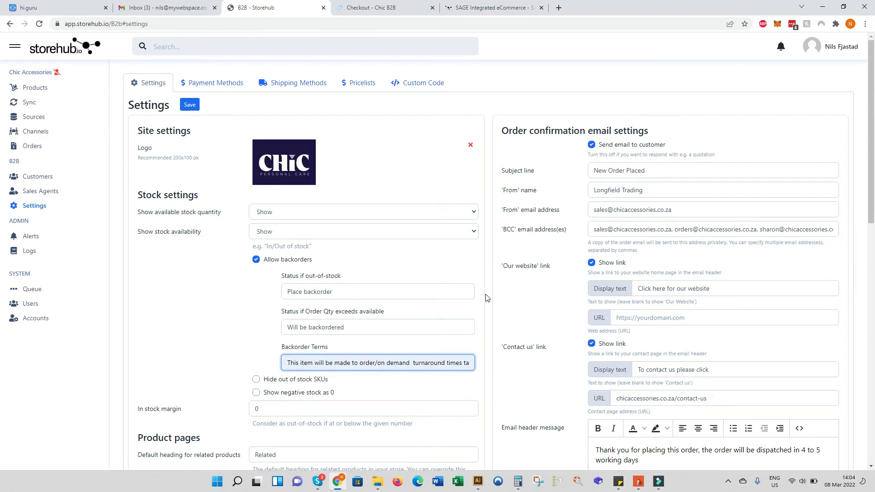
scroll("down", 3)
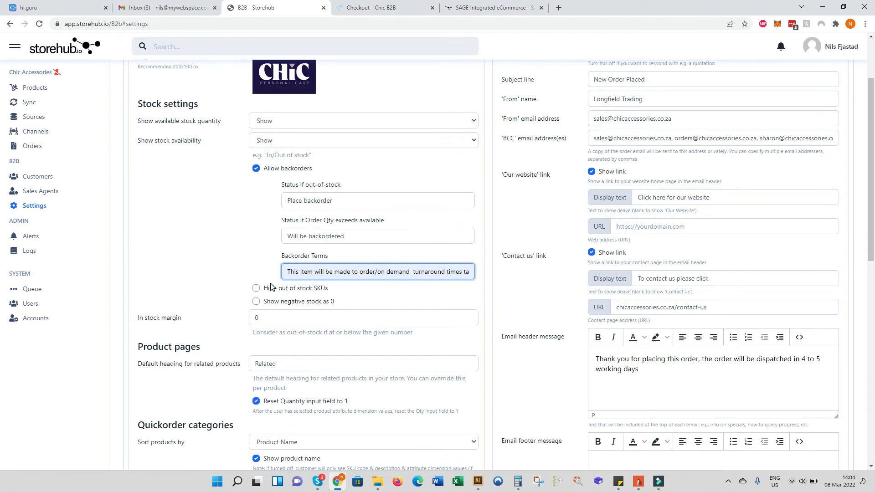
mouse_move(326, 294)
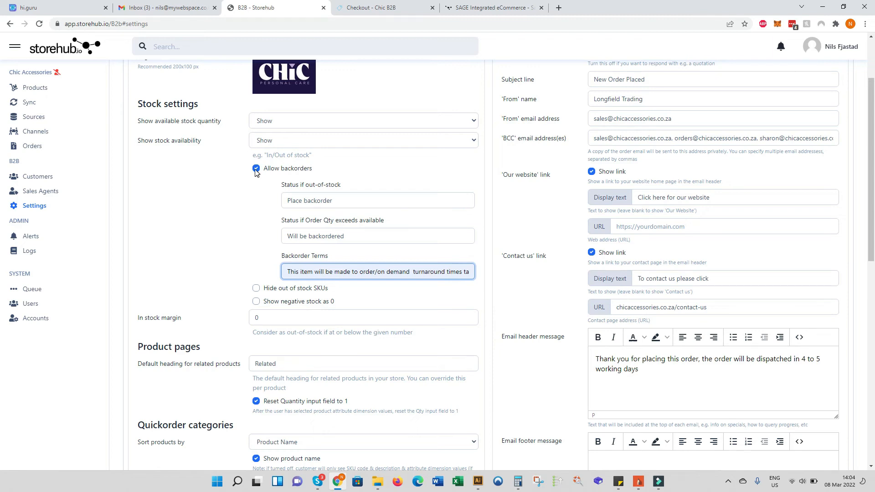
left_click(256, 168)
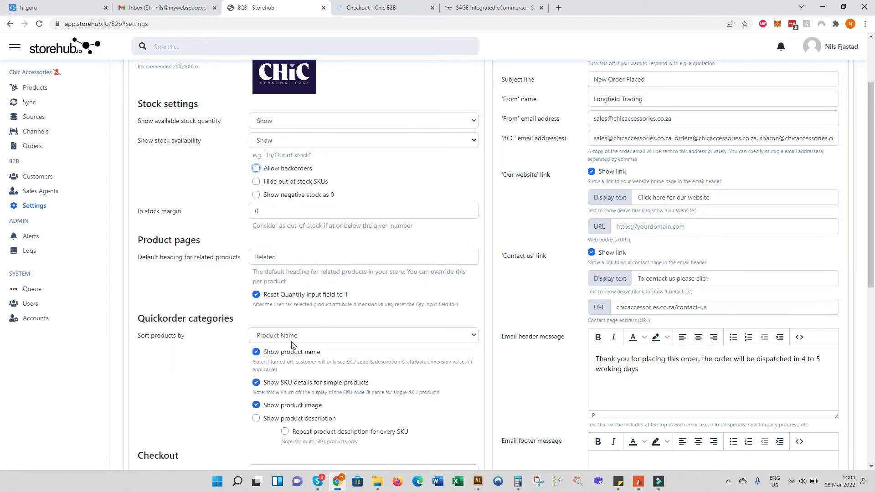
Step: Allow customers to enter their own delivery address and list the sales-agent customer visibility choices
scroll("down", 3)
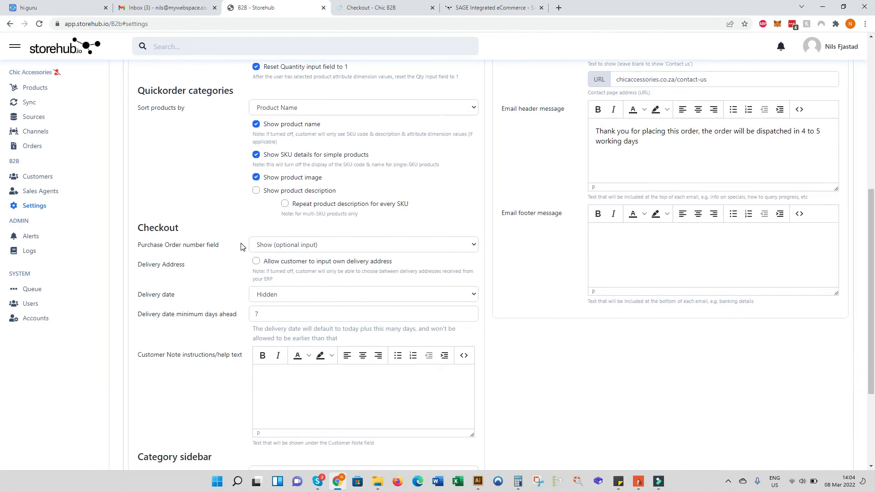
mouse_move(264, 245)
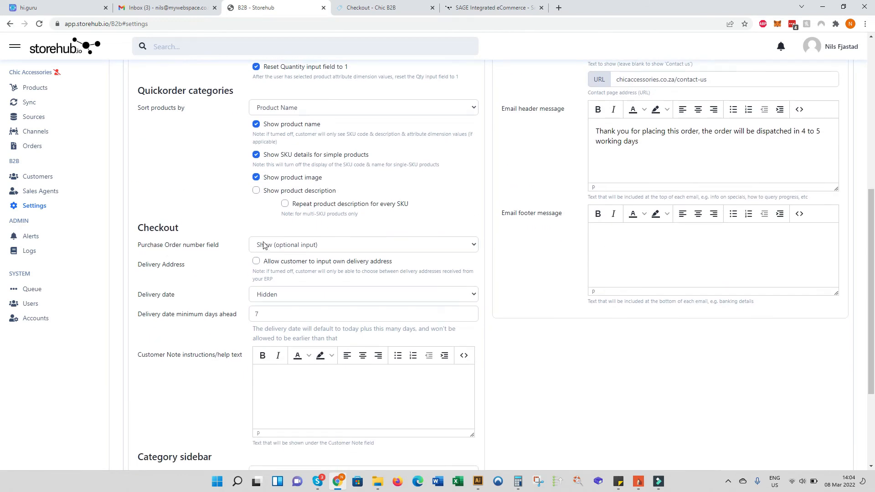
left_click(363, 245)
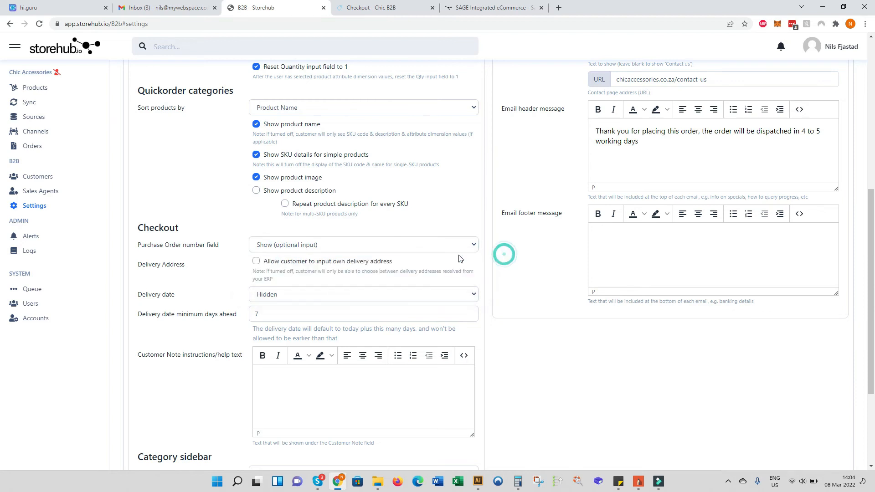
left_click(256, 263)
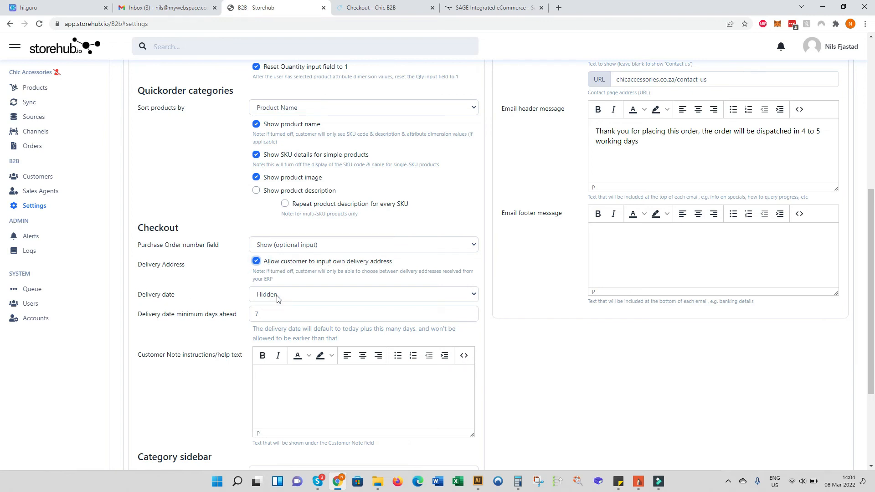
mouse_move(364, 314)
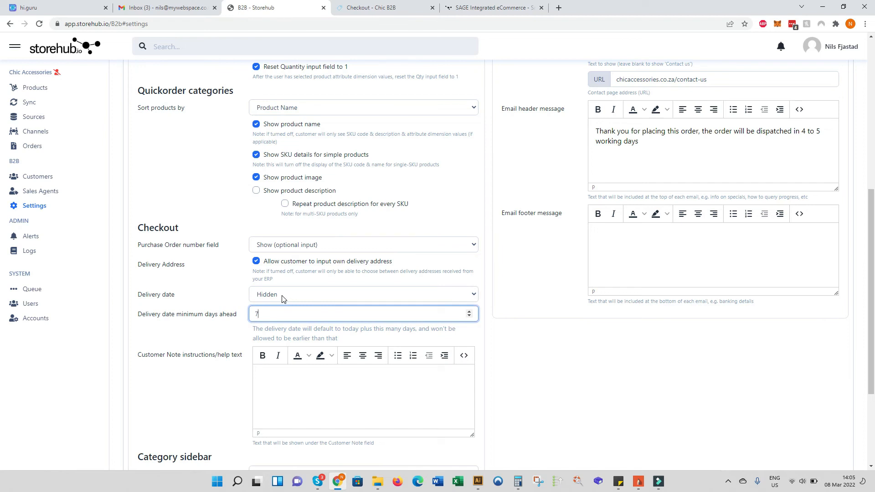
mouse_move(361, 332)
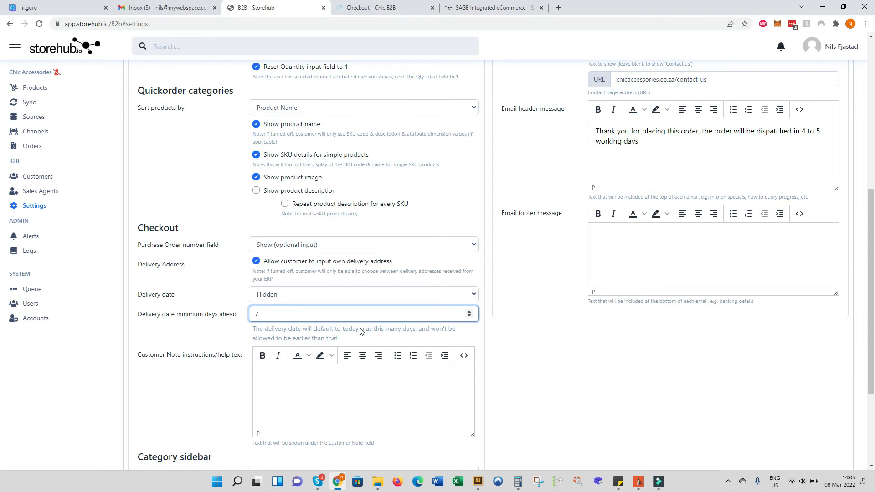
scroll("down", 3)
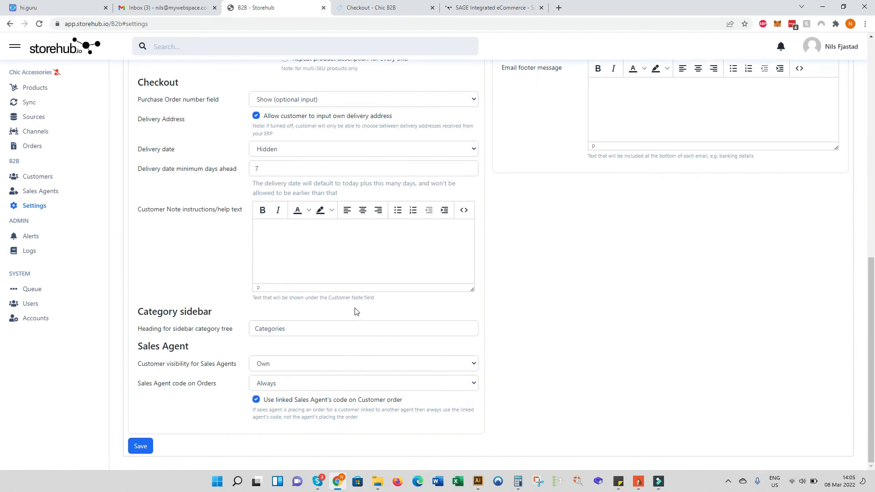
left_click(362, 363)
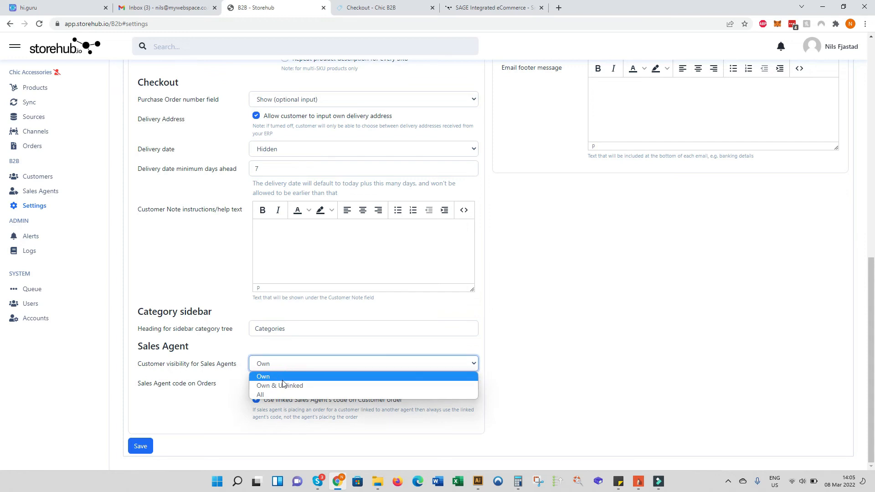
mouse_move(259, 394)
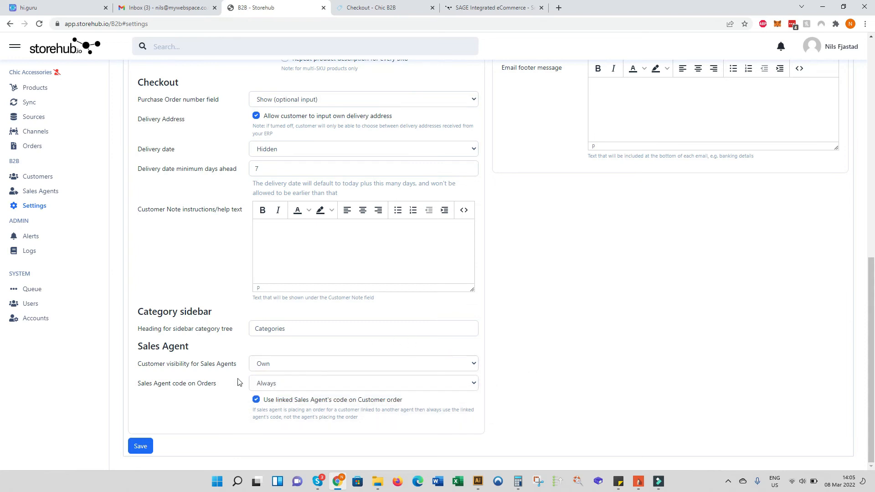
mouse_move(458, 363)
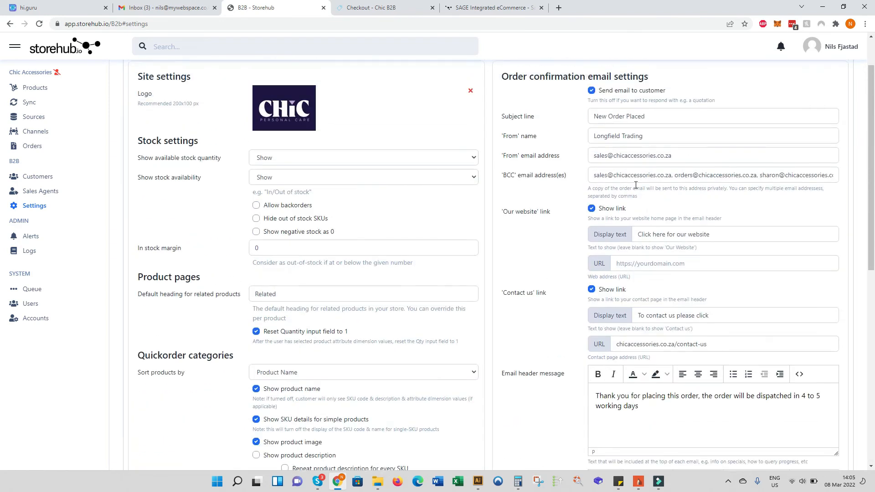
Step: Review Payment Methods, cancel a new method unsaved, and show the Shipping Methods list with On Account
scroll("down", 3)
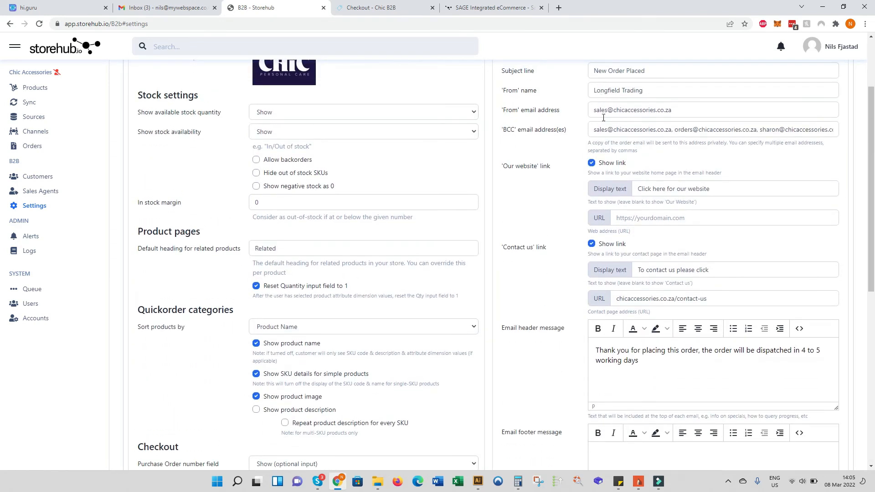
scroll("down", 3)
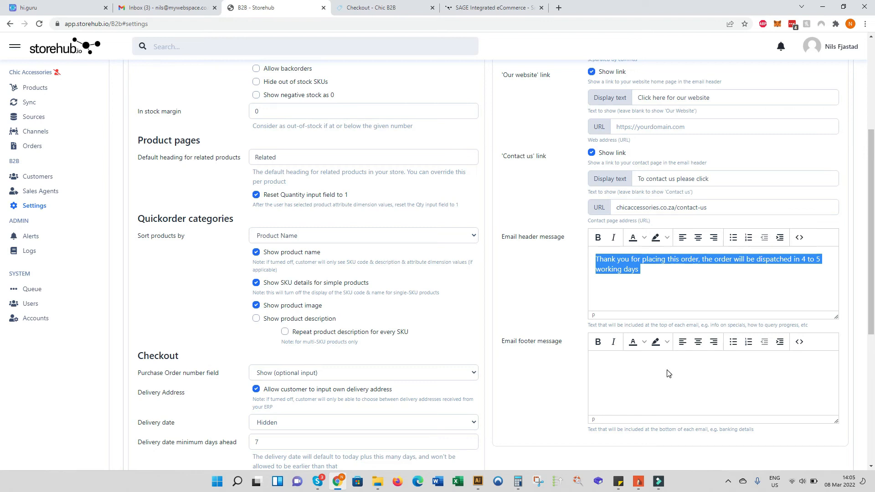
mouse_move(672, 384)
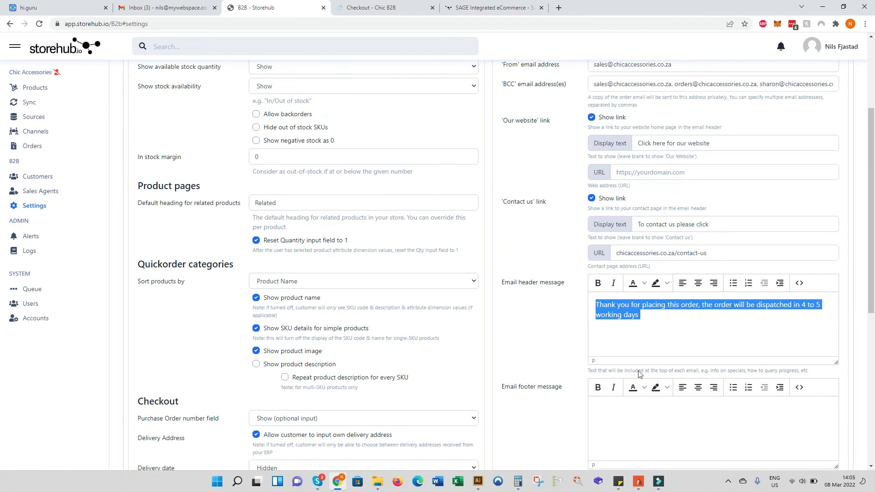
mouse_move(629, 402)
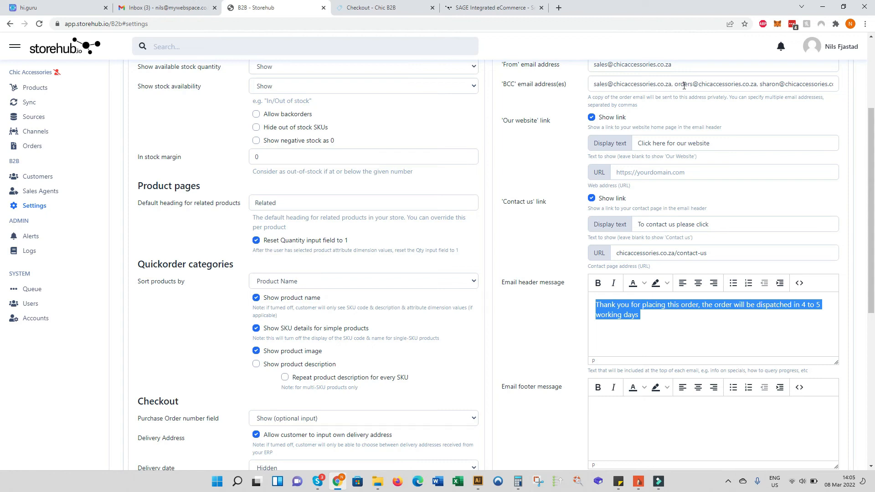
mouse_move(724, 84)
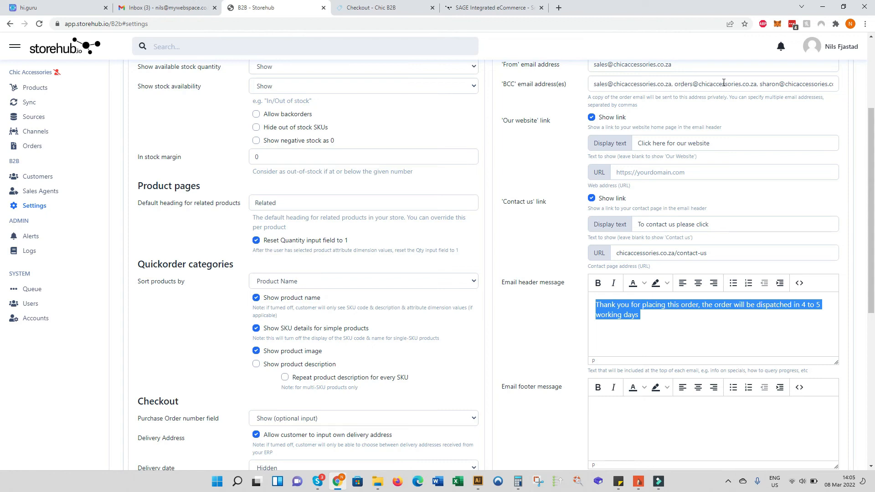
mouse_move(724, 211)
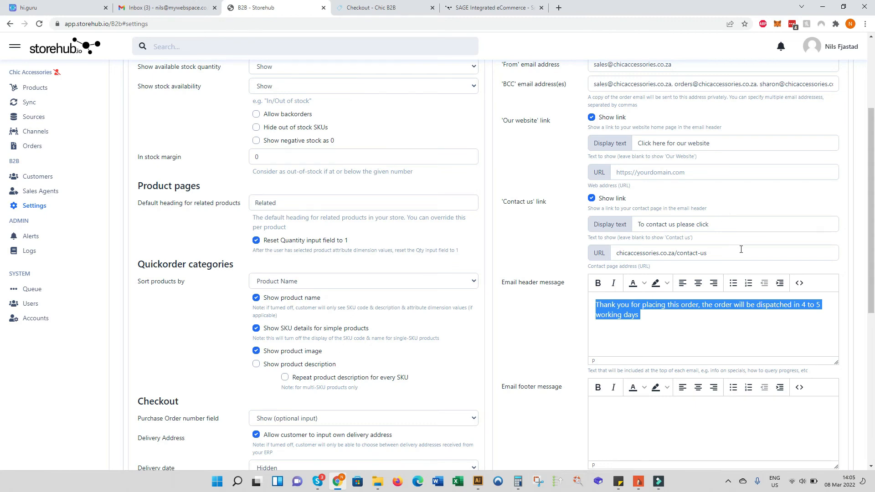
scroll("down", 3)
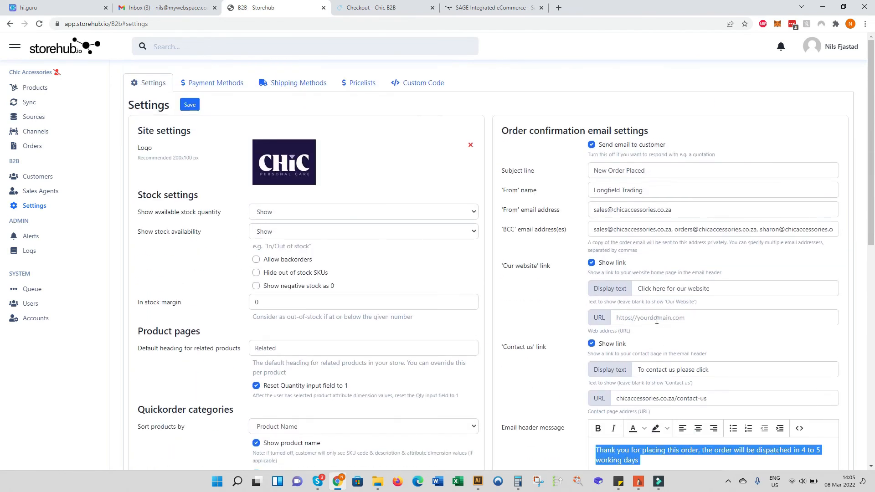
left_click(217, 83)
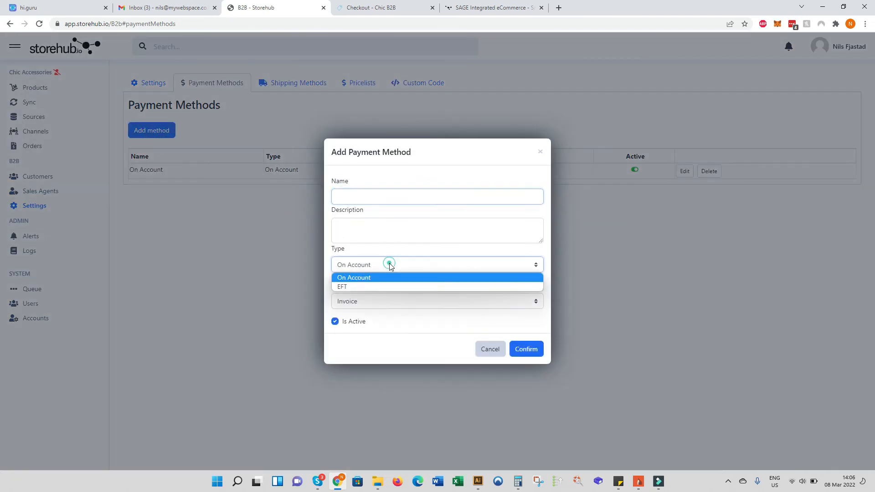
left_click(354, 277)
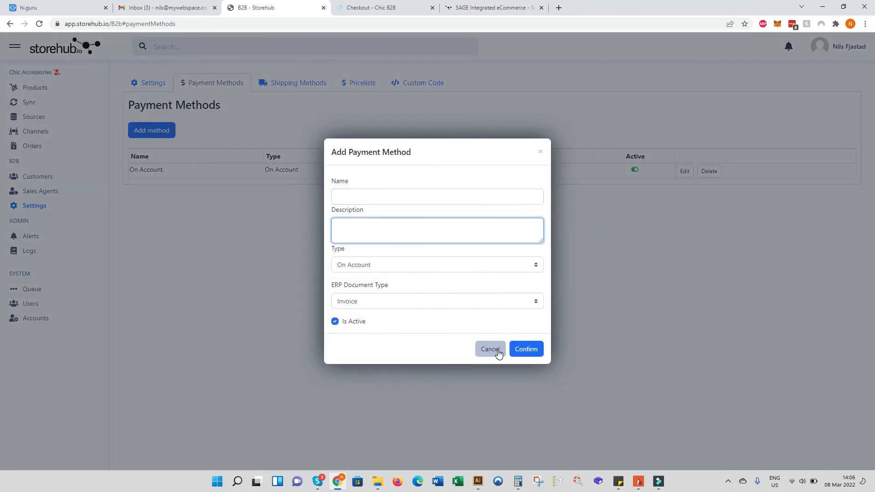
left_click(491, 349)
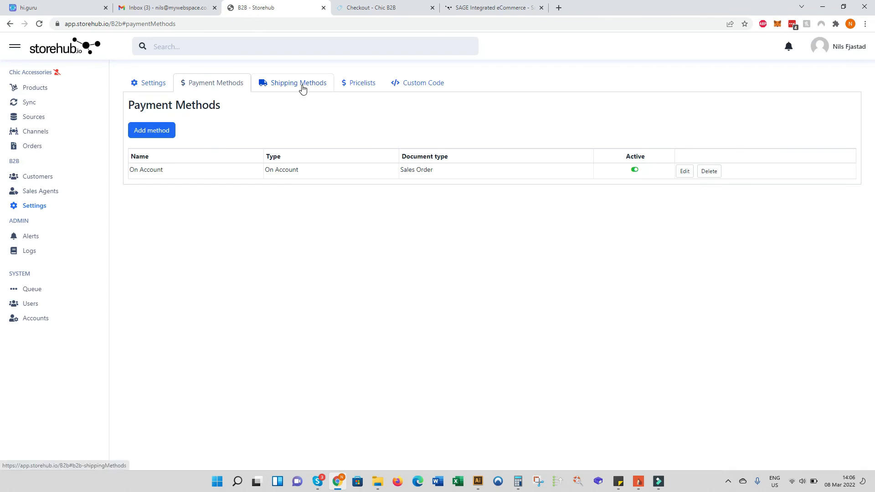
left_click(298, 83)
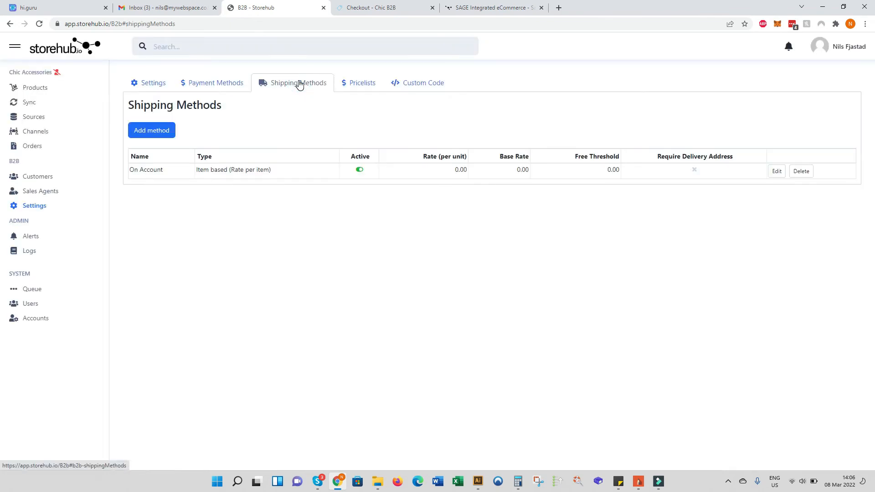
Step: Start a Free Shipping method with a 2000.00 threshold, discard it, and show the Pricelists
left_click(151, 131)
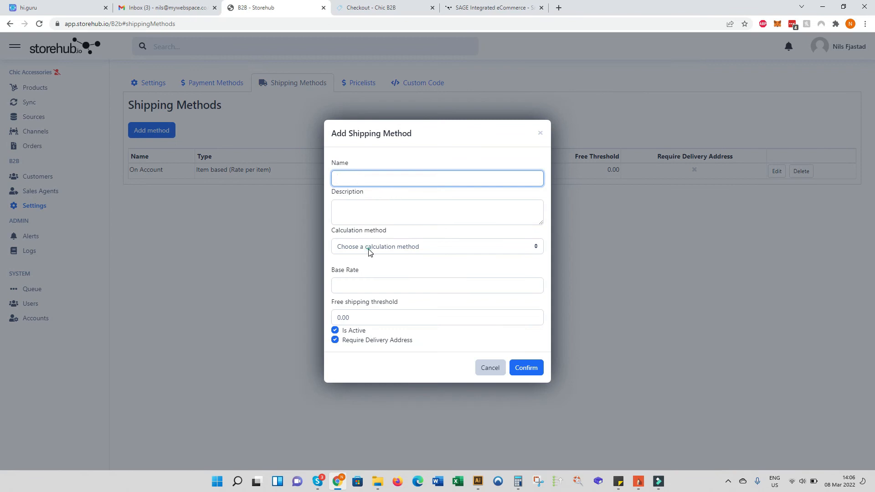
left_click(436, 246)
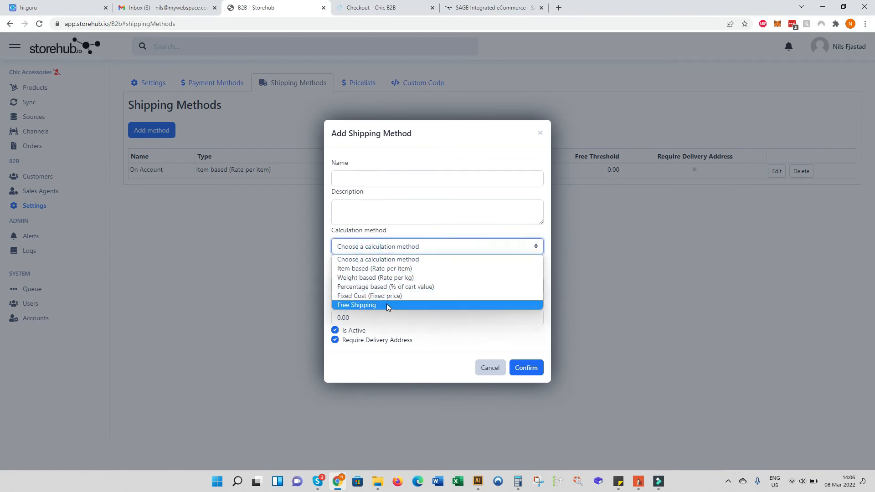
mouse_move(414, 280)
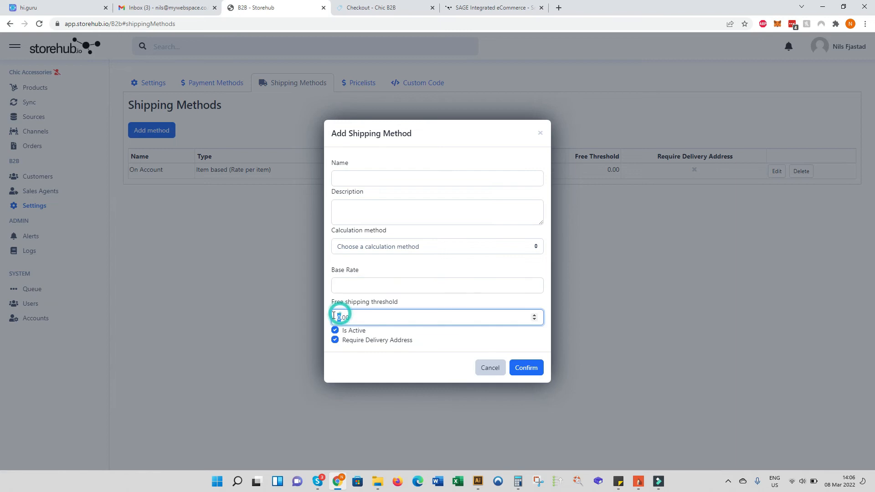
type("2000.00")
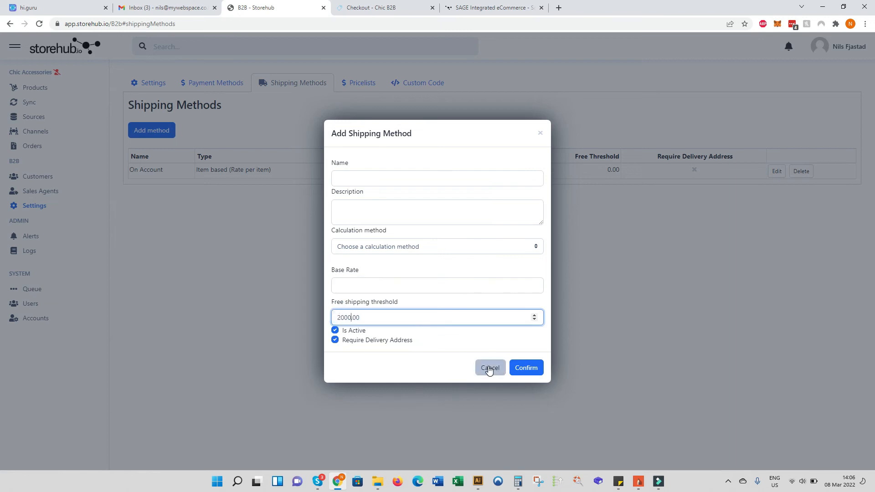
left_click(362, 83)
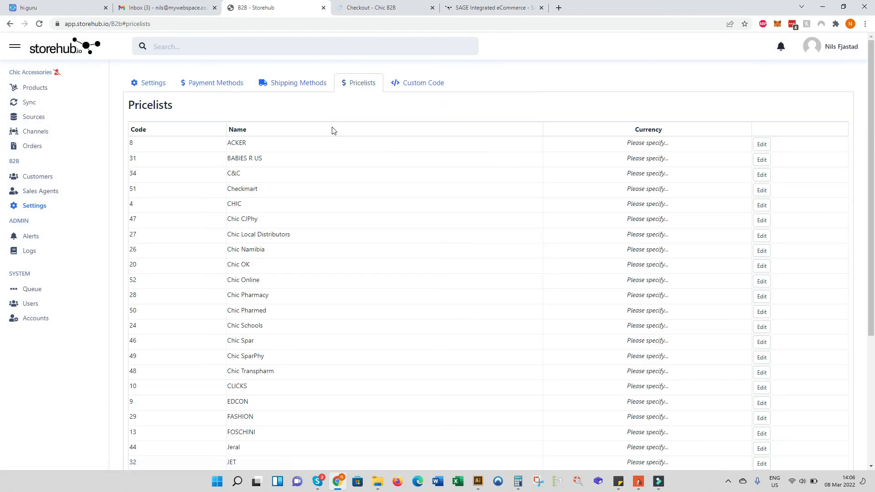
mouse_move(262, 213)
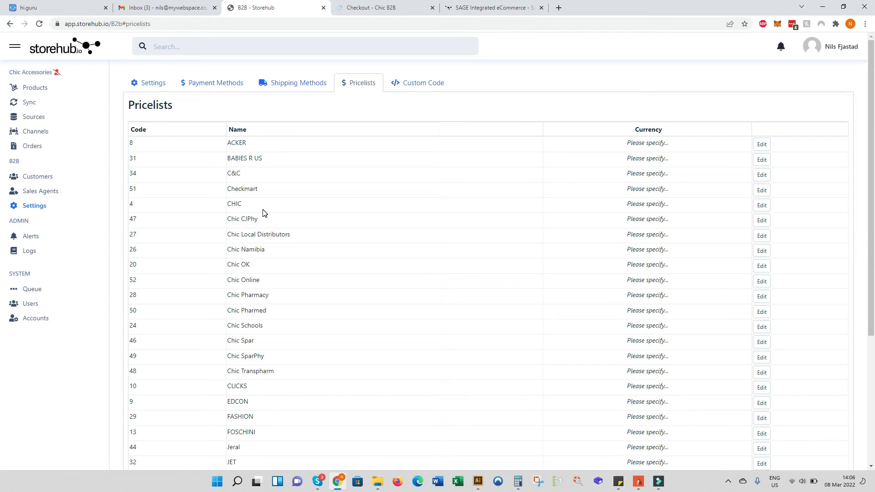
double_click(237, 142)
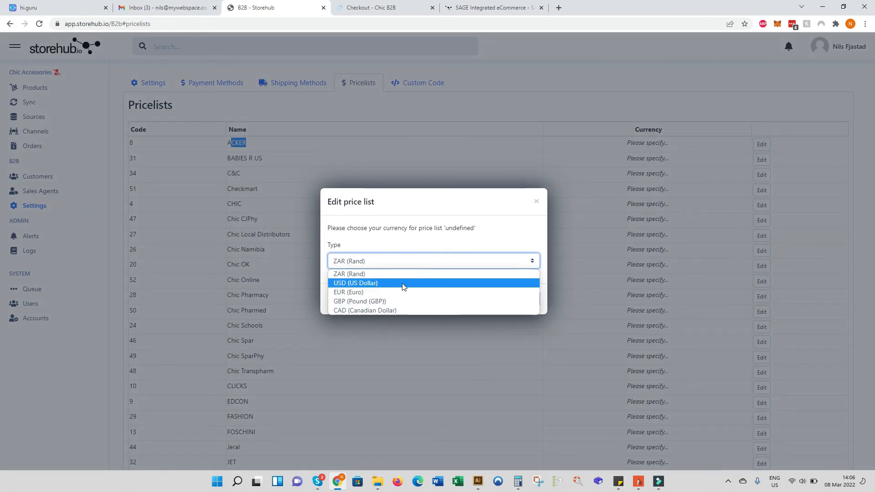
left_click(355, 283)
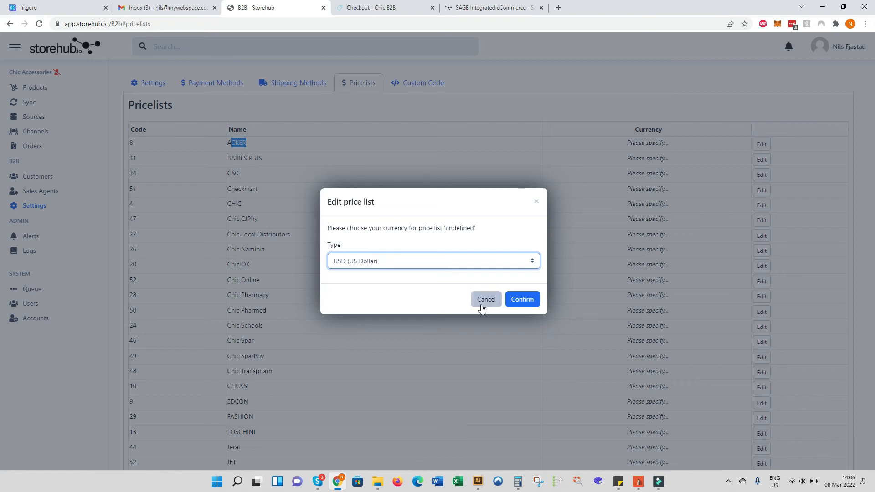
left_click(484, 299)
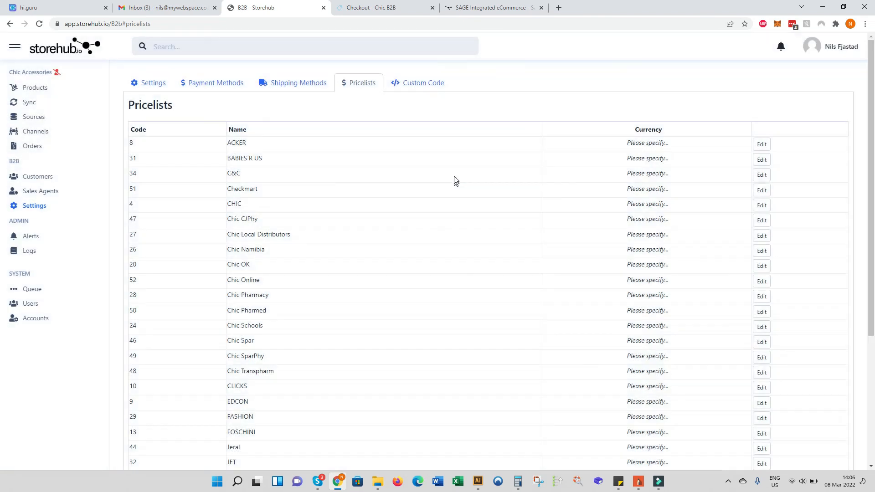
mouse_move(459, 109)
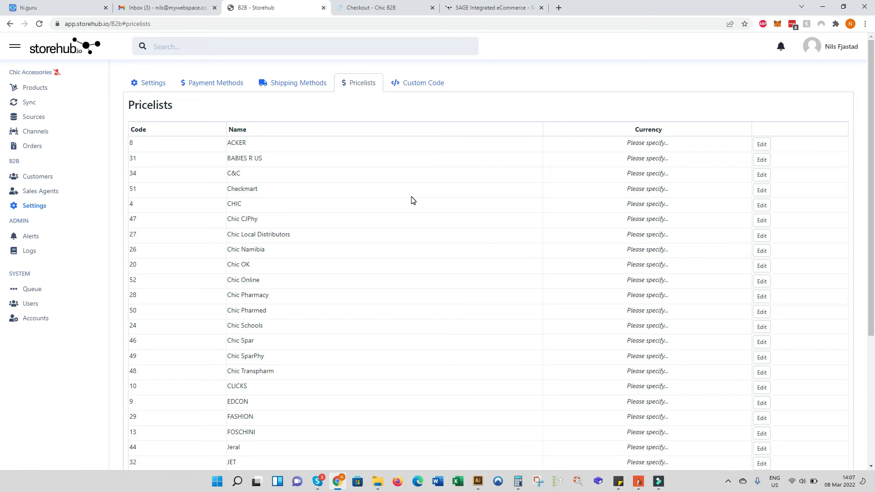
mouse_move(379, 196)
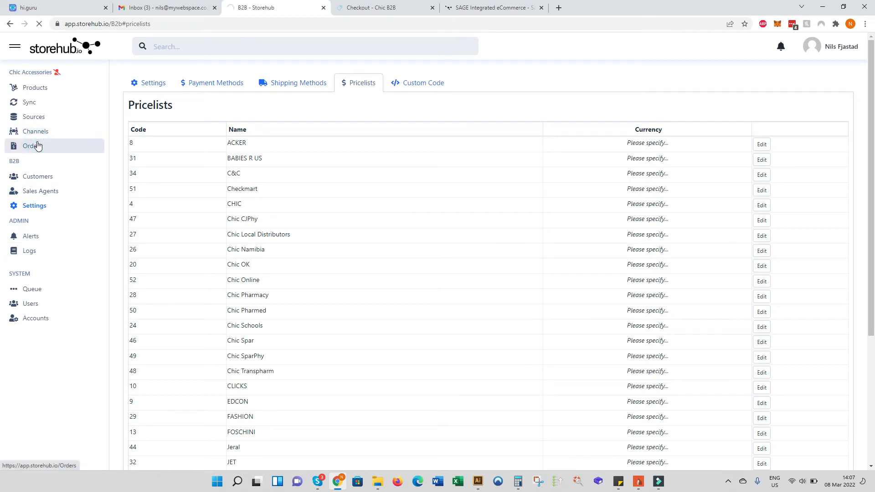
Step: Show the Orders dashboard, review order 35799's 39 line items and collapse it again
left_click(32, 146)
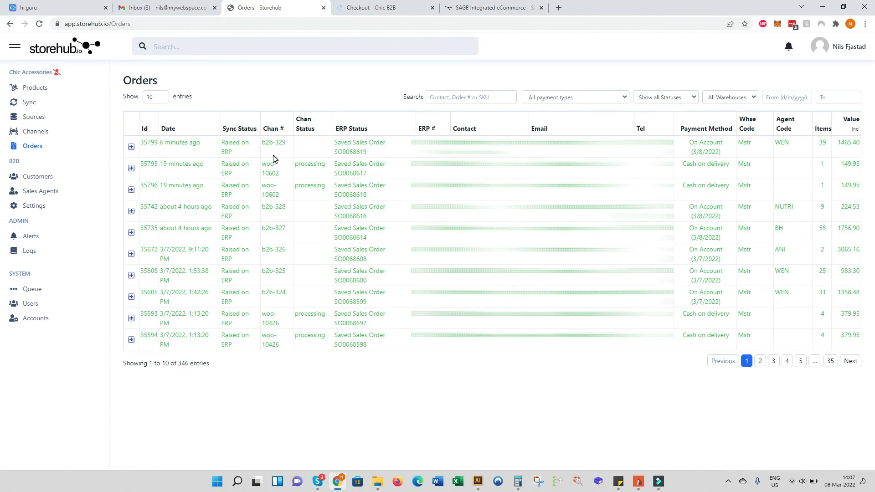
mouse_move(138, 134)
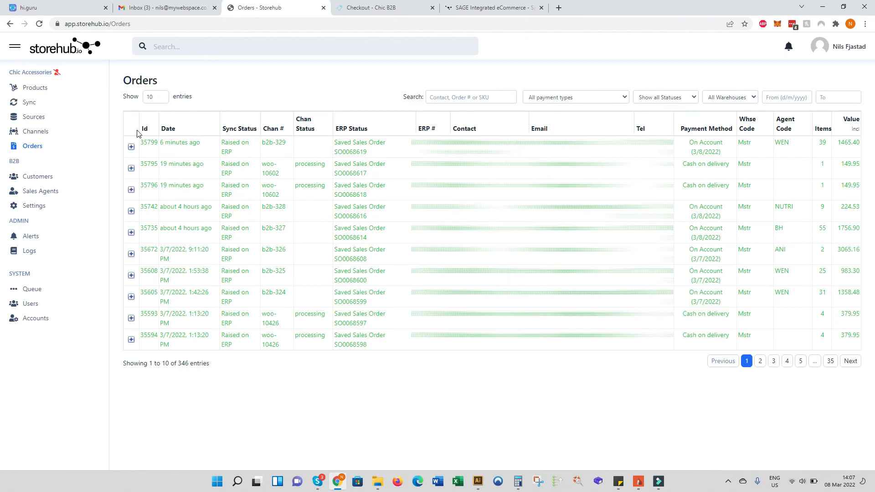
mouse_move(323, 168)
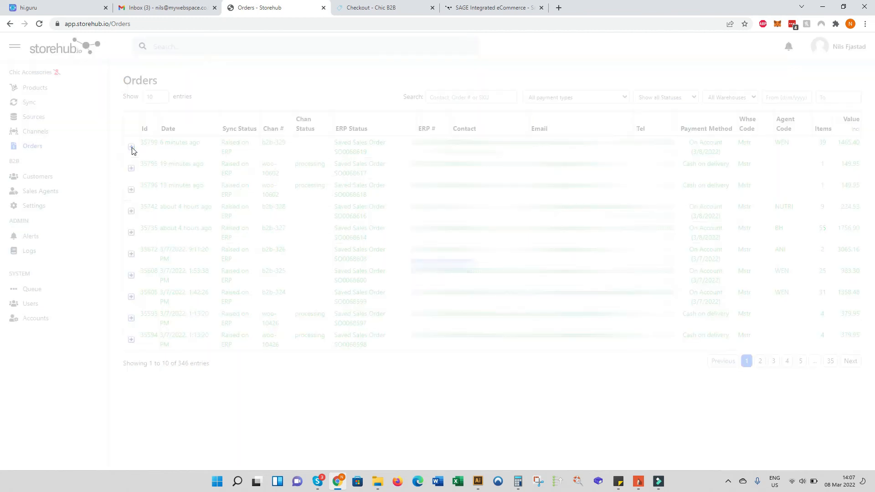
left_click(132, 146)
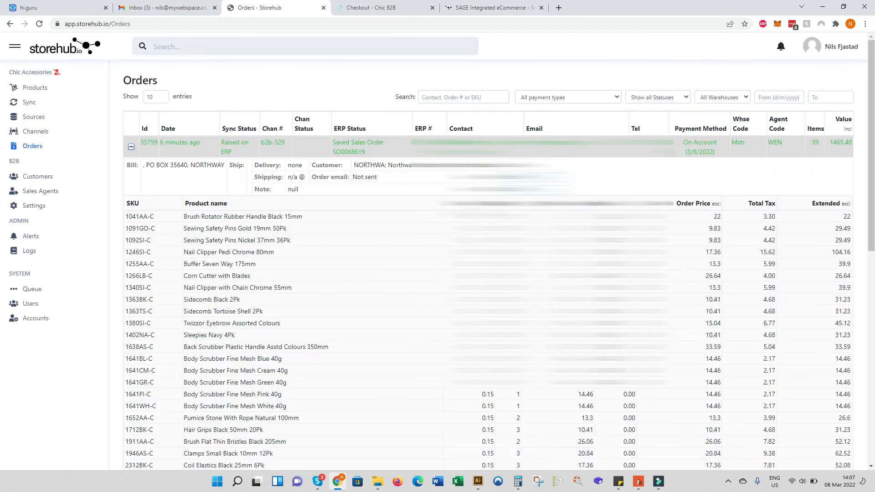
scroll("down", 3)
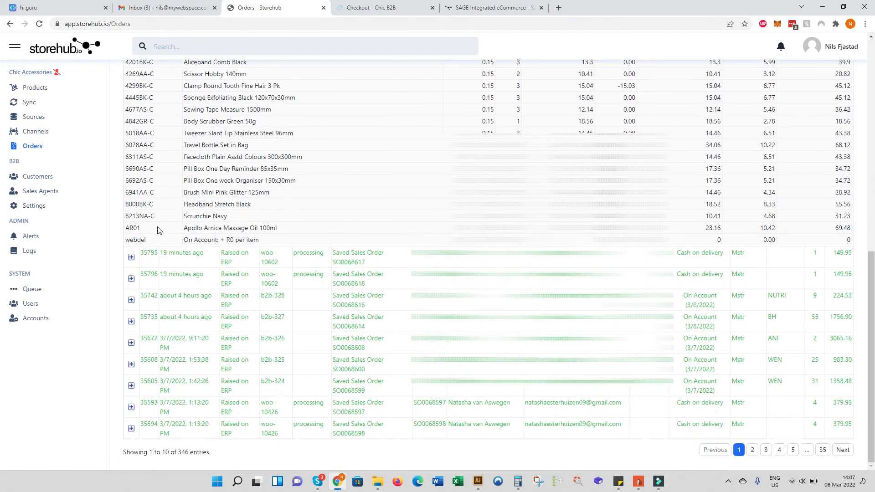
scroll("down", 3)
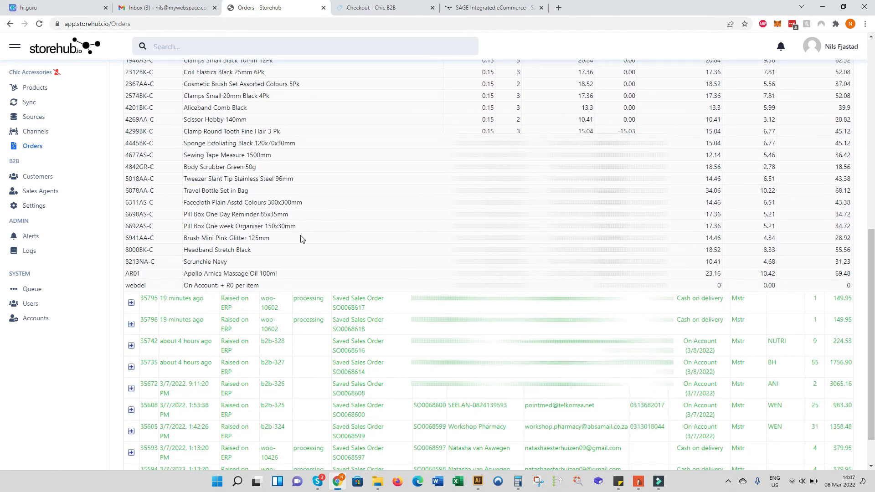
scroll("down", 3)
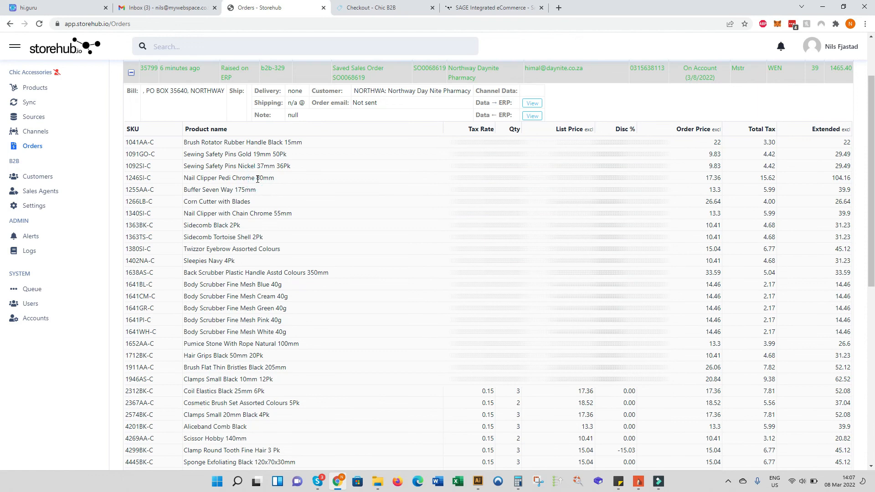
scroll("down", 3)
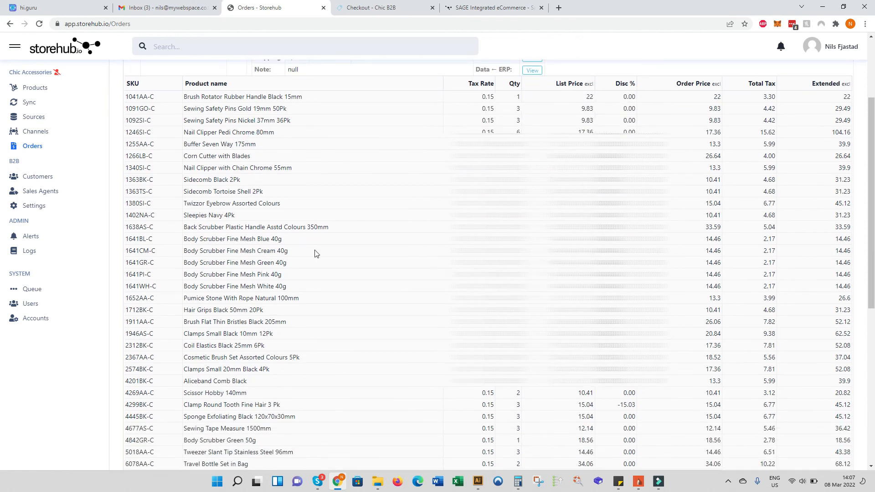
scroll("up", 3)
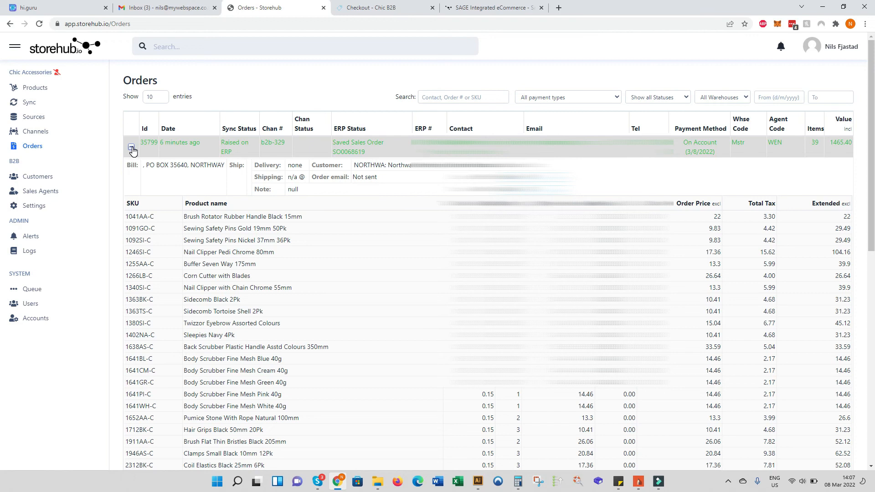
left_click(132, 145)
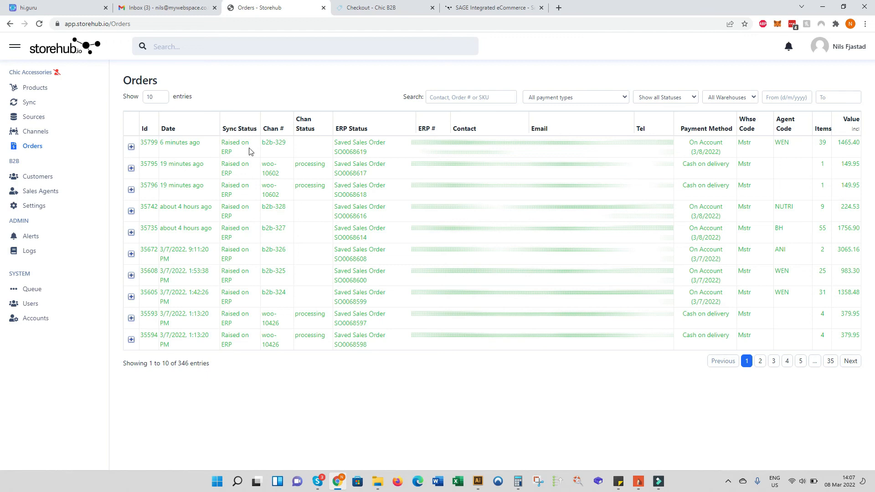
mouse_move(197, 152)
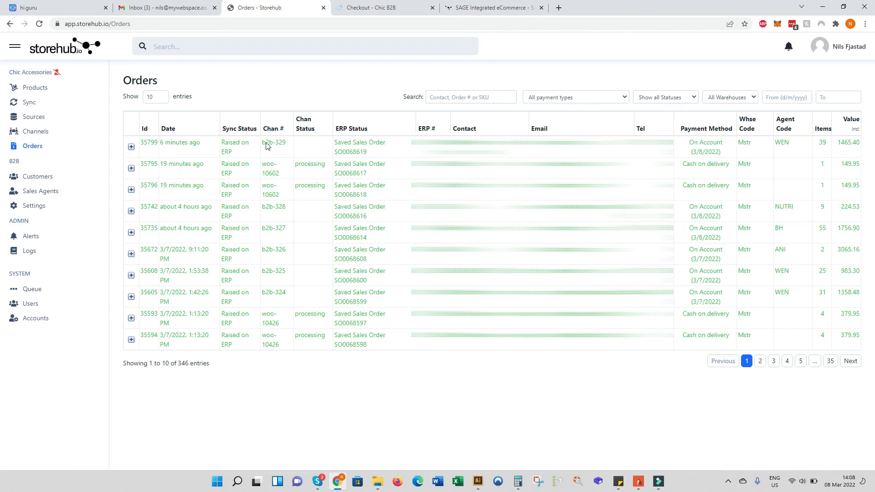
mouse_move(231, 164)
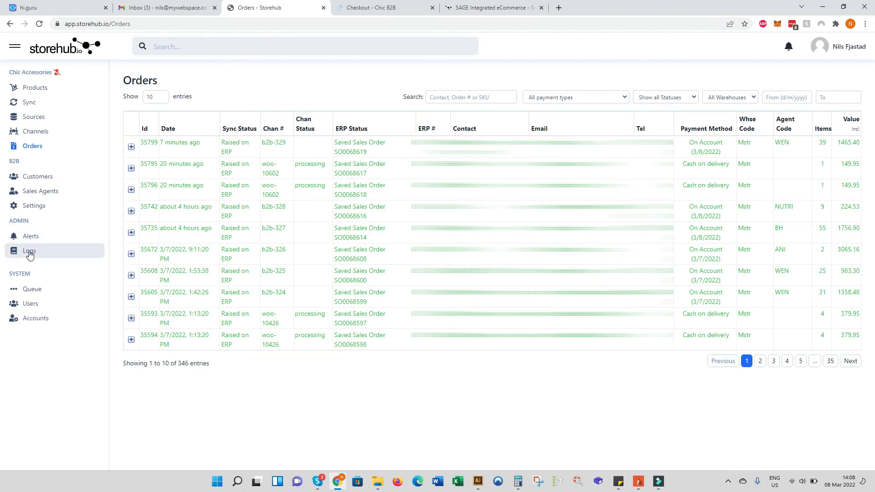
Step: Show the Logs page listing 4,605 sync and incoming-order entries
left_click(30, 253)
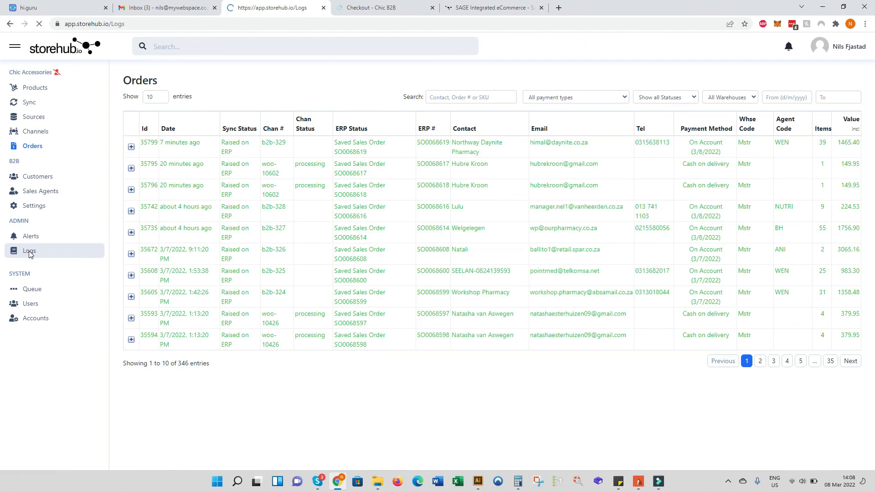
left_click(30, 250)
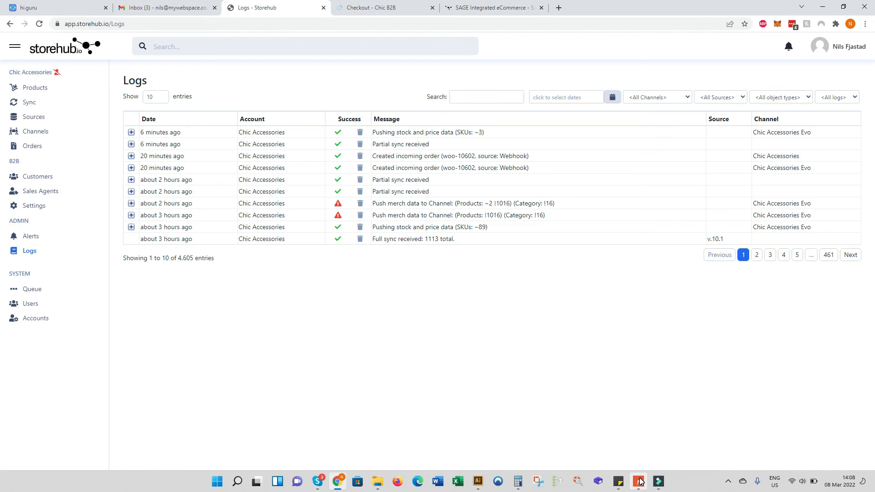
mouse_move(641, 481)
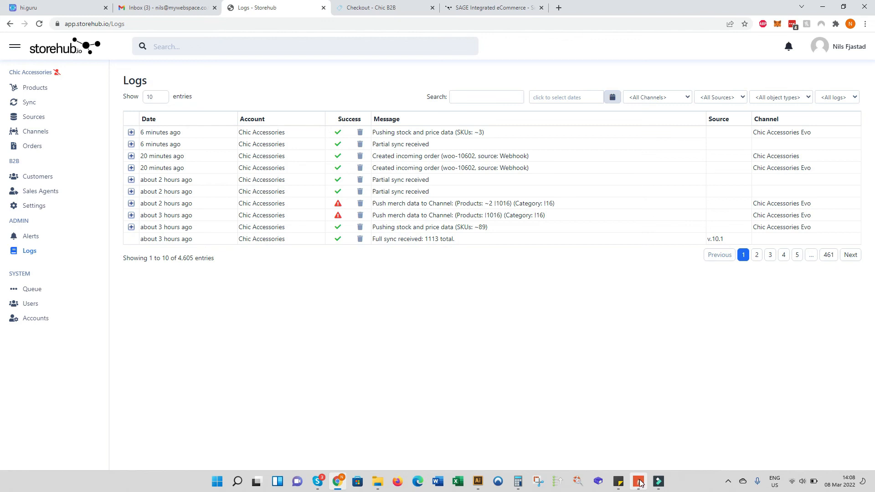
Step: In the SketchBook pricing sketch, label circles A, B and C and draw a B2B ellipse linked to SH
left_click(638, 481)
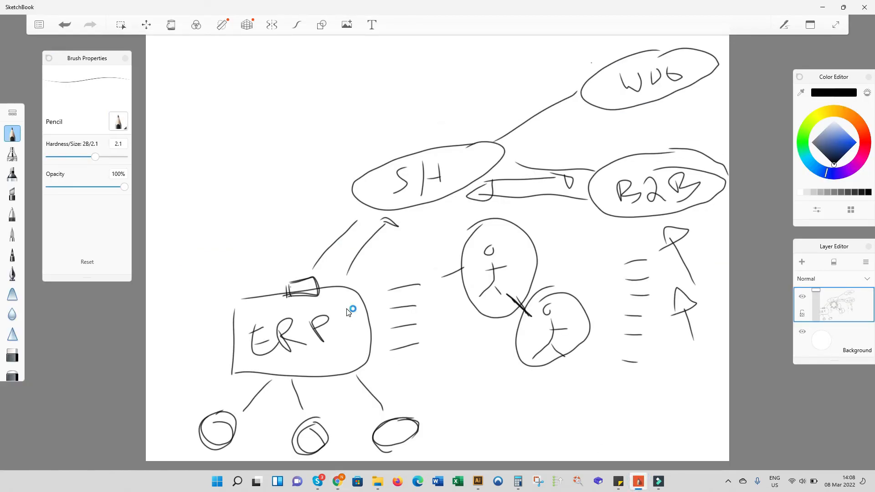
left_click(12, 355)
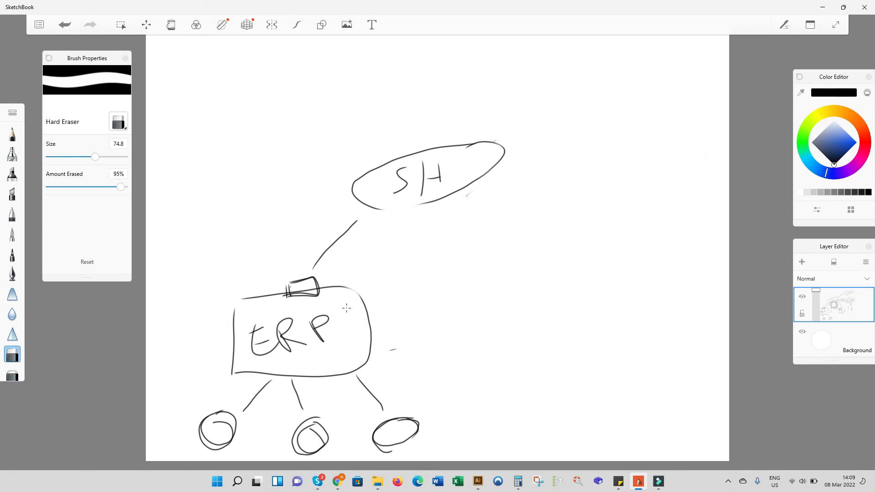
left_click(12, 133)
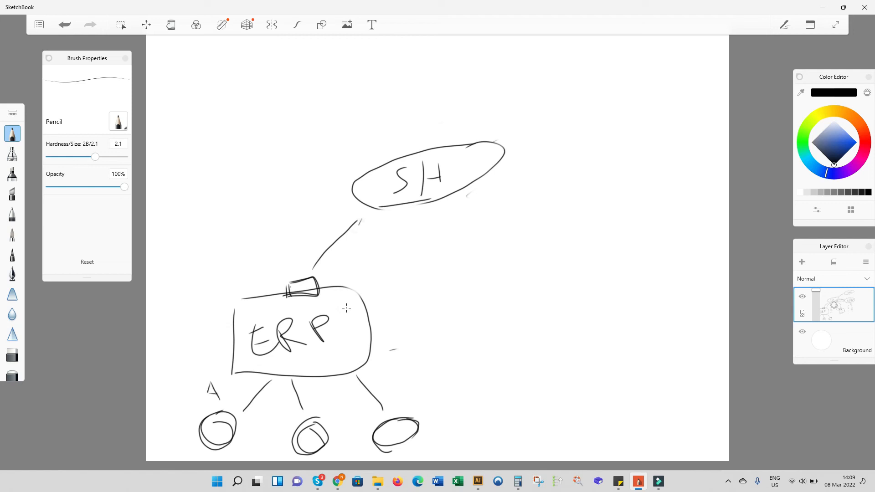
left_click_drag(318, 391, 411, 397)
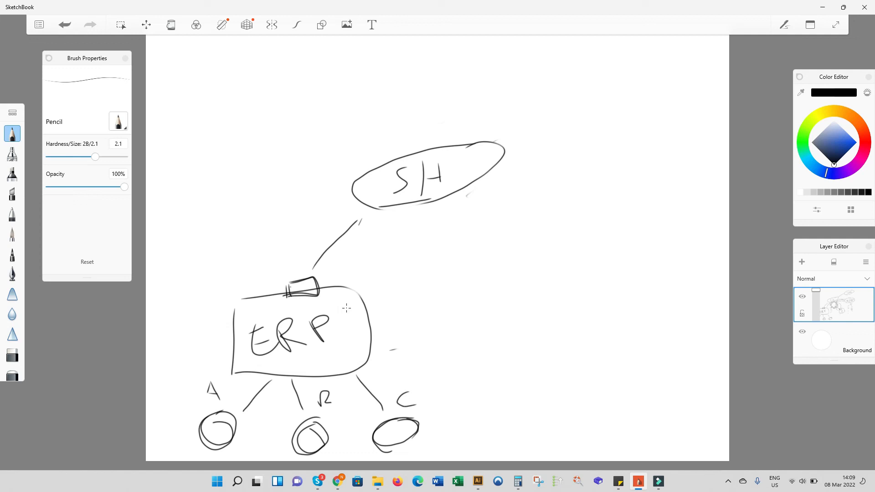
left_click_drag(503, 166, 547, 171)
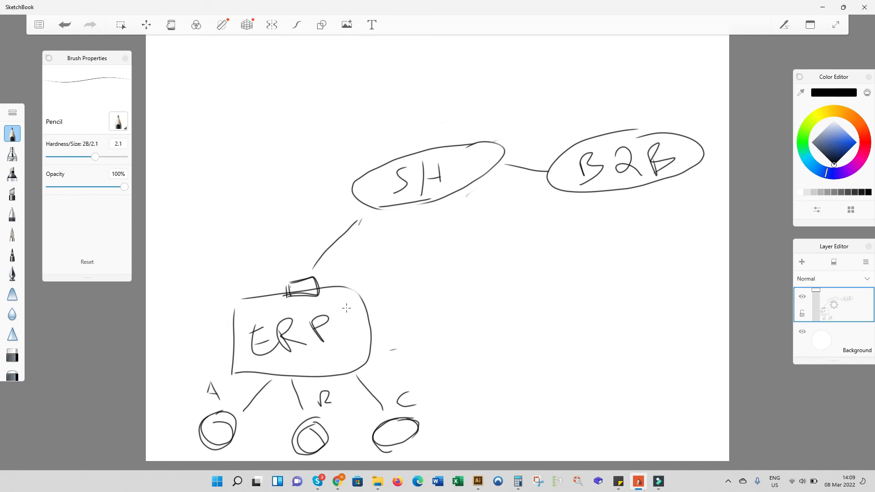
left_click_drag(396, 292, 402, 355)
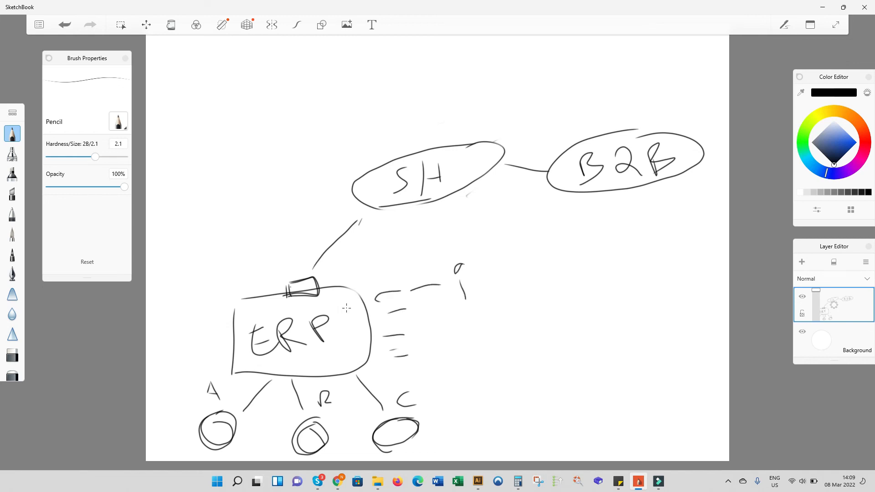
Step: Add the stick figure's limbs, dash-link circles A, B and C, relabel B, and return to the trade store
left_click_drag(458, 290, 468, 318)
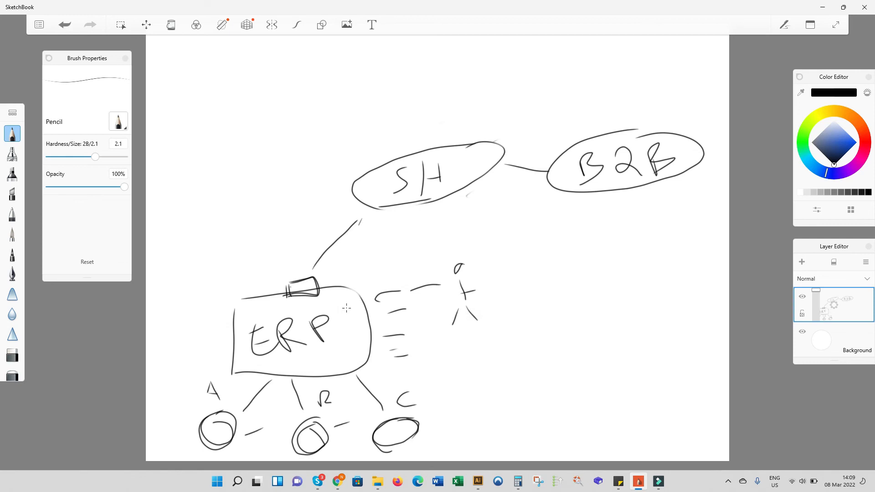
left_click_drag(329, 393, 321, 411)
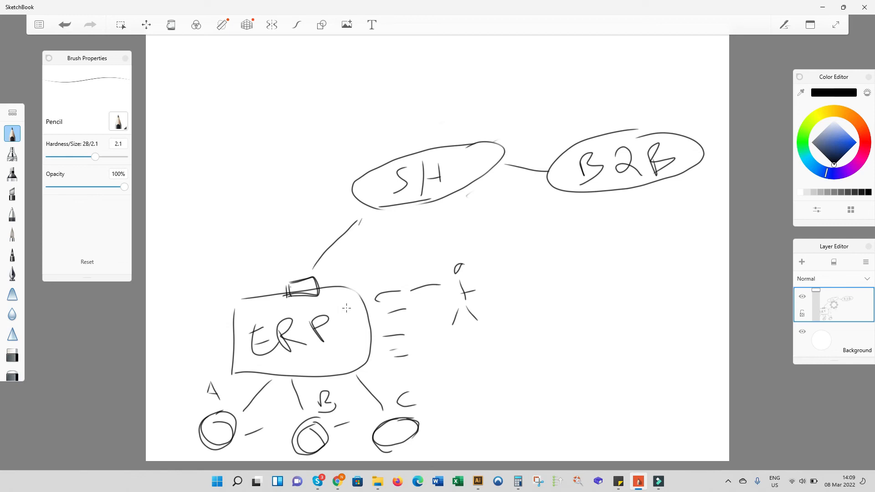
left_click_drag(694, 260, 633, 198)
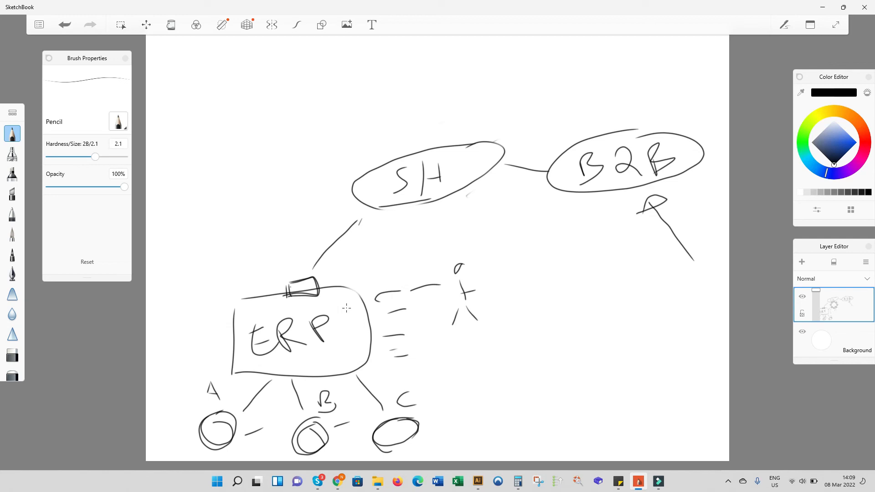
left_click(337, 481)
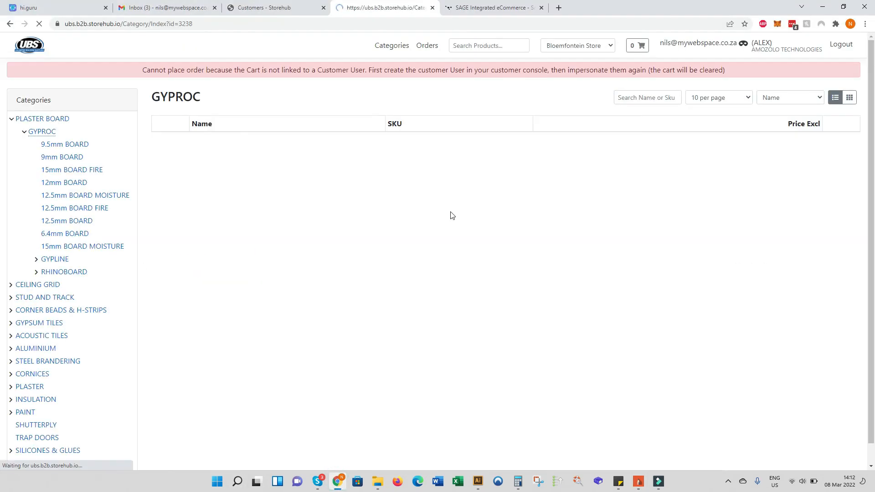
Step: Show the 9.5mm BOARD category and switch to George Store prices, e.g. R 191.35 for the 2.4 x 1.2 board
left_click(65, 144)
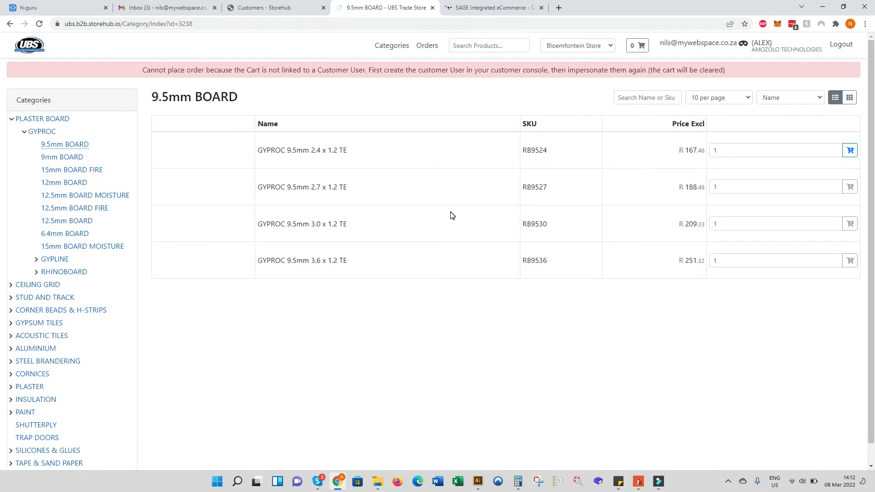
mouse_move(465, 235)
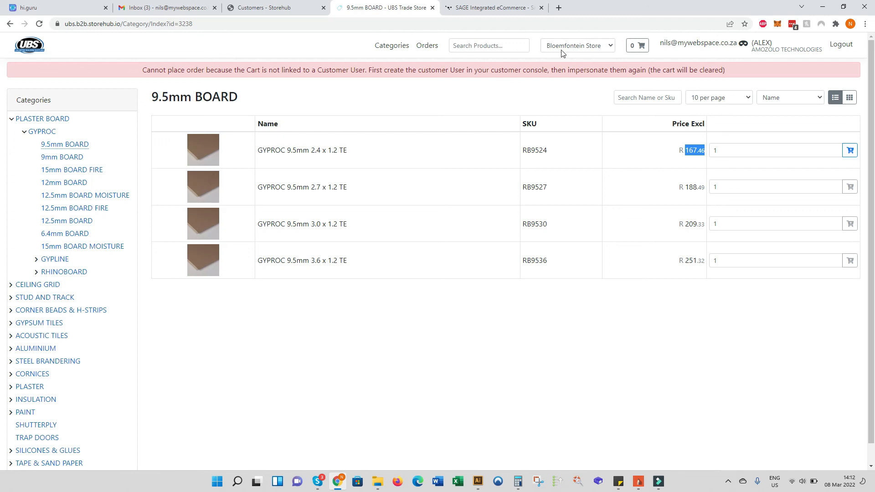
mouse_move(597, 49)
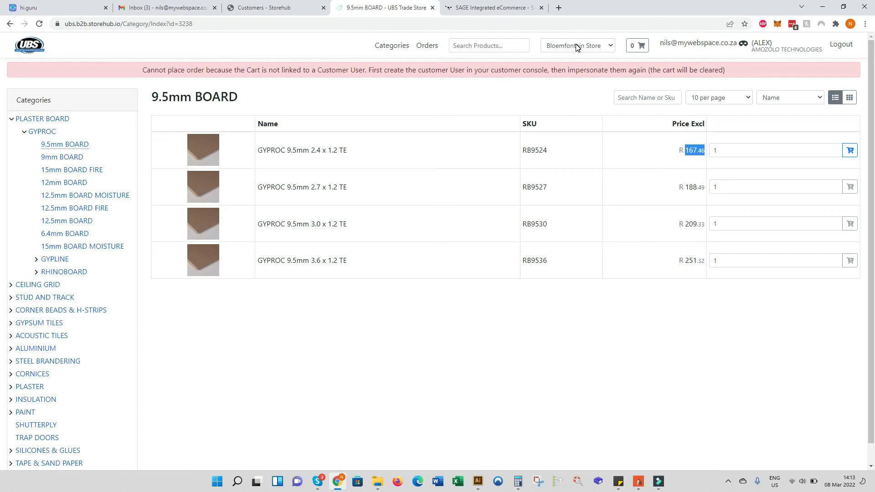
left_click(577, 46)
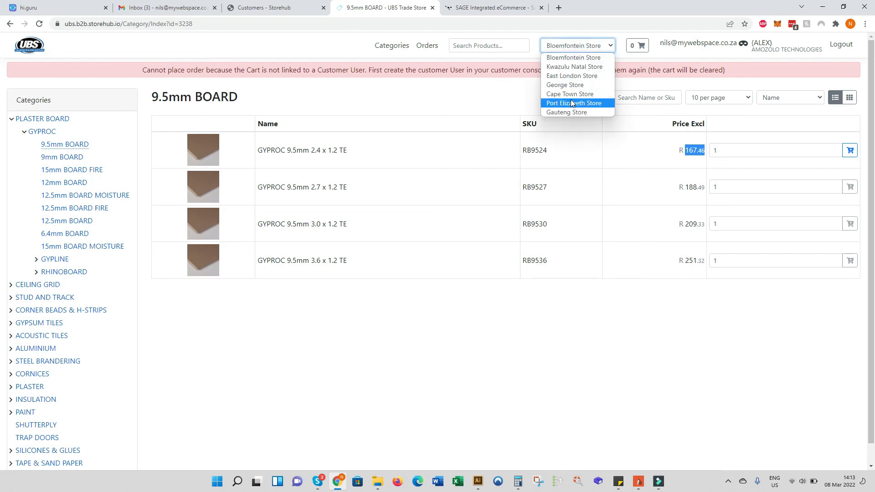
mouse_move(564, 85)
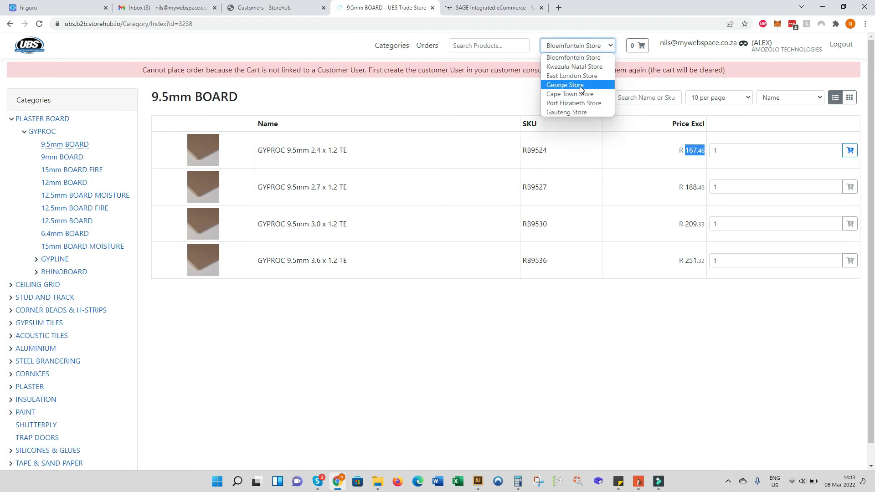
left_click(563, 85)
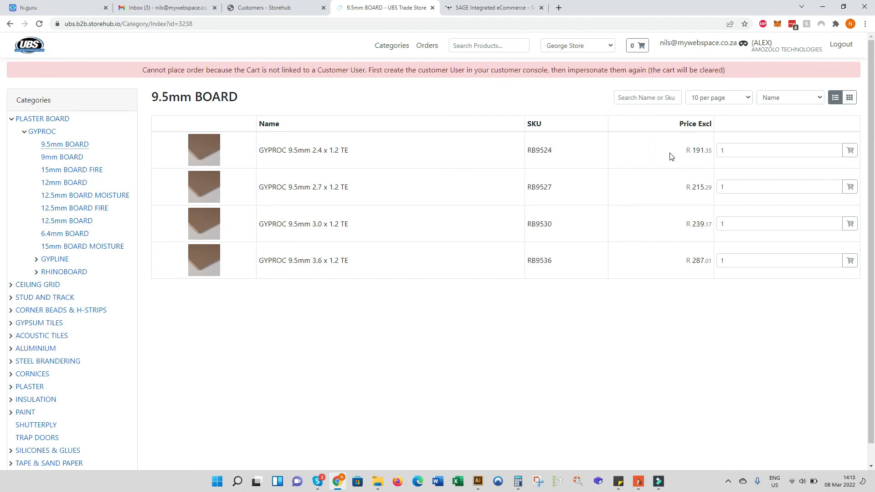
mouse_move(634, 157)
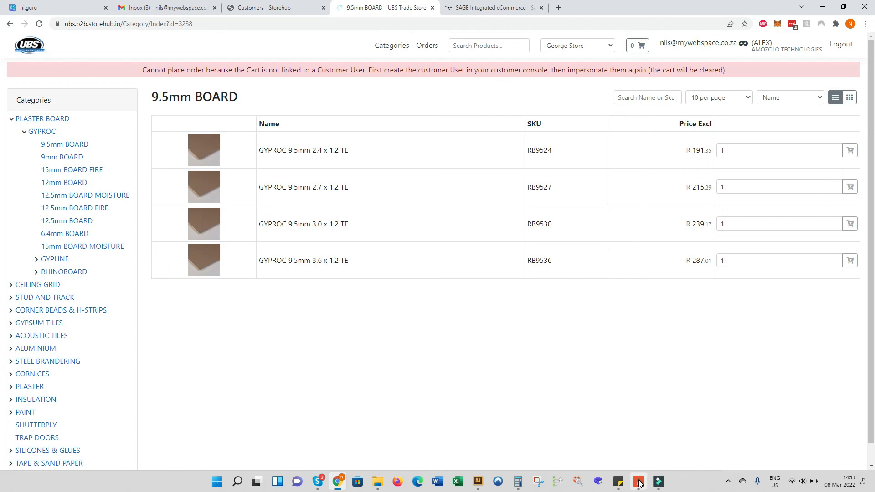
Step: Draw two pencil curves linking B2B to circles A and B
left_click(638, 481)
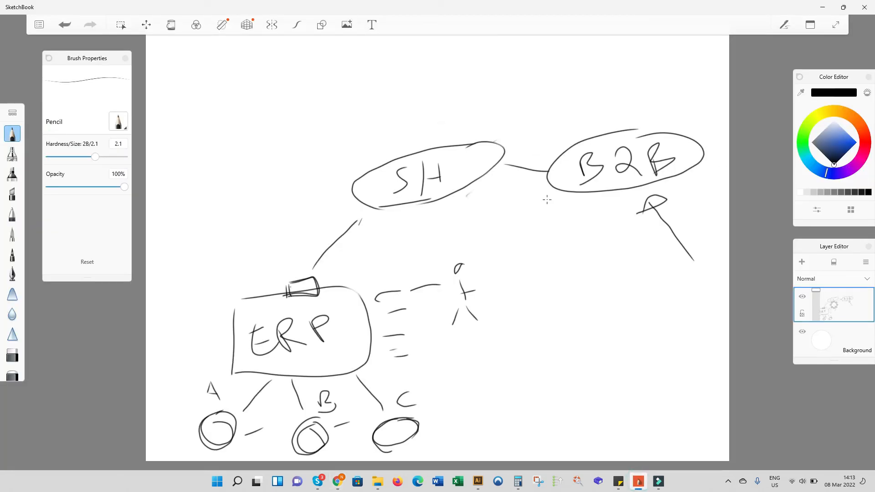
mouse_move(599, 215)
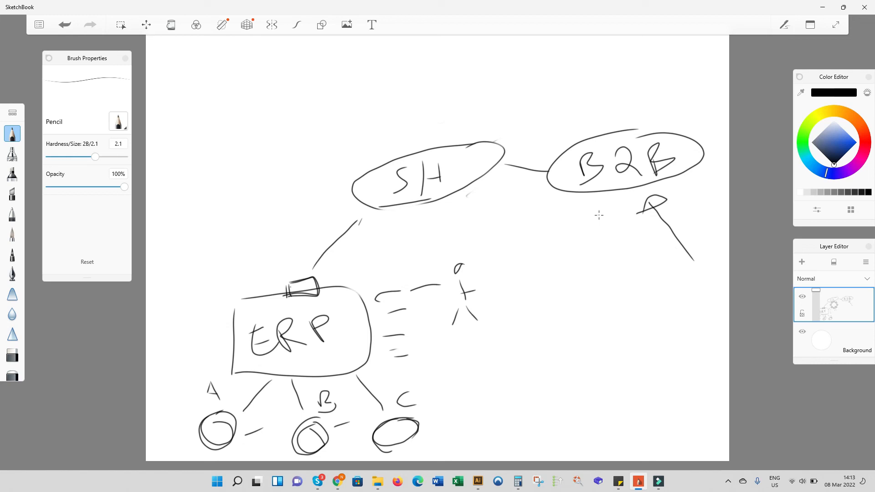
left_click_drag(261, 245, 608, 234)
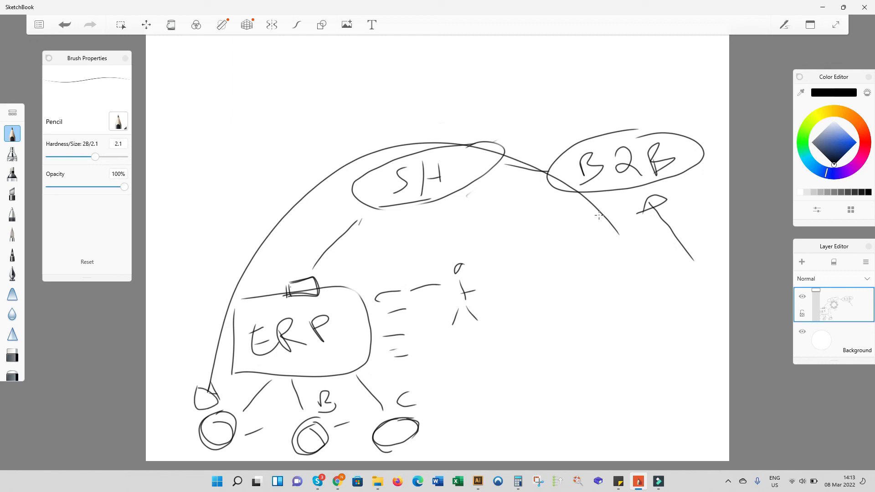
left_click_drag(317, 412, 620, 226)
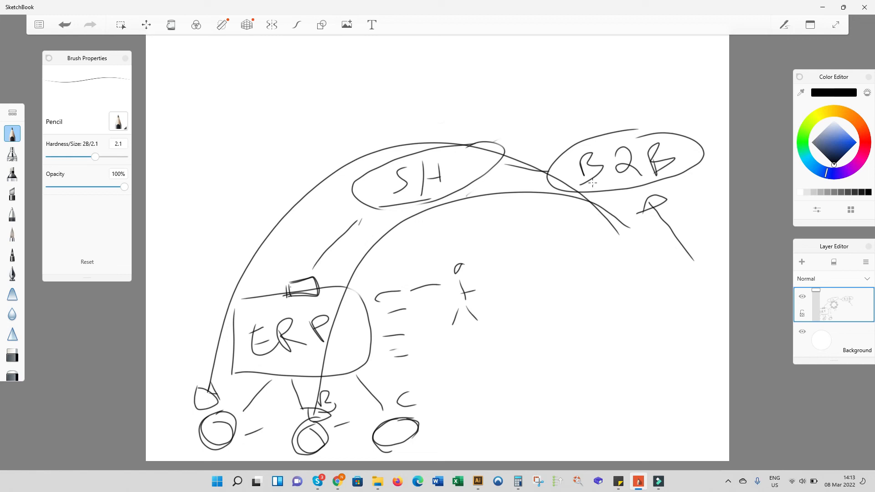
mouse_move(630, 224)
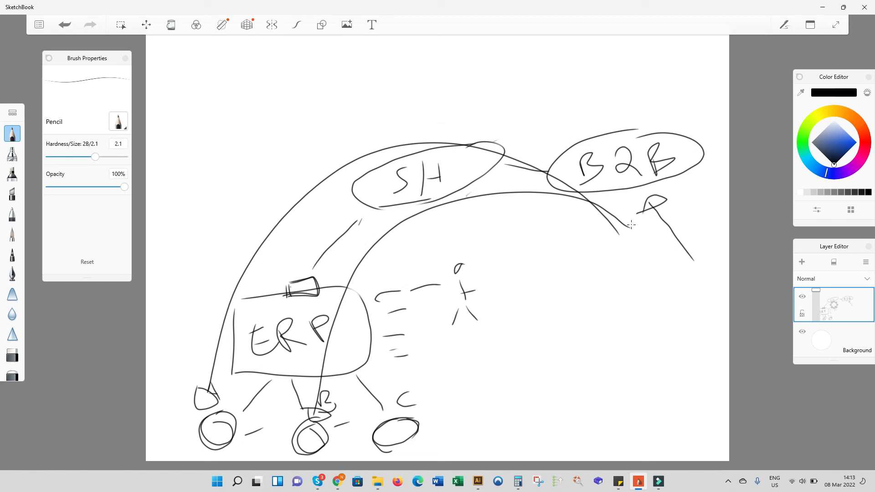
Step: Write '2x' beneath B2B
left_click_drag(592, 268, 613, 299)
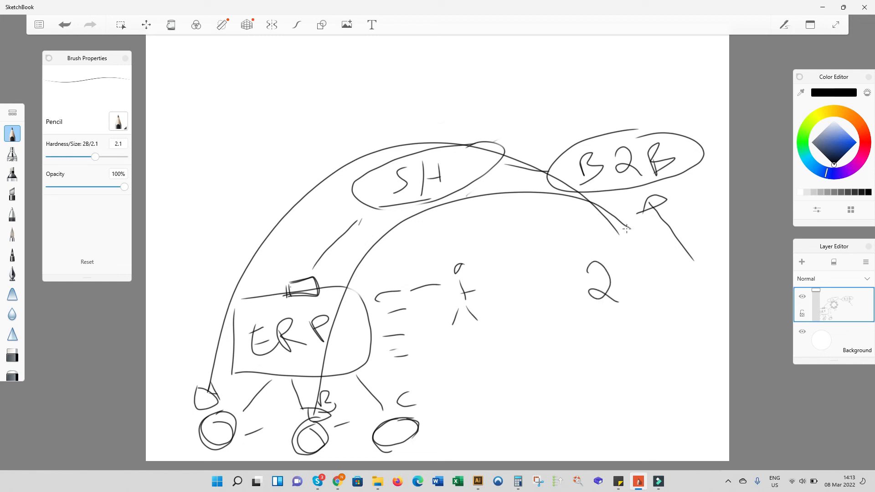
left_click_drag(625, 273, 650, 299)
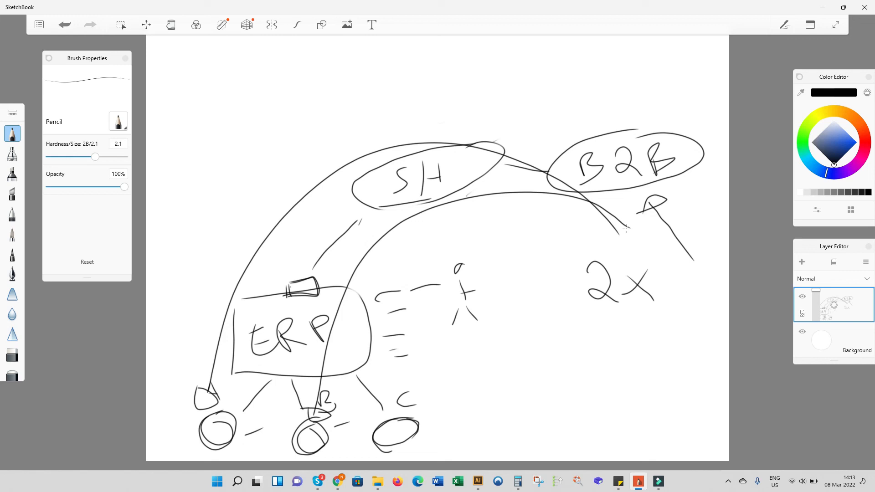
mouse_move(627, 232)
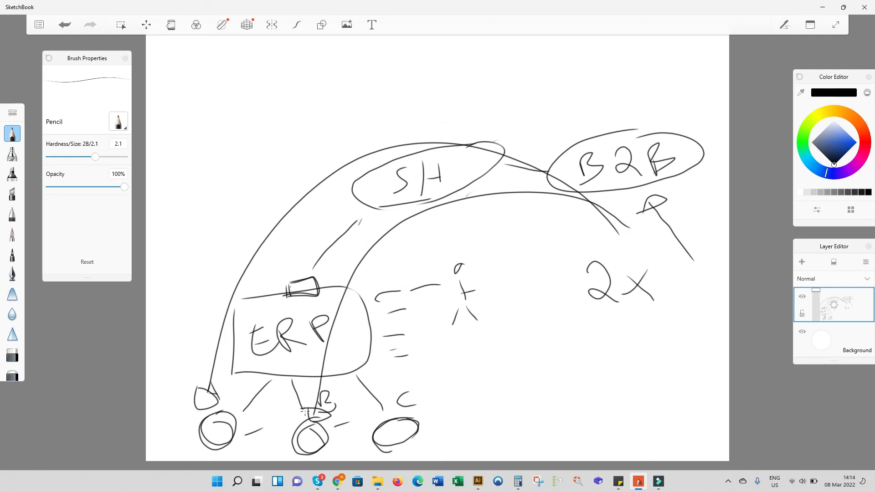
mouse_move(391, 439)
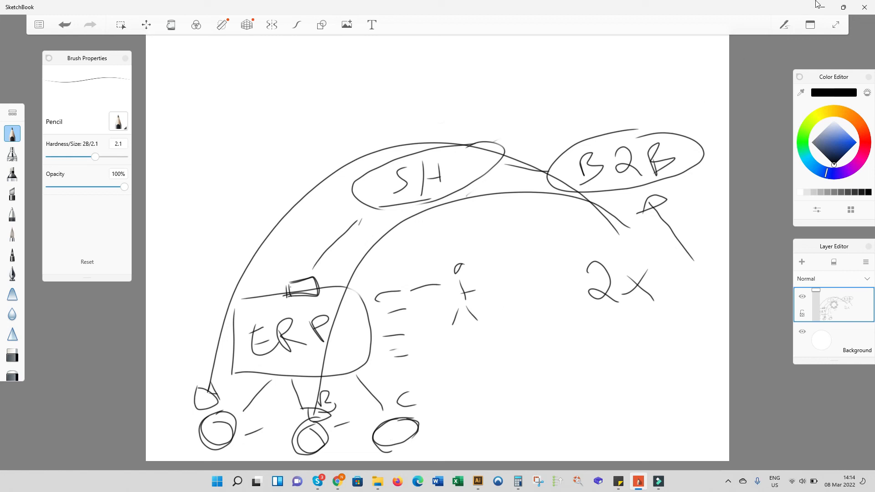
mouse_move(822, 7)
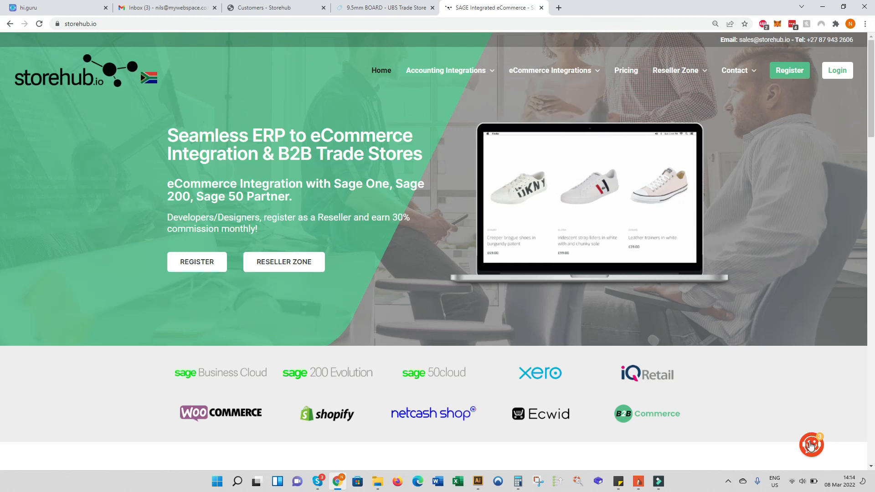
mouse_move(767, 385)
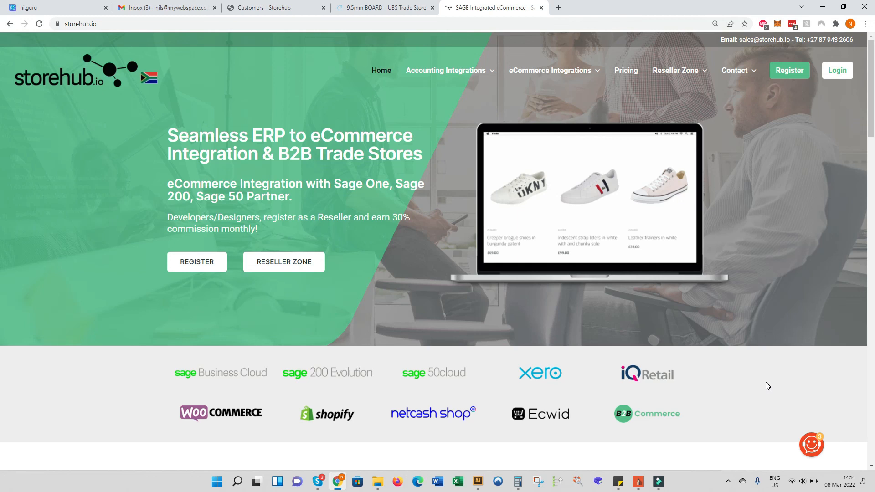
mouse_move(165, 350)
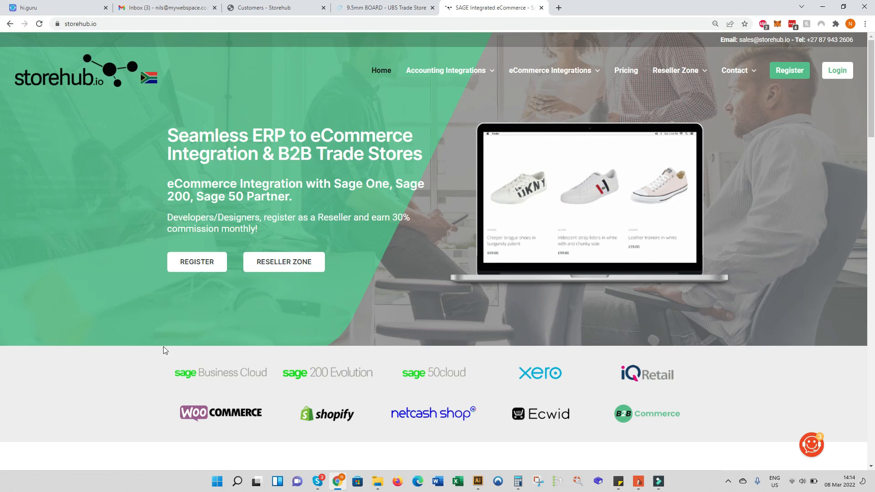